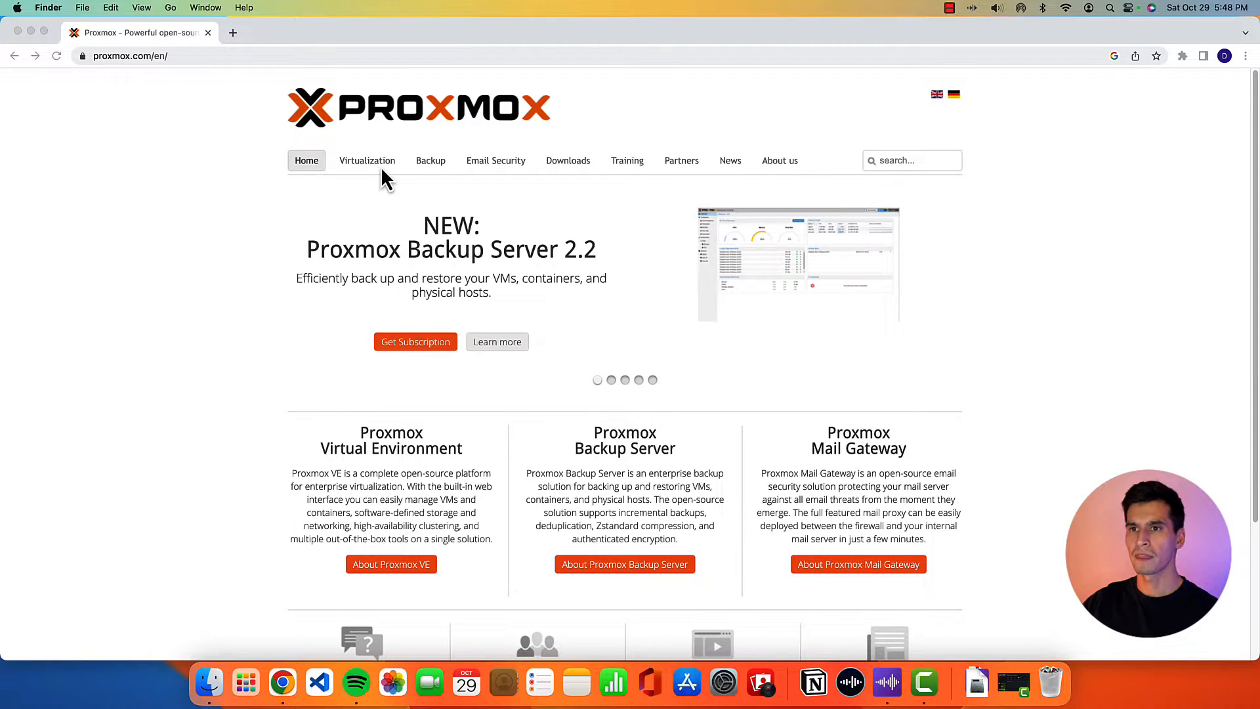
Review the Proxmox VE System Requirements page with recommended and minimum hardware specs
{"action": "left_click", "coordinate": [368, 160]}
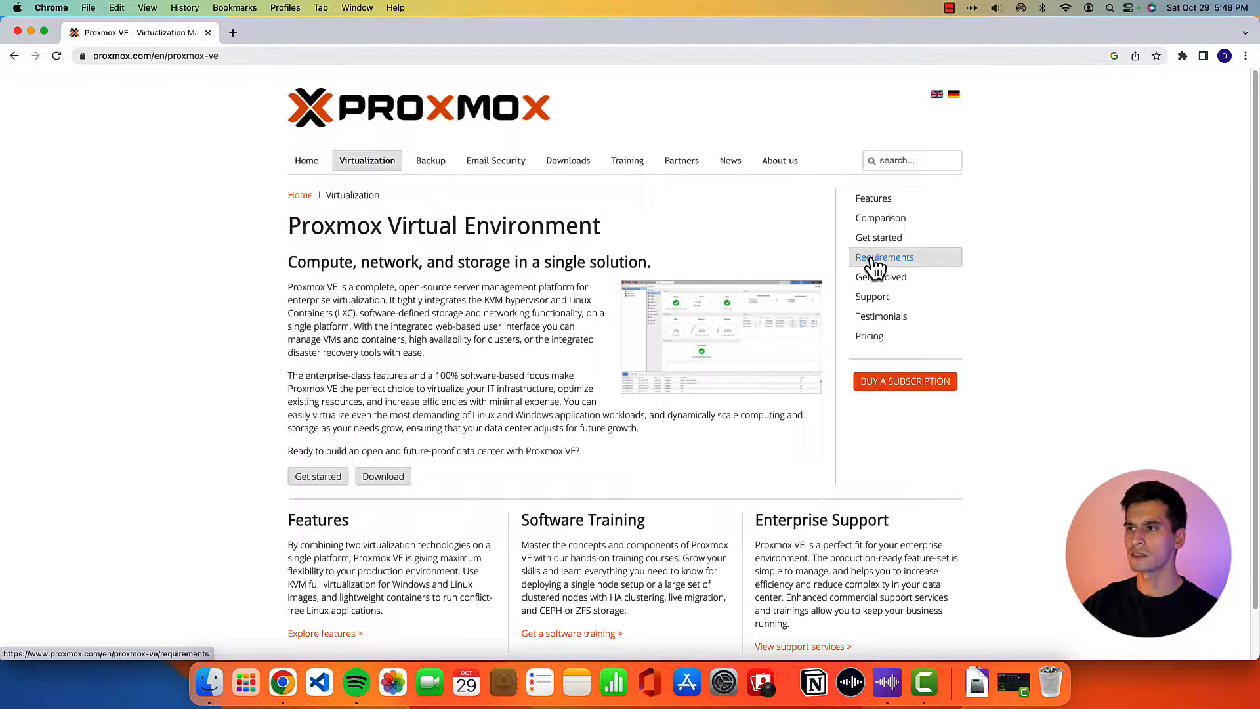
{"action": "left_click", "coordinate": [884, 255]}
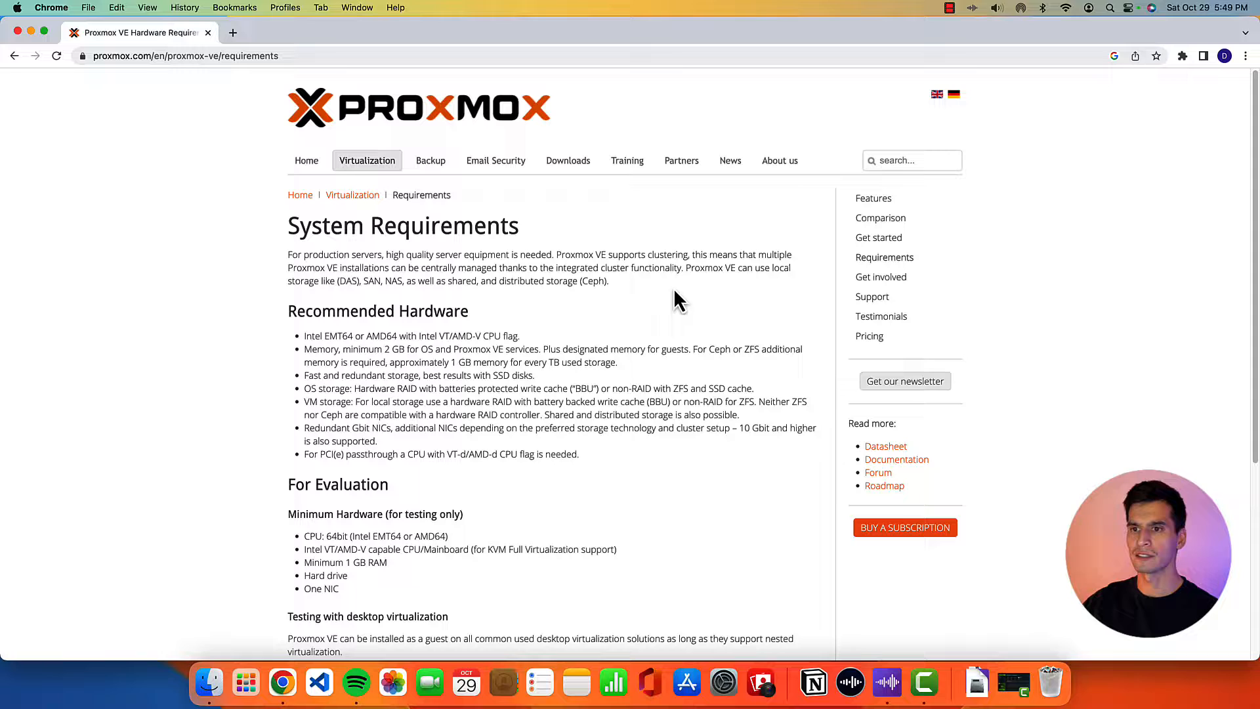
{"action": "scroll", "scroll_direction": "down", "scroll_amount": 3}
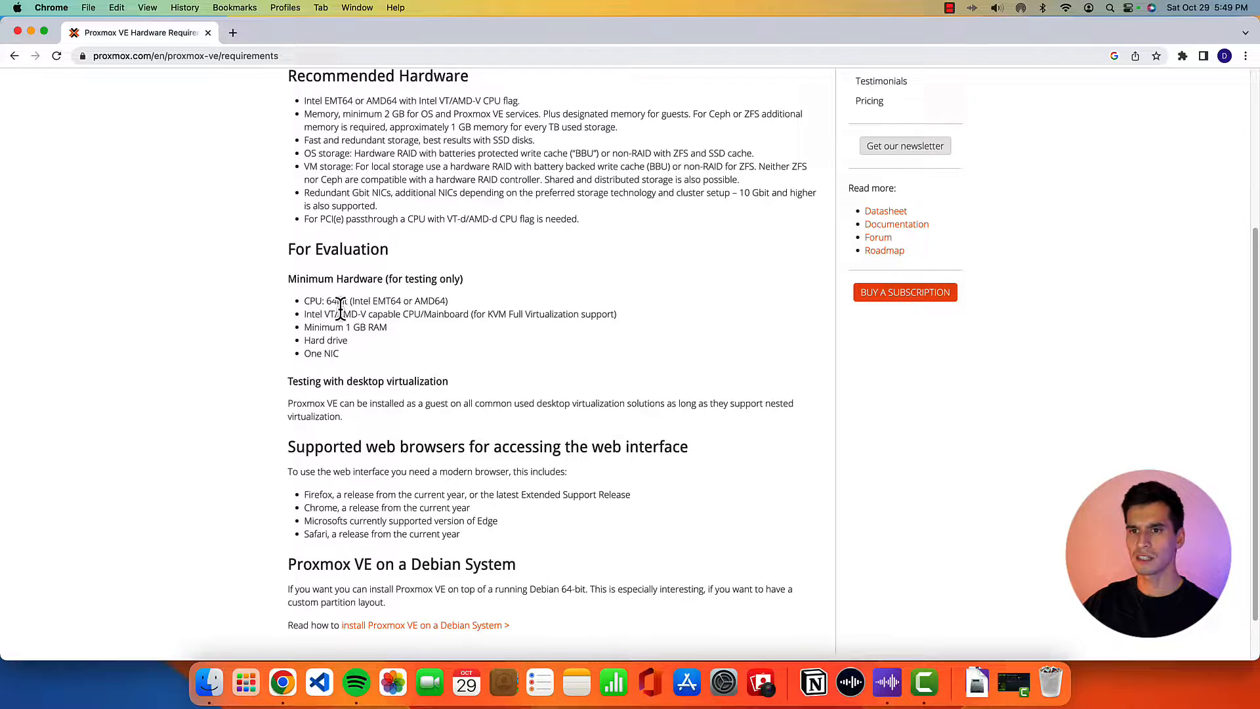
{"action": "mouse_move", "coordinate": [440, 359]}
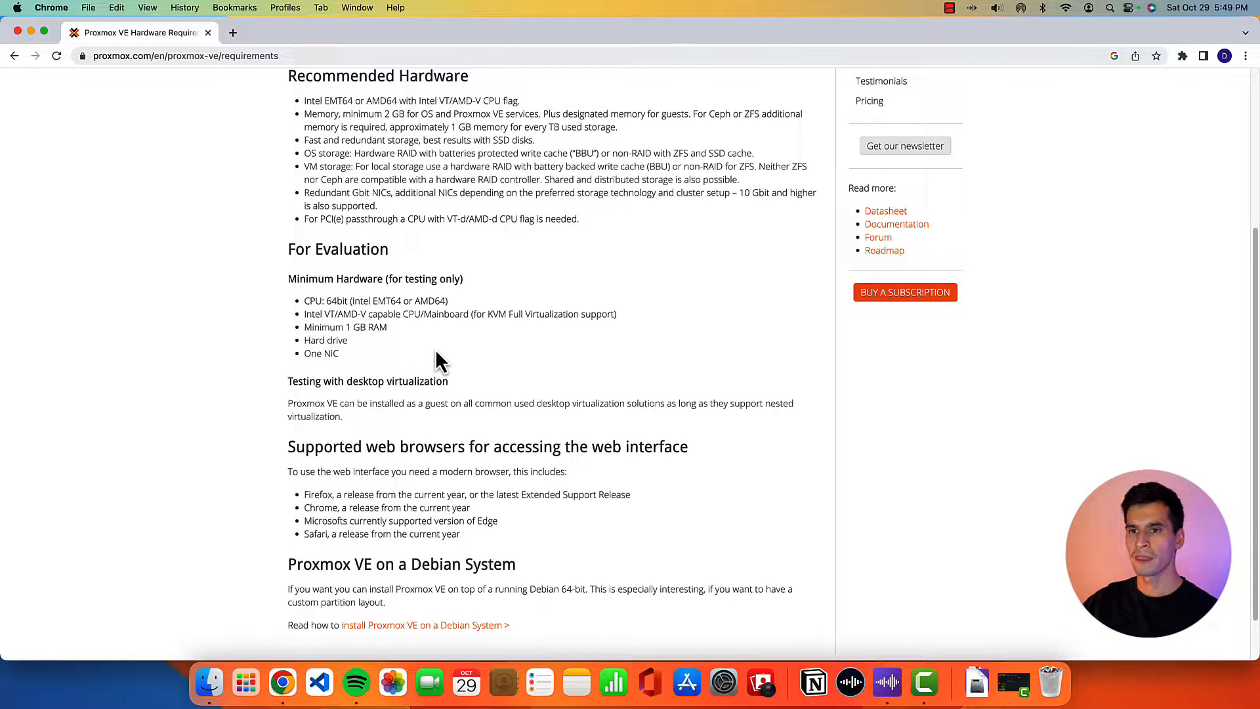
{"action": "mouse_move", "coordinate": [417, 357]}
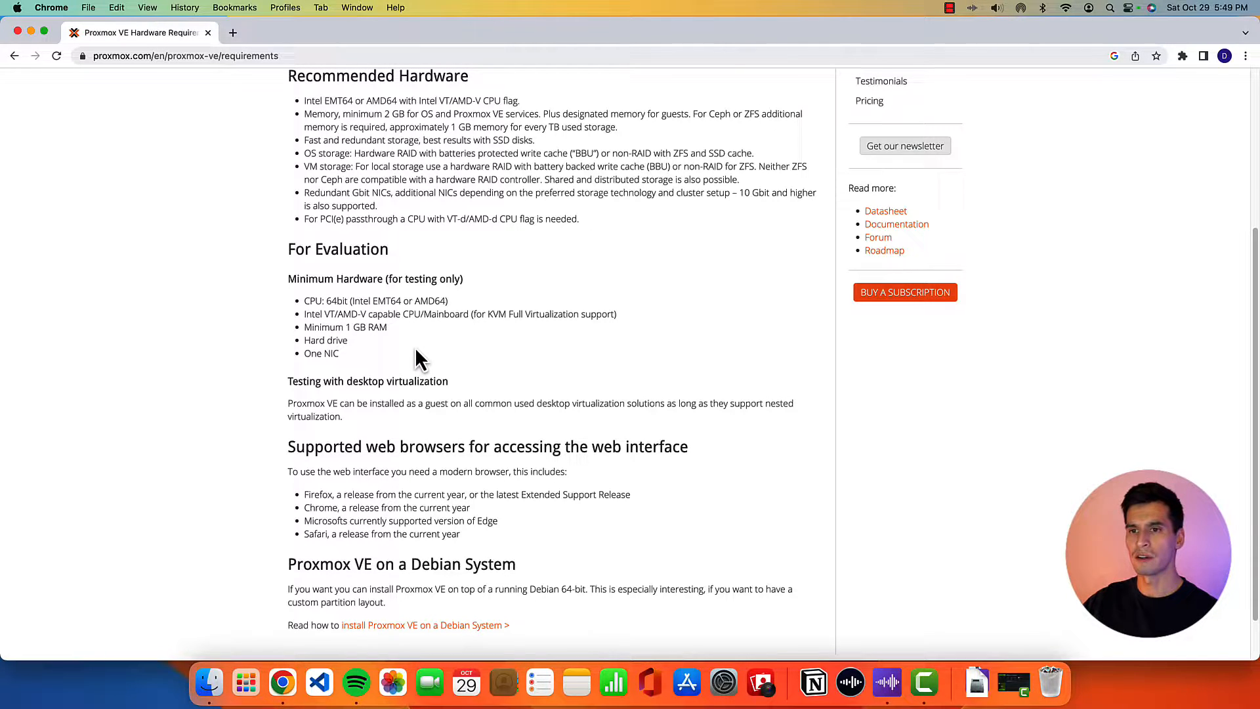
{"action": "mouse_move", "coordinate": [425, 344]}
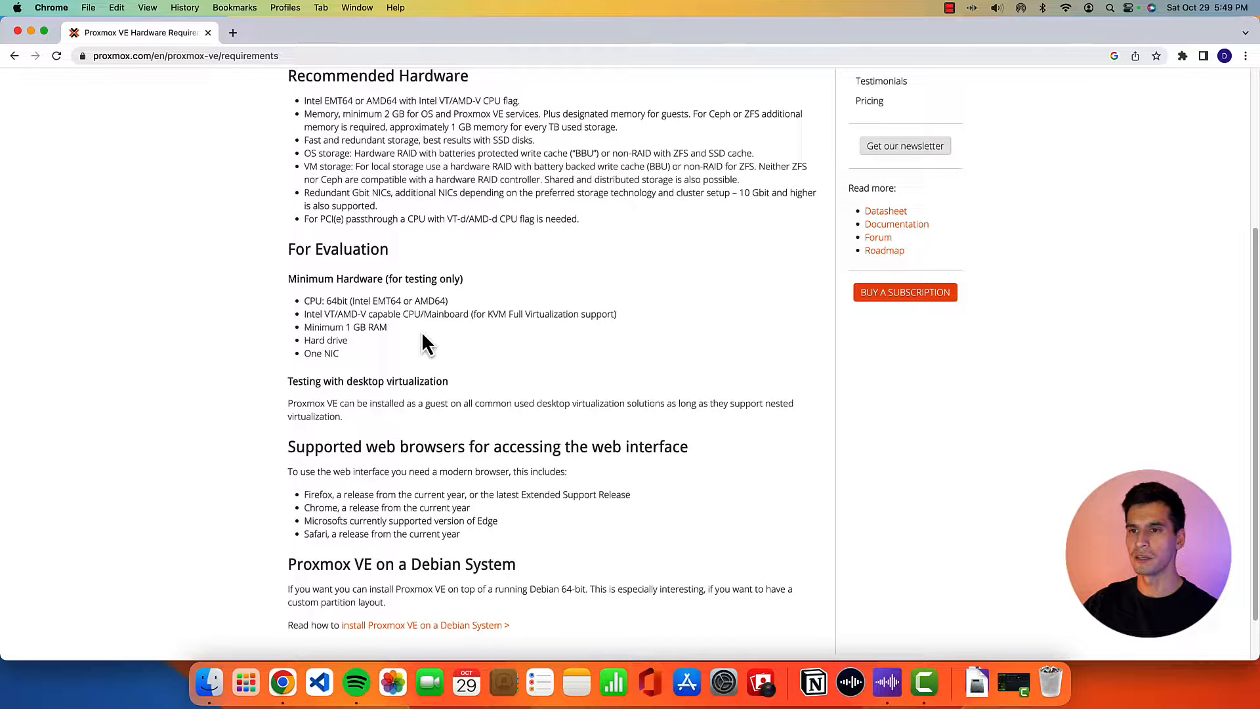
{"action": "mouse_move", "coordinate": [394, 349]}
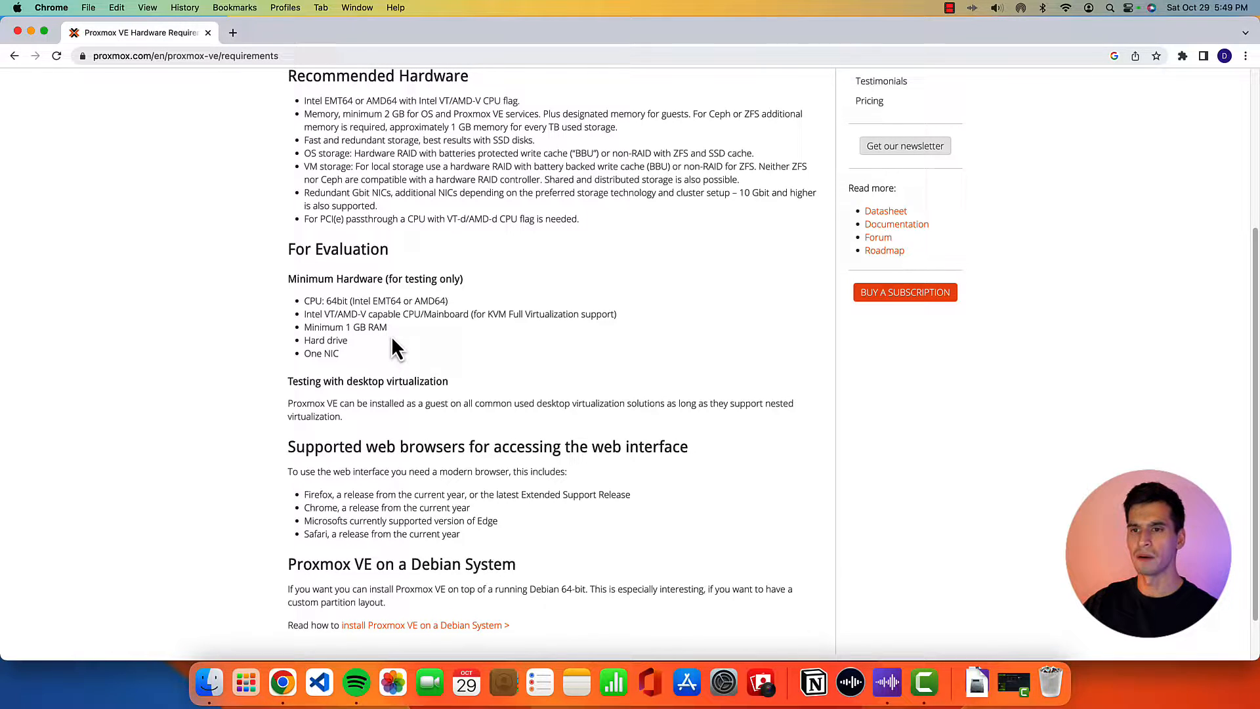
{"action": "mouse_move", "coordinate": [357, 357]}
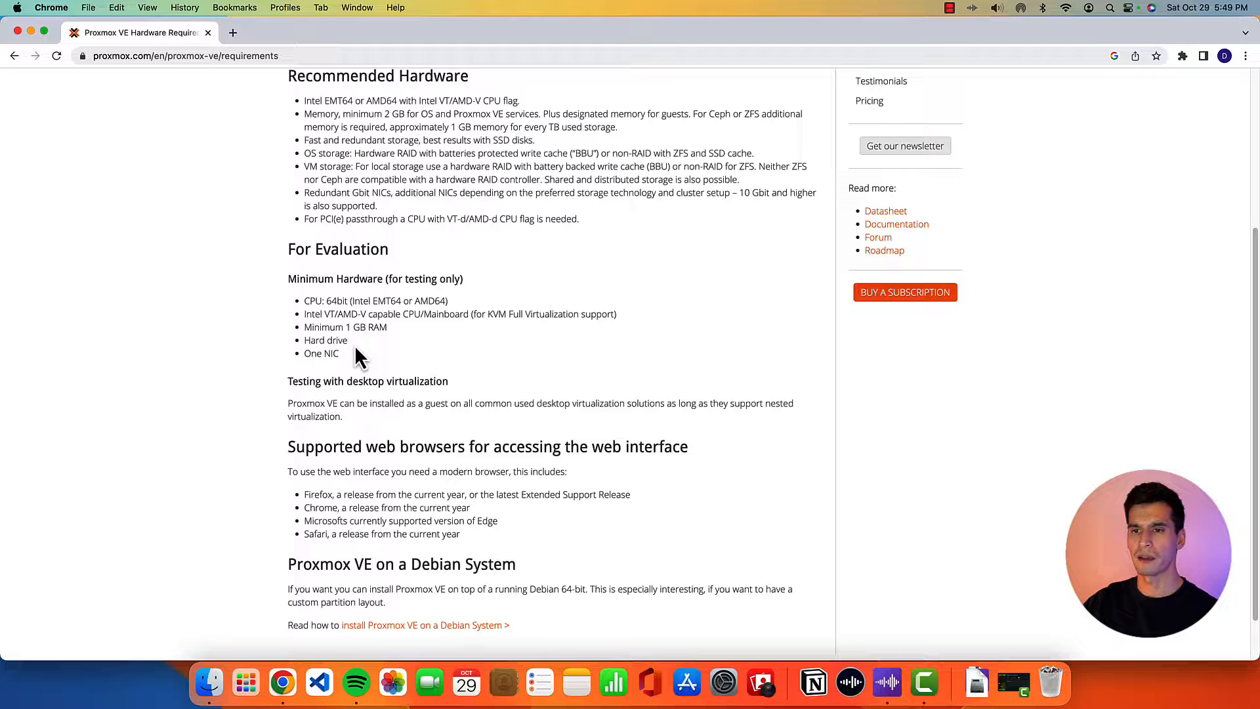
{"action": "mouse_move", "coordinate": [386, 366]}
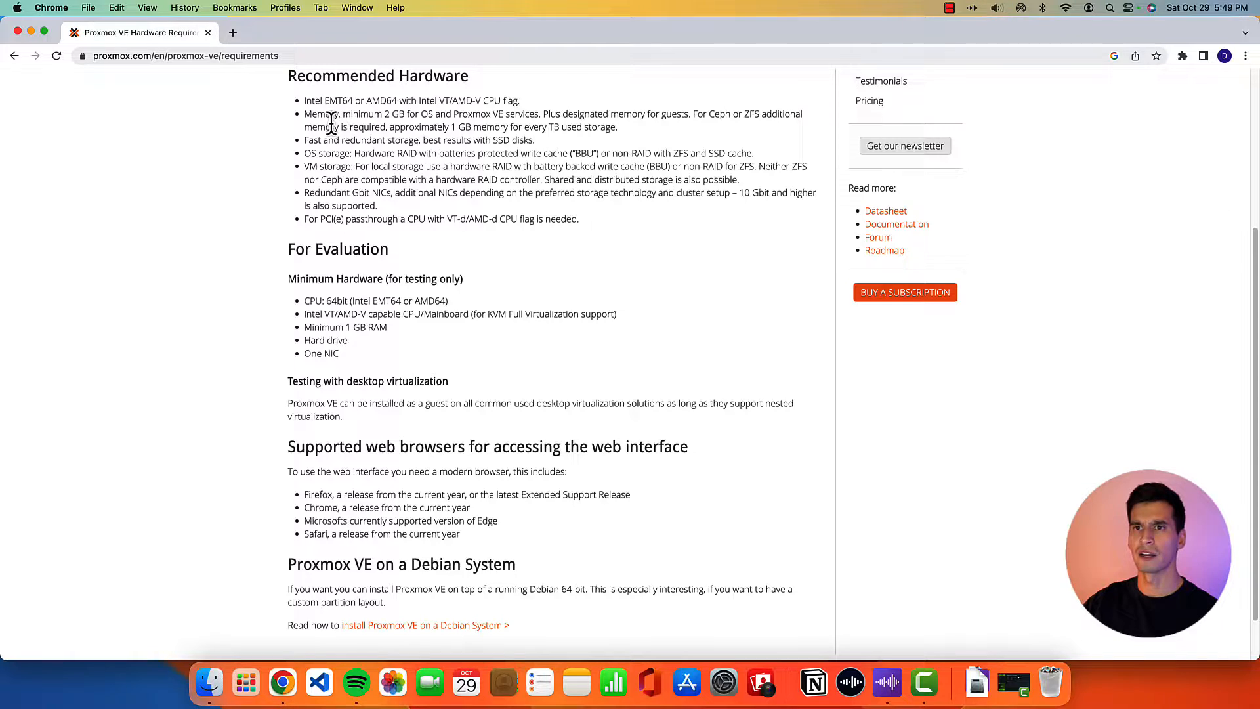
{"action": "mouse_move", "coordinate": [405, 114]}
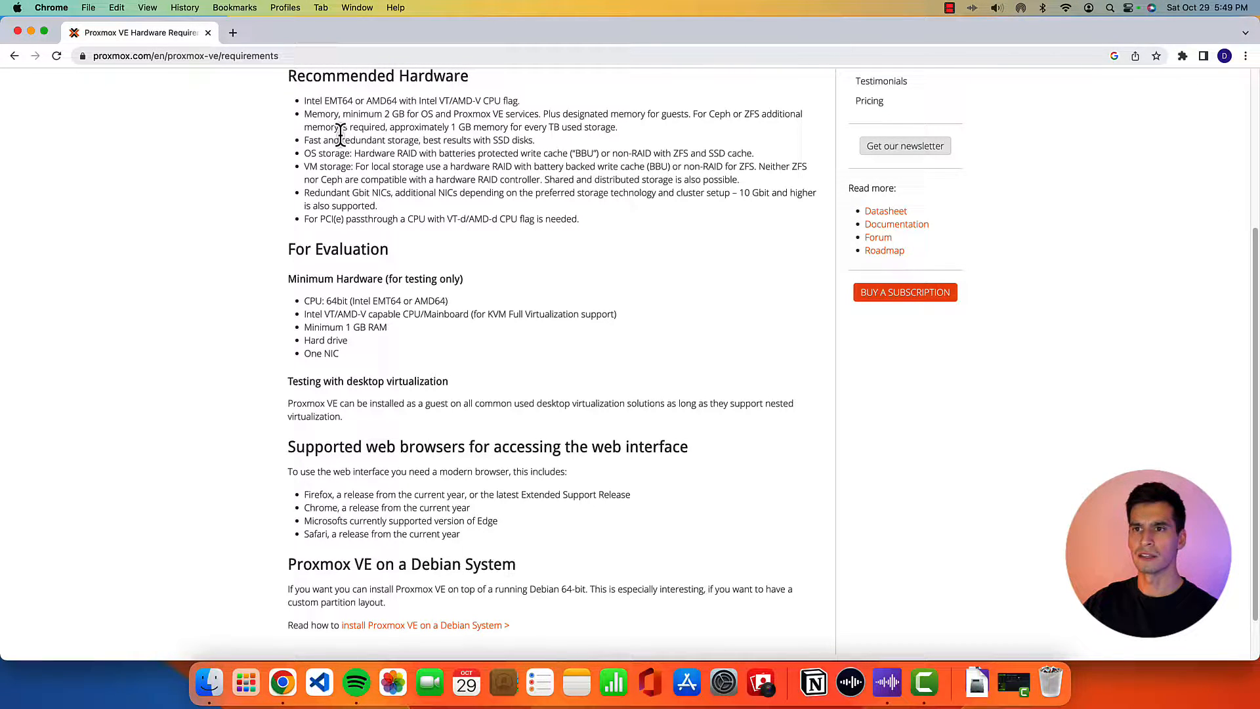
{"action": "mouse_move", "coordinate": [391, 144]}
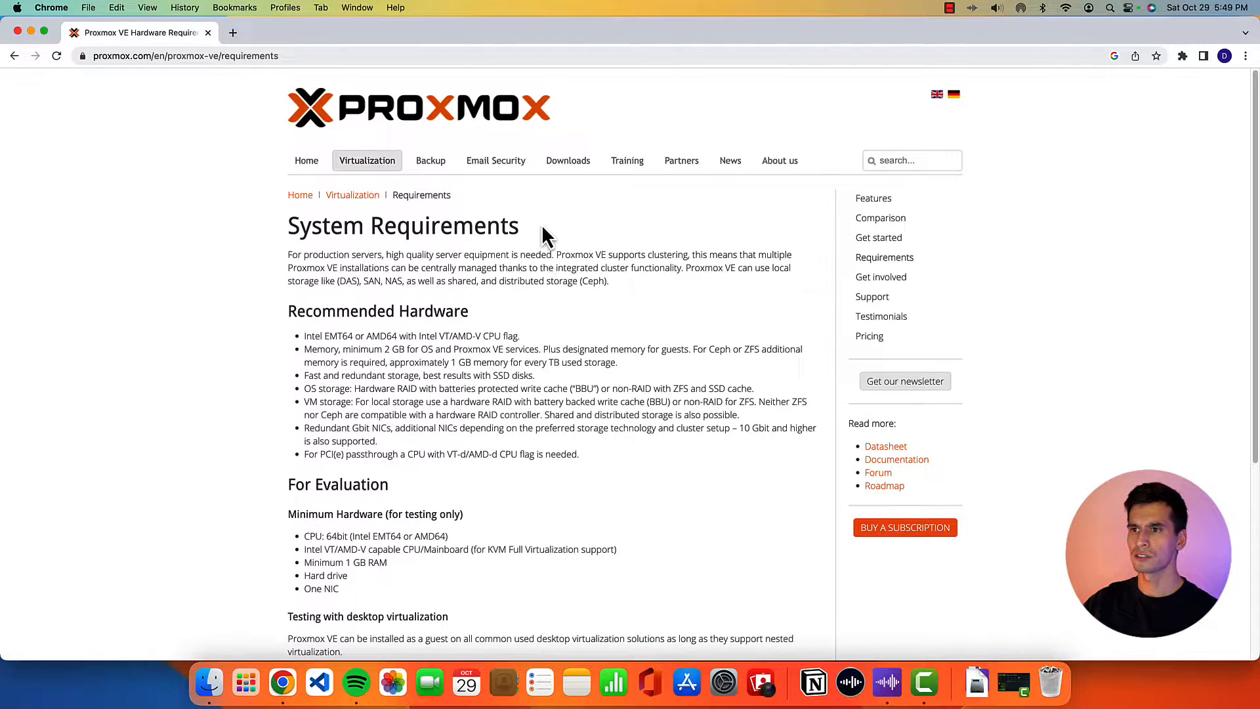
Download the Proxmox VE 7.2 ISO Installer from Downloads > ISO Images, then start a new tab
{"action": "left_click", "coordinate": [567, 160]}
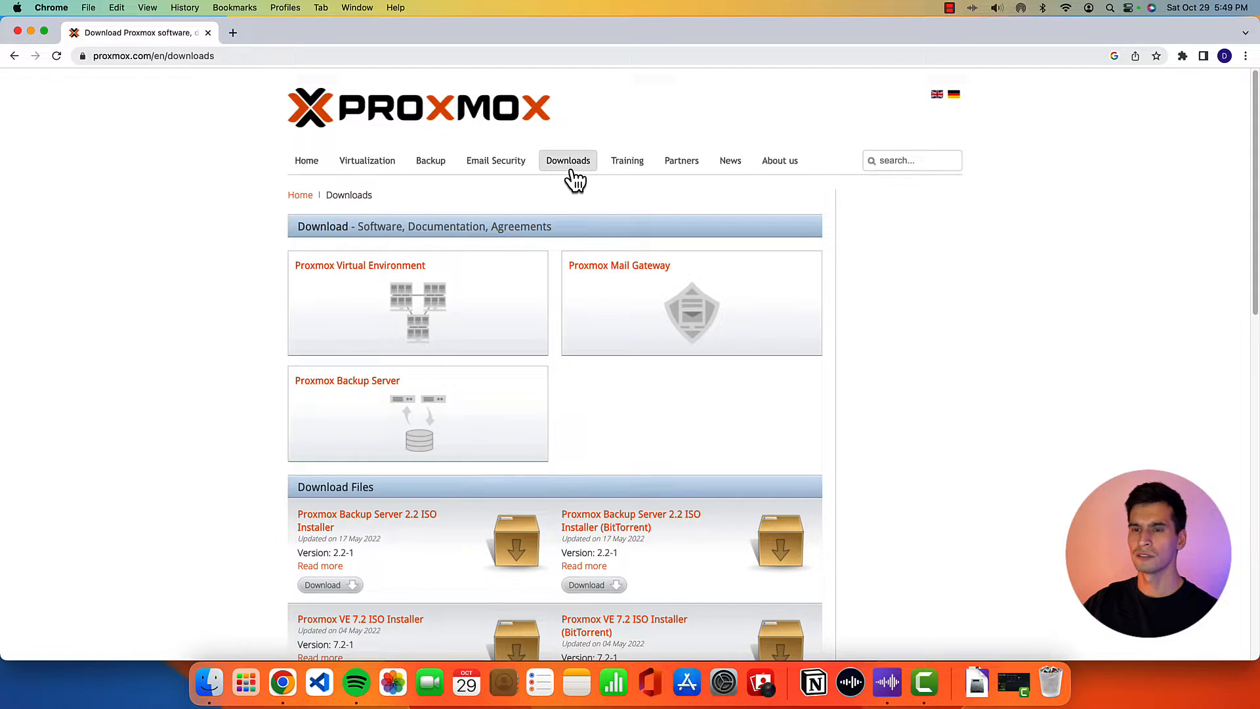
{"action": "mouse_move", "coordinate": [394, 273]}
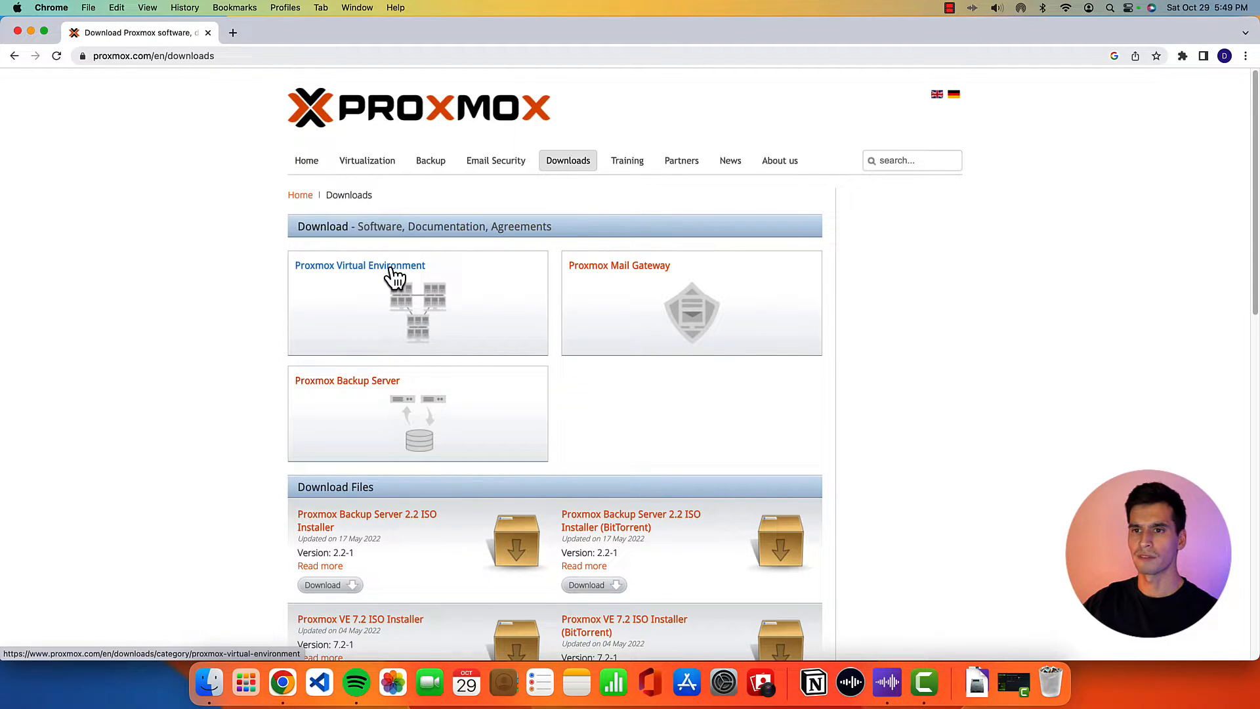
{"action": "left_click", "coordinate": [360, 265]}
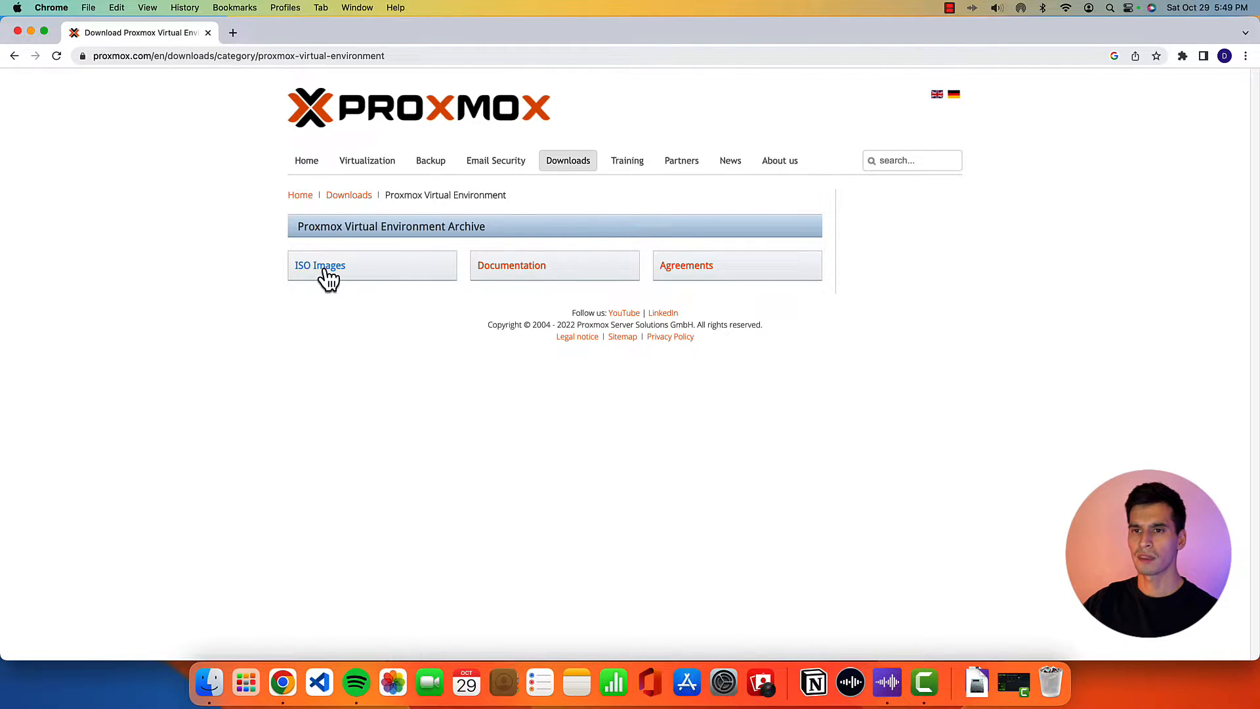
{"action": "left_click", "coordinate": [319, 265]}
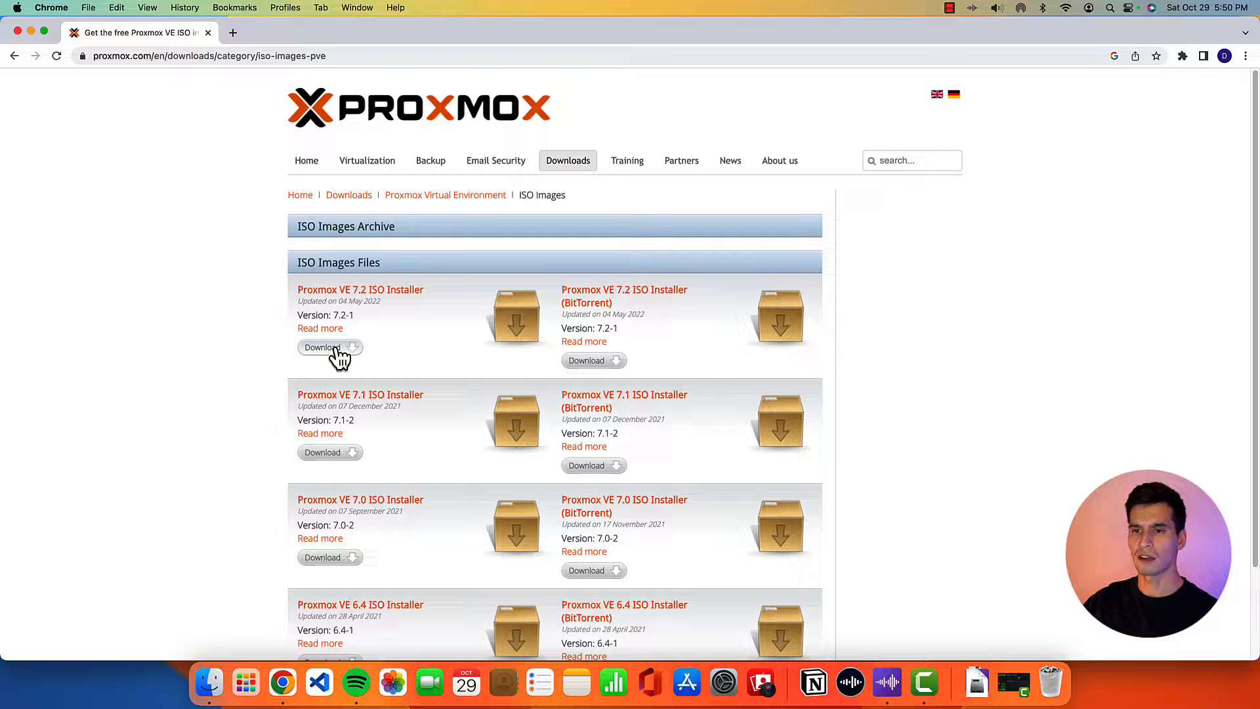
{"action": "left_click", "coordinate": [324, 347]}
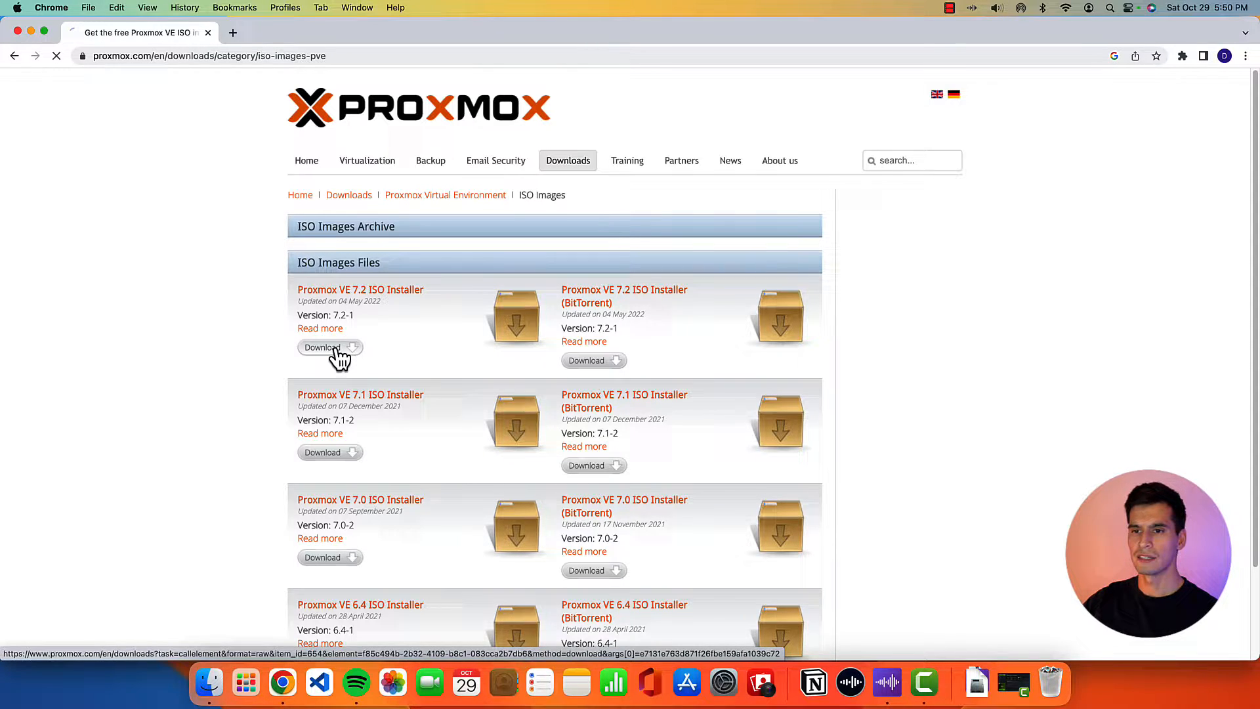
{"action": "left_click", "coordinate": [322, 346]}
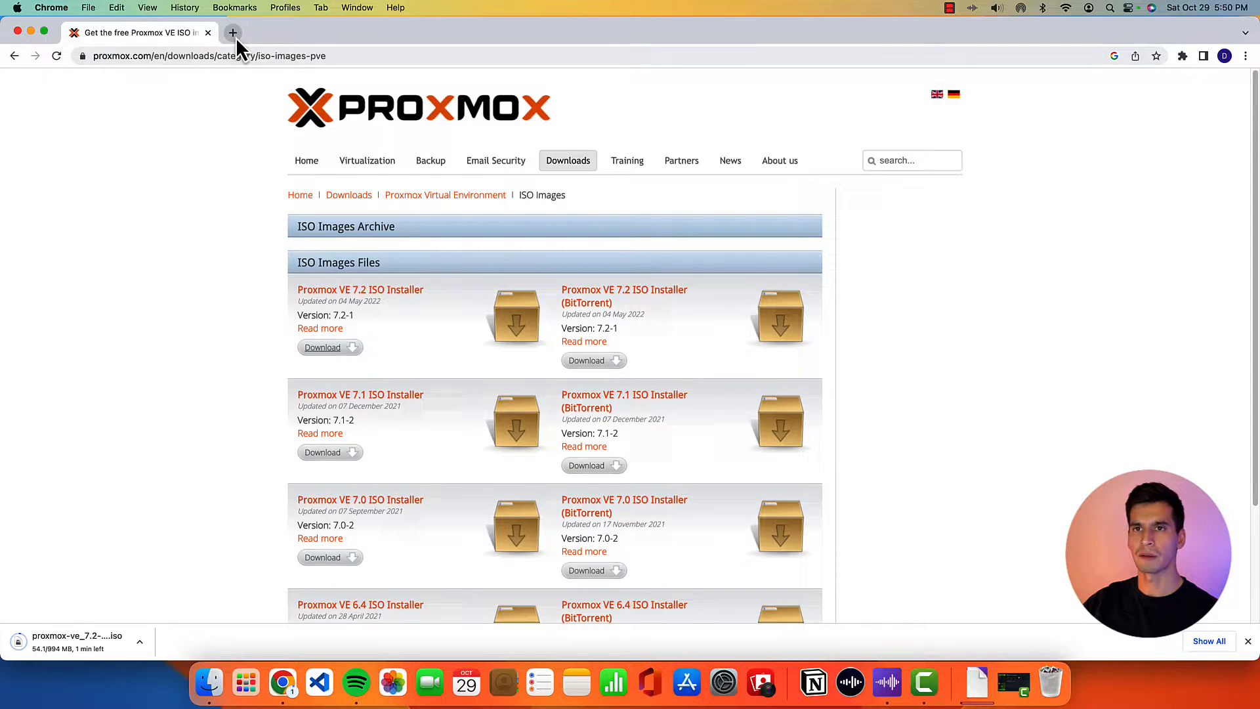
{"action": "left_click", "coordinate": [233, 32]}
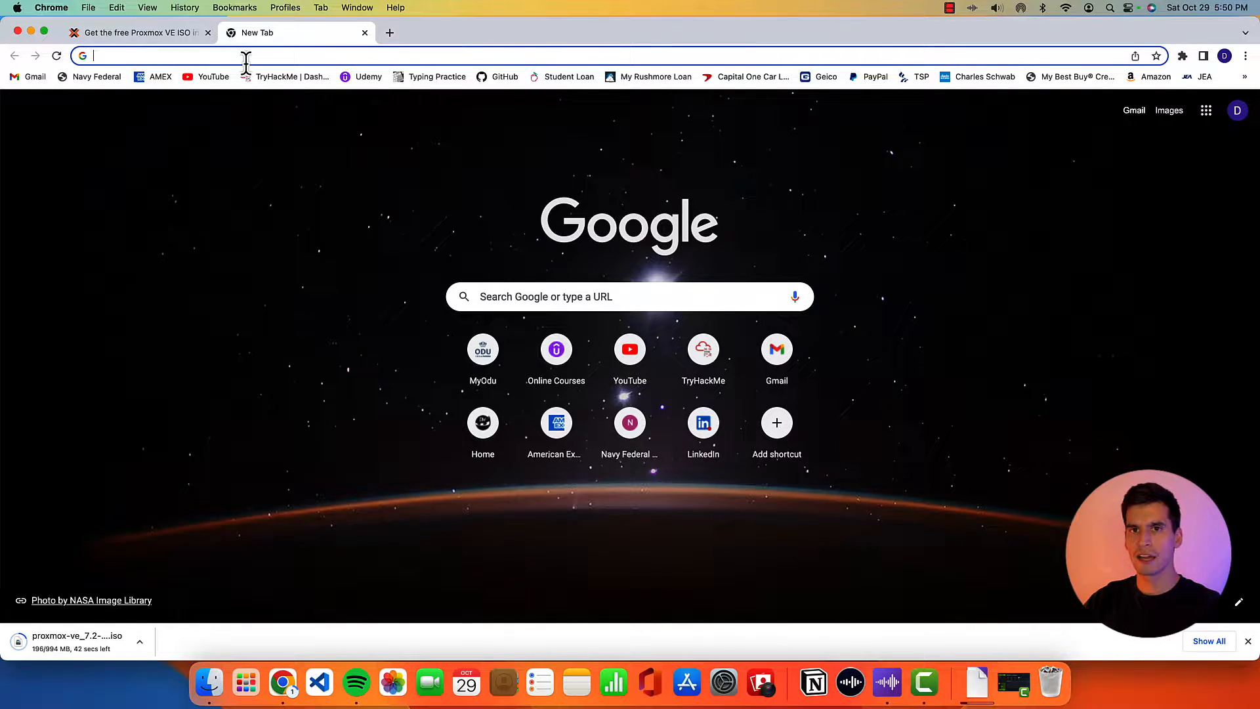
Search Google for 'belena etcher' and reach the official balena.io site
{"action": "type", "text": "belena etcher"}
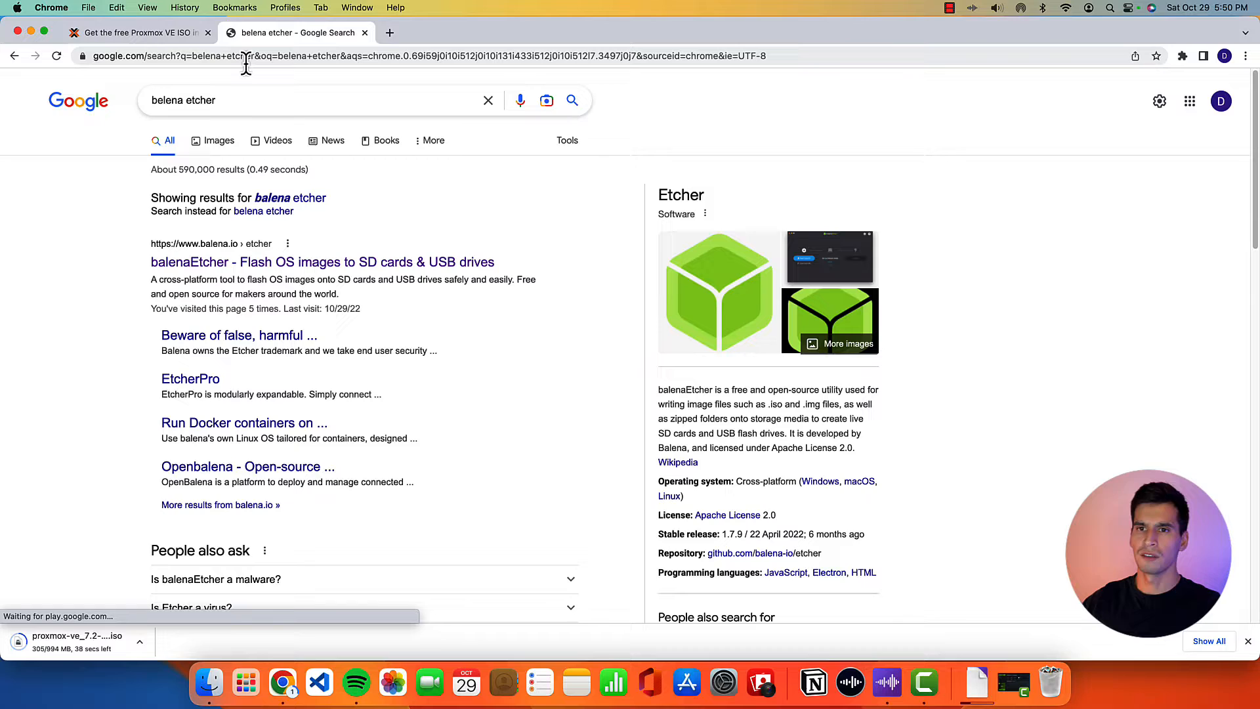
{"action": "mouse_move", "coordinate": [312, 269]}
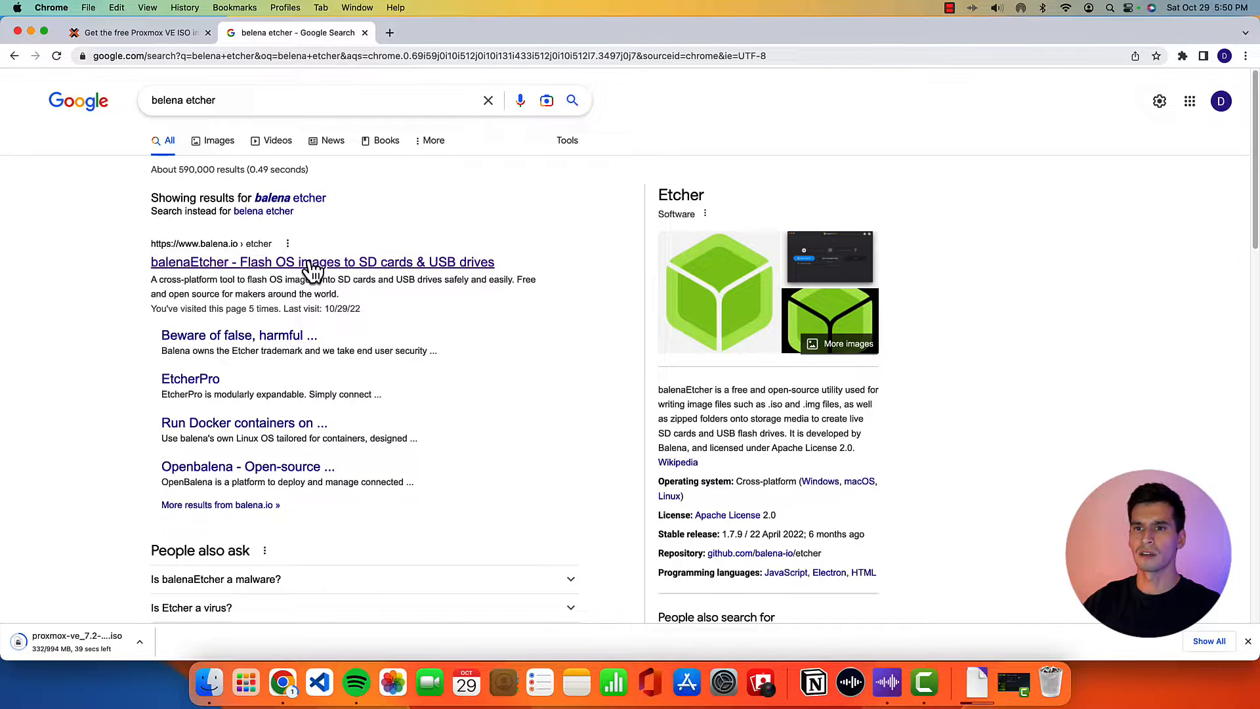
{"action": "left_click", "coordinate": [322, 262]}
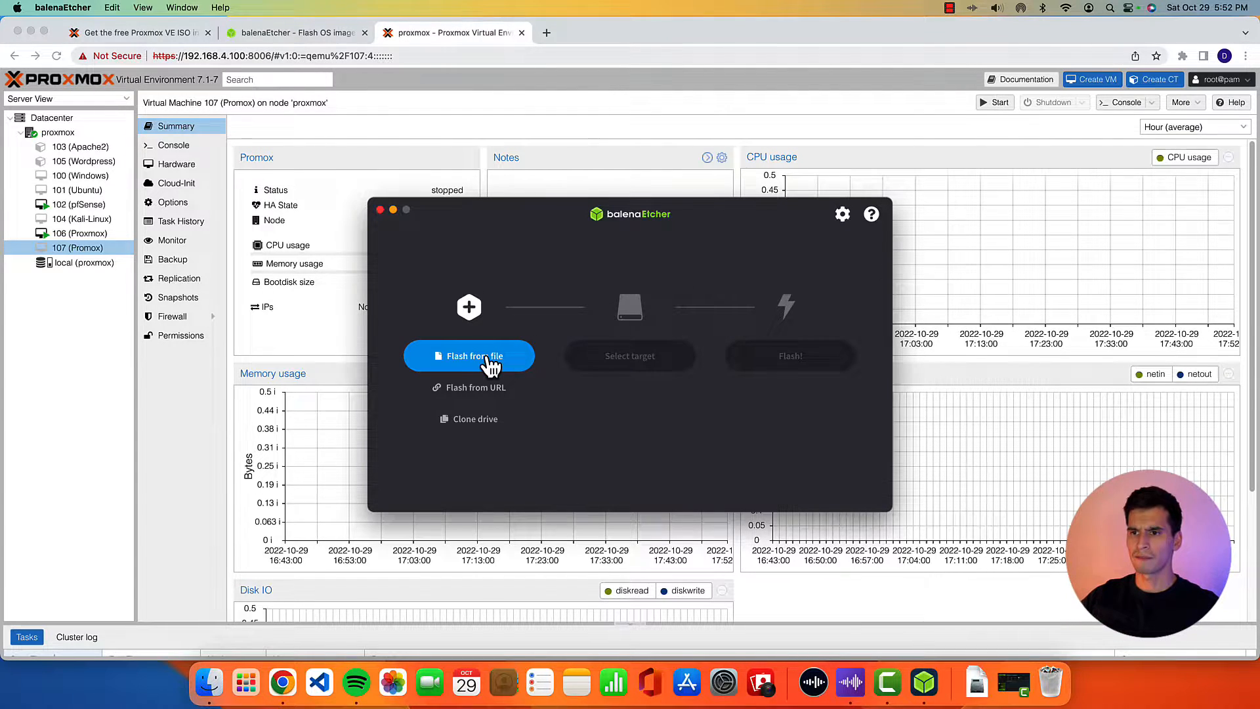
Choose proxmox-ve_7.2-1.iso as source image and the PNY USB drive as flash target
{"action": "left_click", "coordinate": [468, 356]}
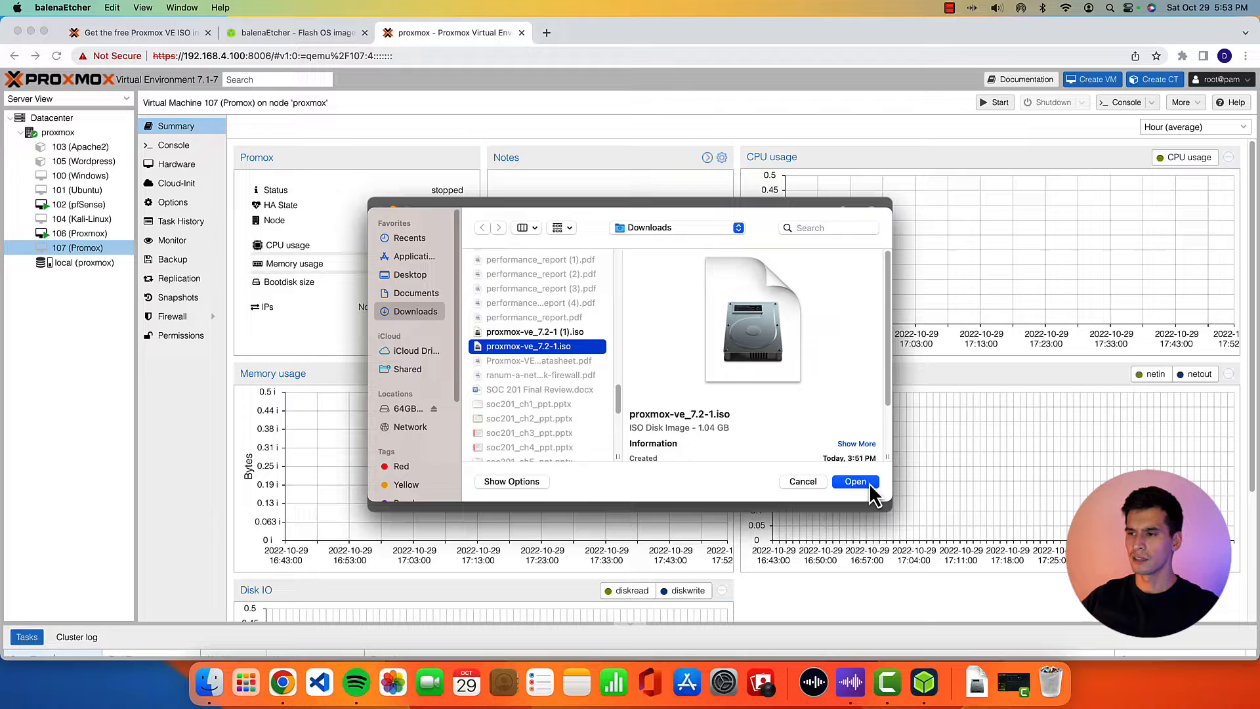
{"action": "left_click", "coordinate": [855, 482]}
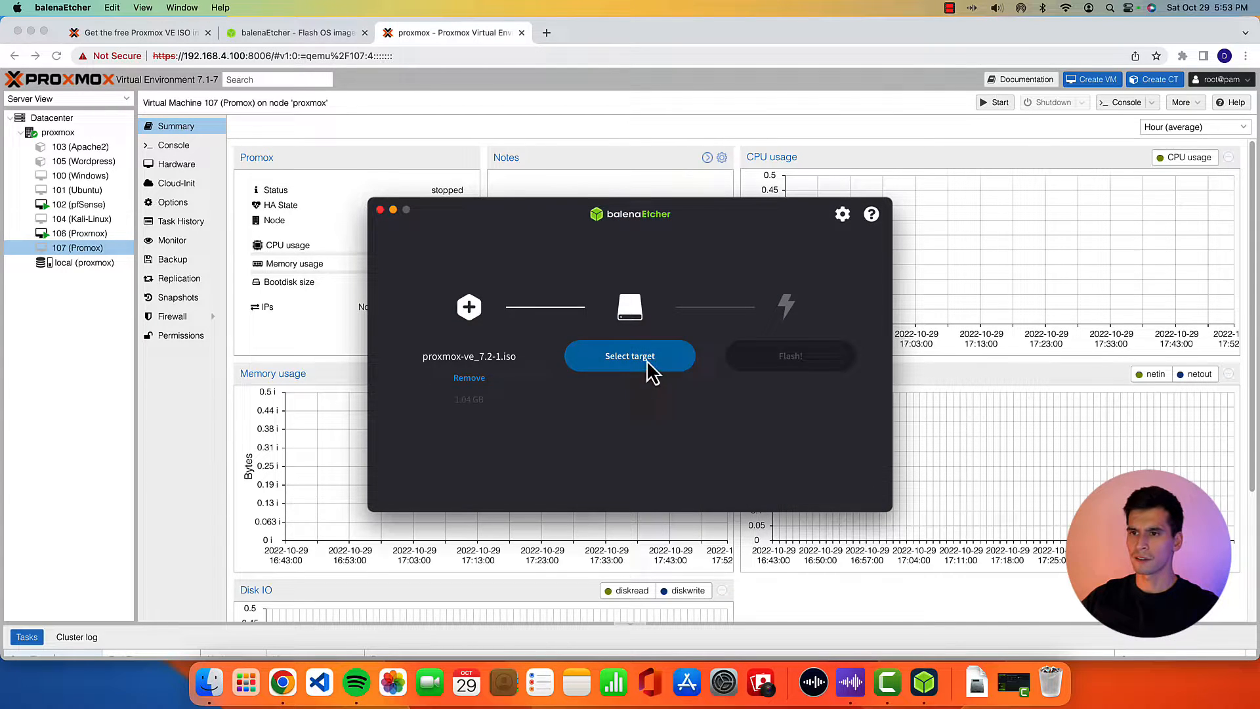
{"action": "left_click", "coordinate": [629, 356]}
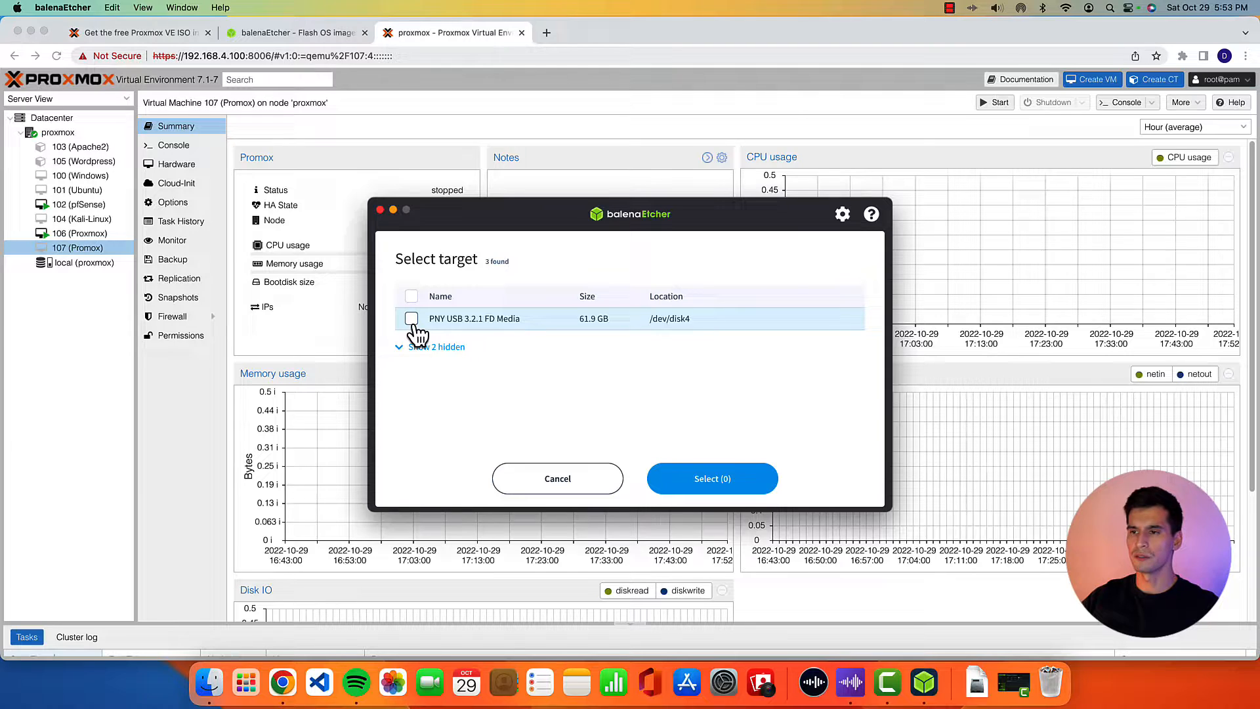
{"action": "left_click", "coordinate": [411, 318]}
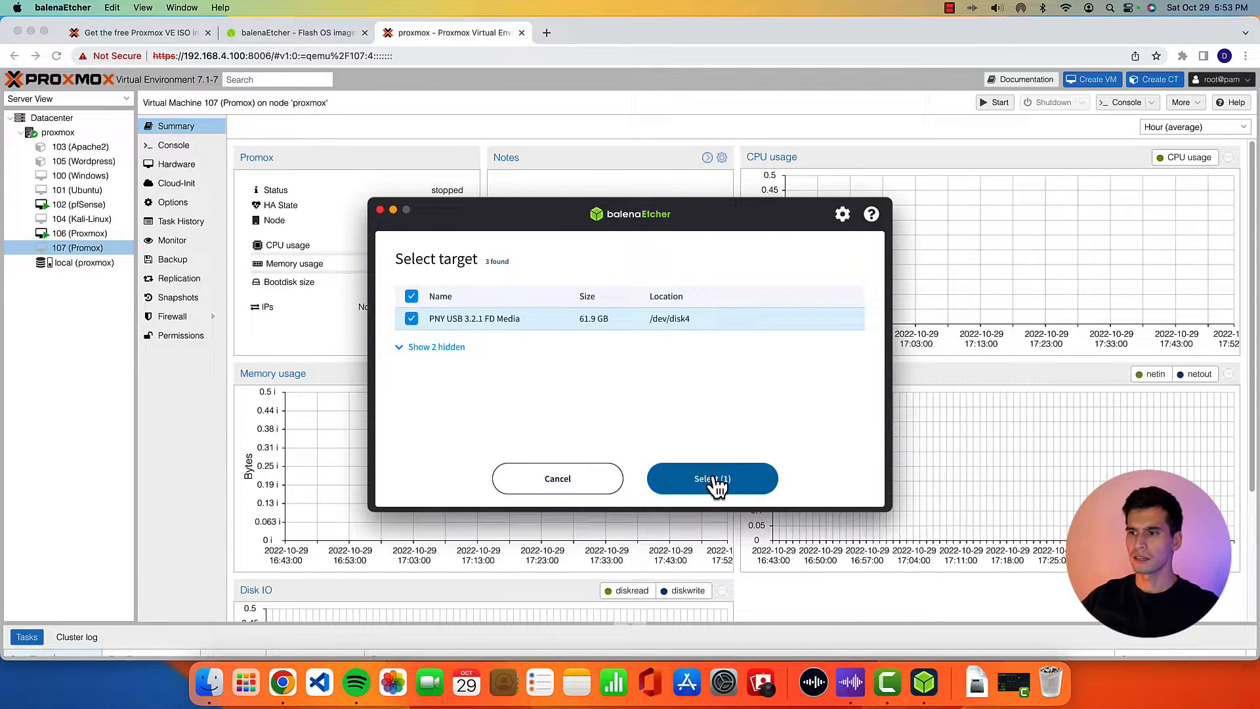
{"action": "left_click", "coordinate": [711, 477]}
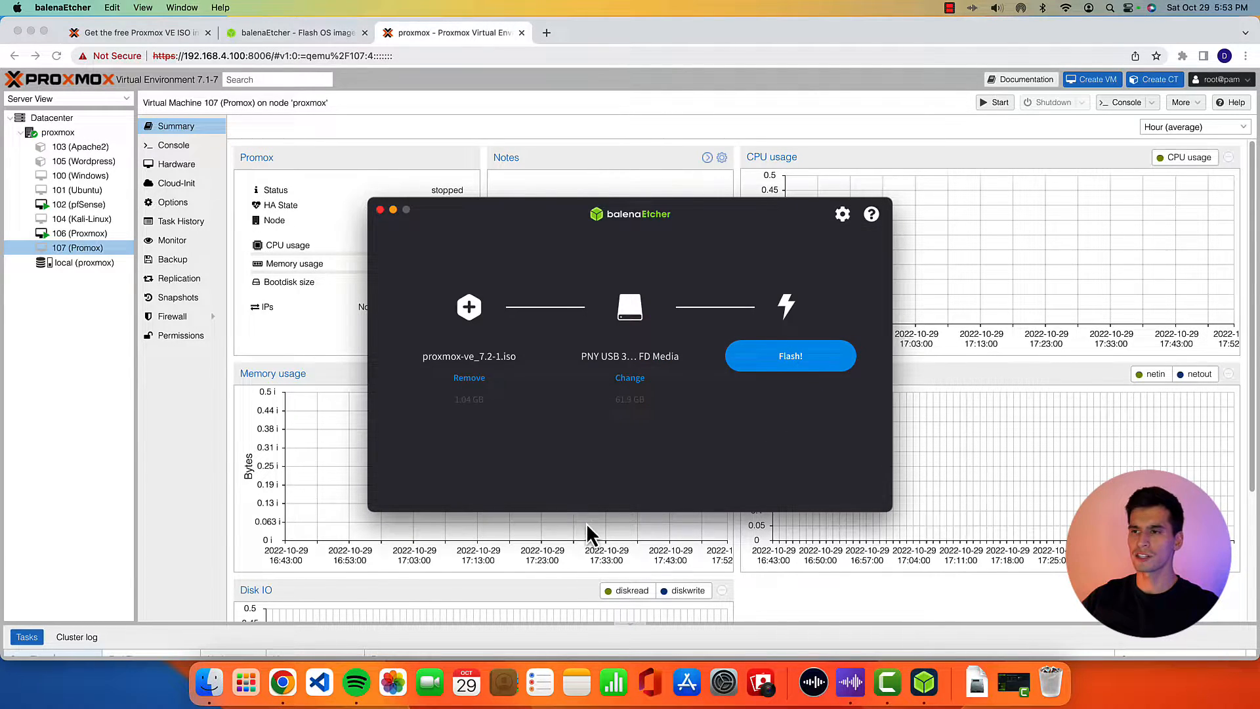
{"action": "mouse_move", "coordinate": [519, 466]}
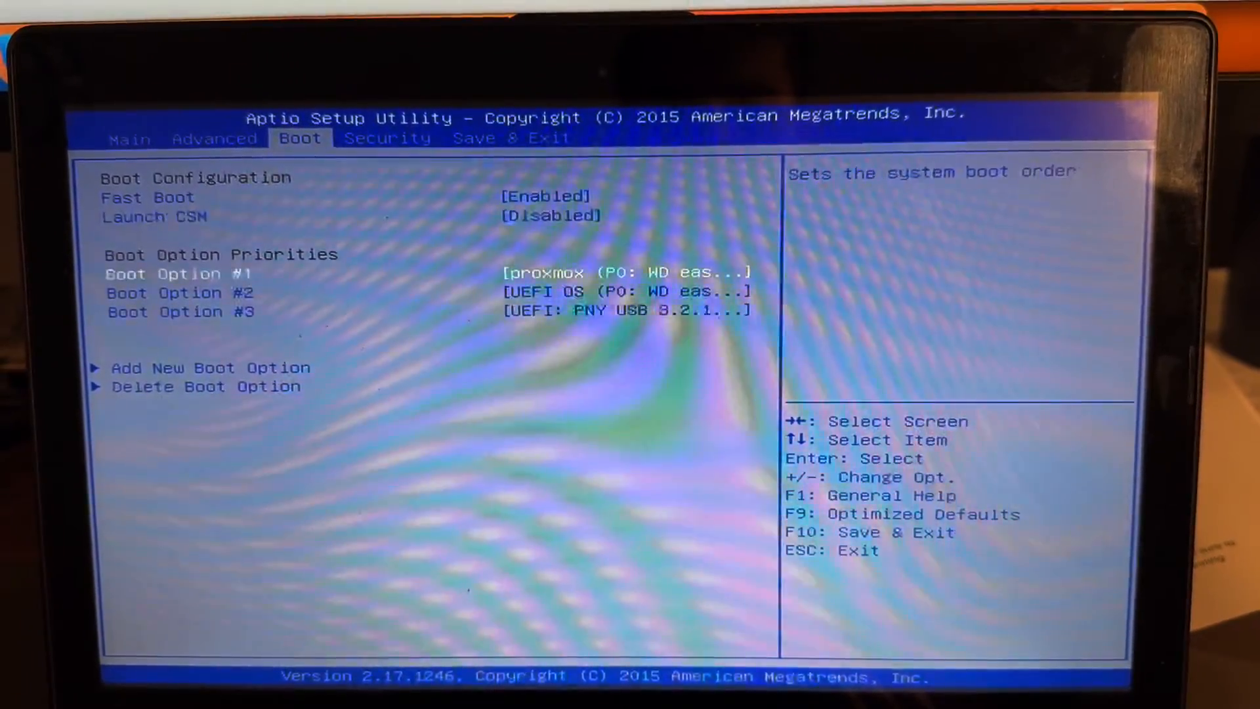
Make the UEFI PNY USB drive Boot Option #1 and save with F10 to restart
{"action": "key", "text": "Enter"}
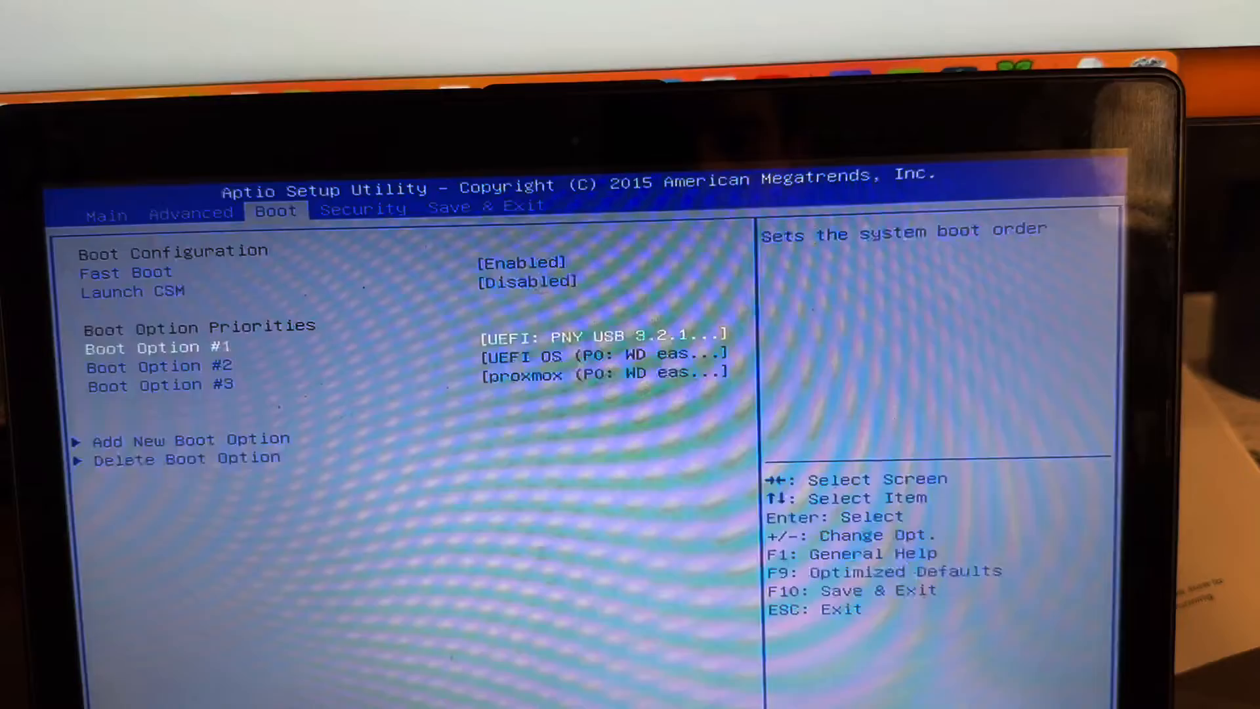
{"action": "key", "text": "f10"}
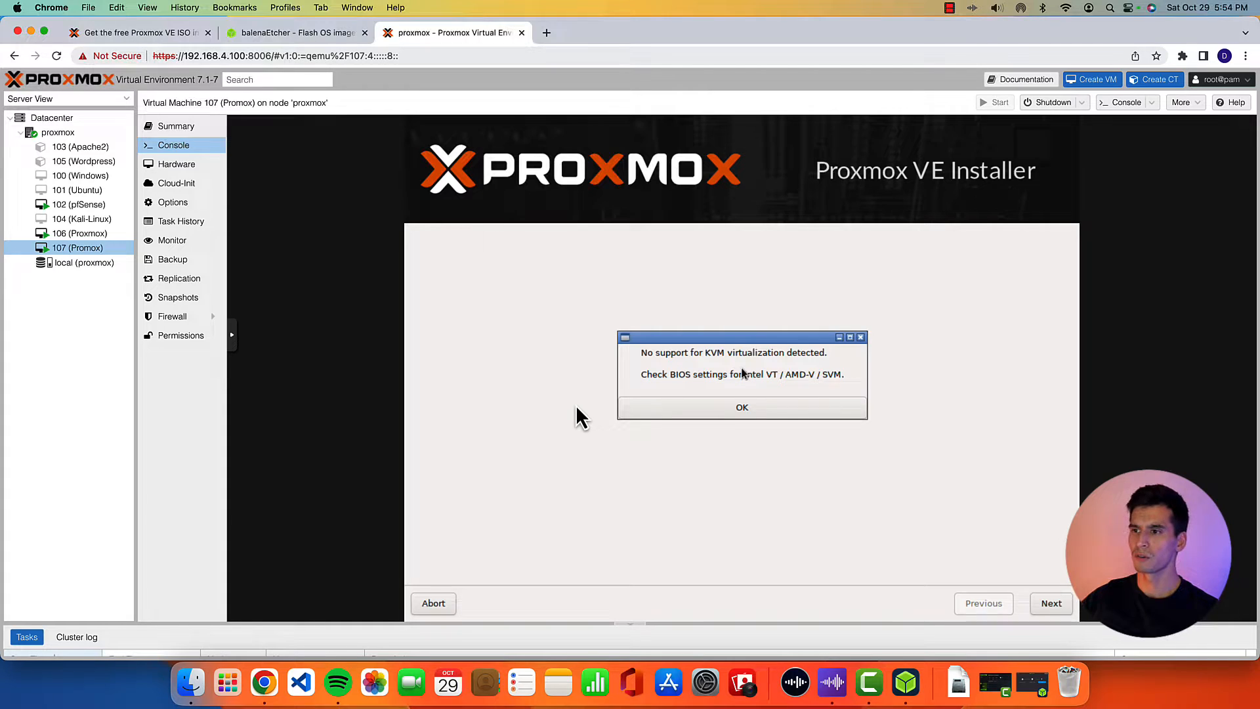
Dismiss the KVM warning, accept the EULA and keep /dev/sda as target disk
{"action": "left_click", "coordinate": [740, 407]}
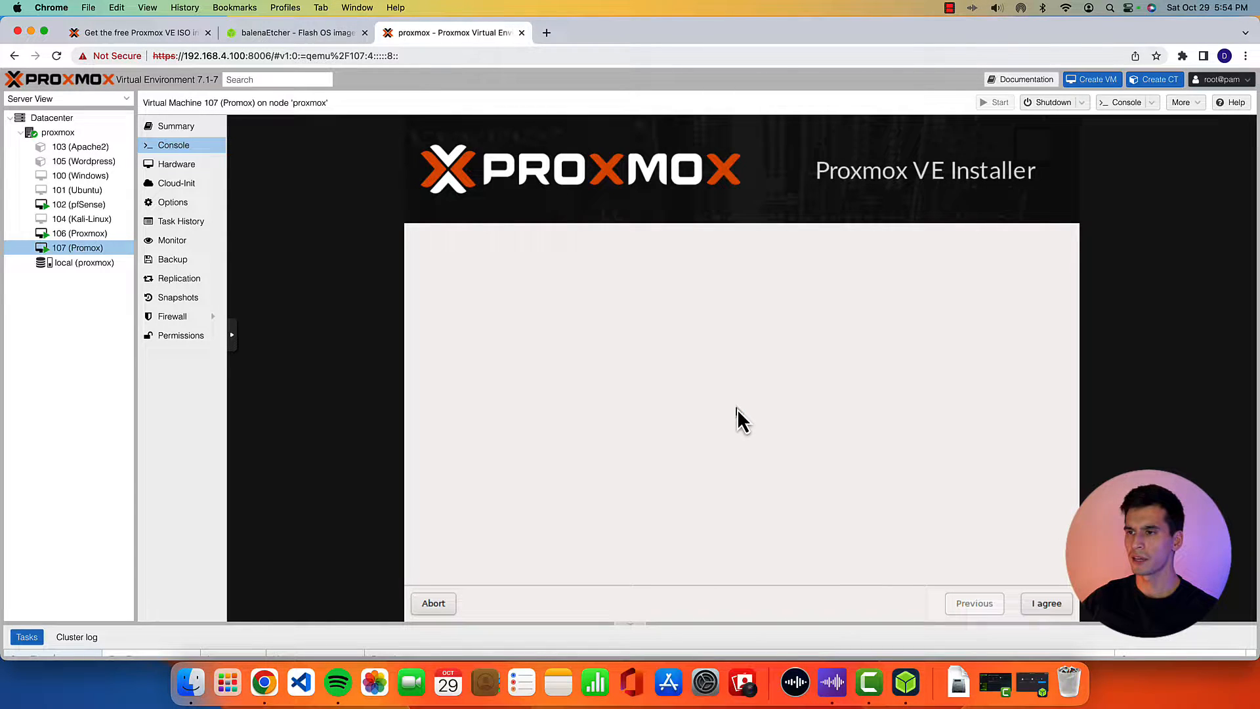
{"action": "left_click", "coordinate": [1046, 603]}
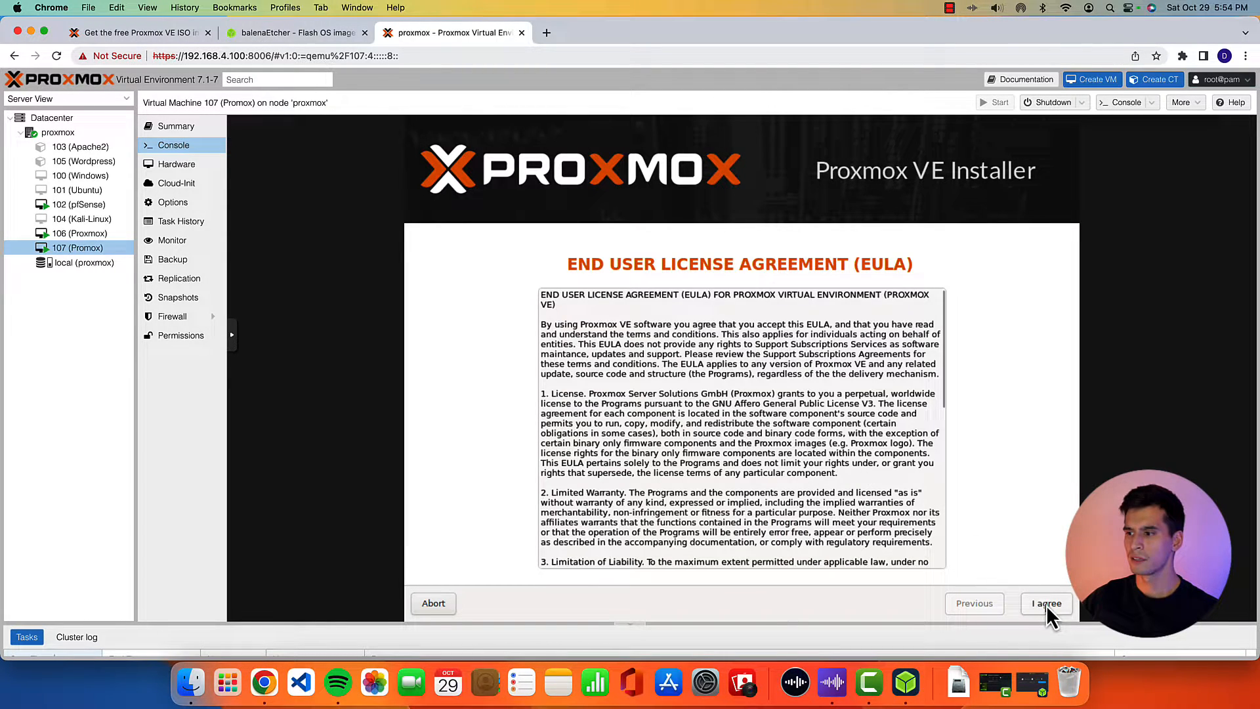
{"action": "left_click", "coordinate": [1046, 604]}
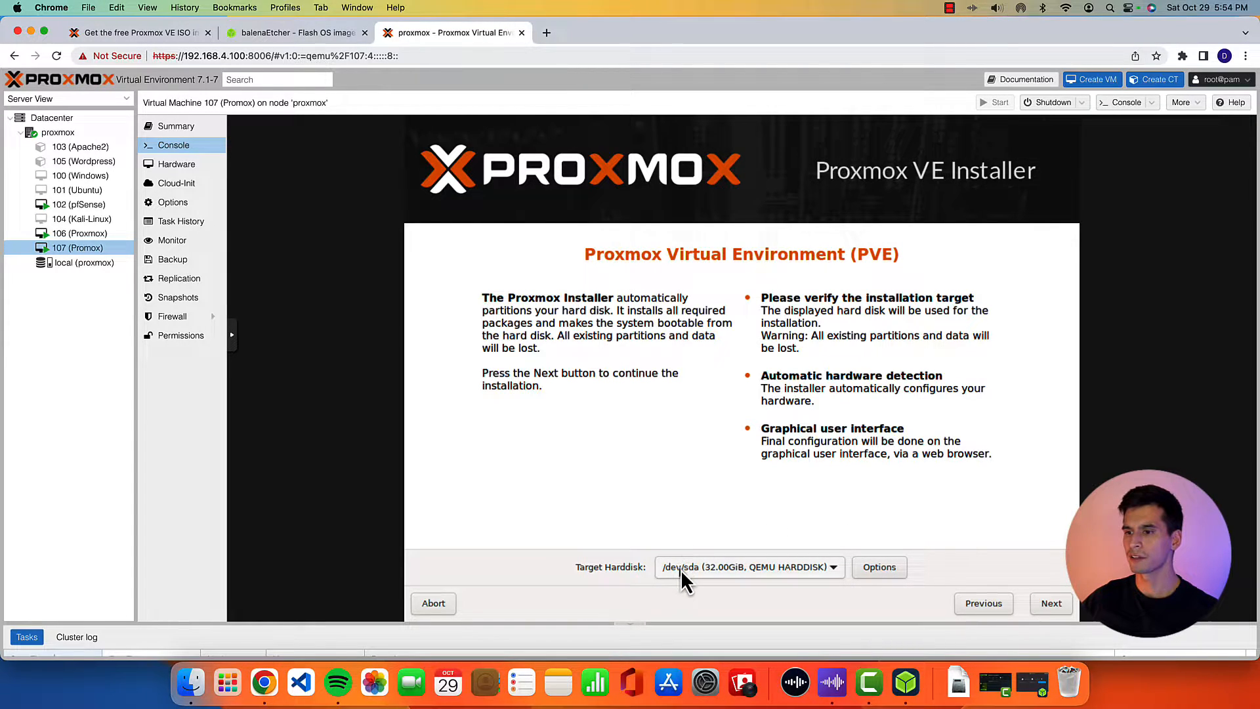
{"action": "left_click", "coordinate": [746, 567]}
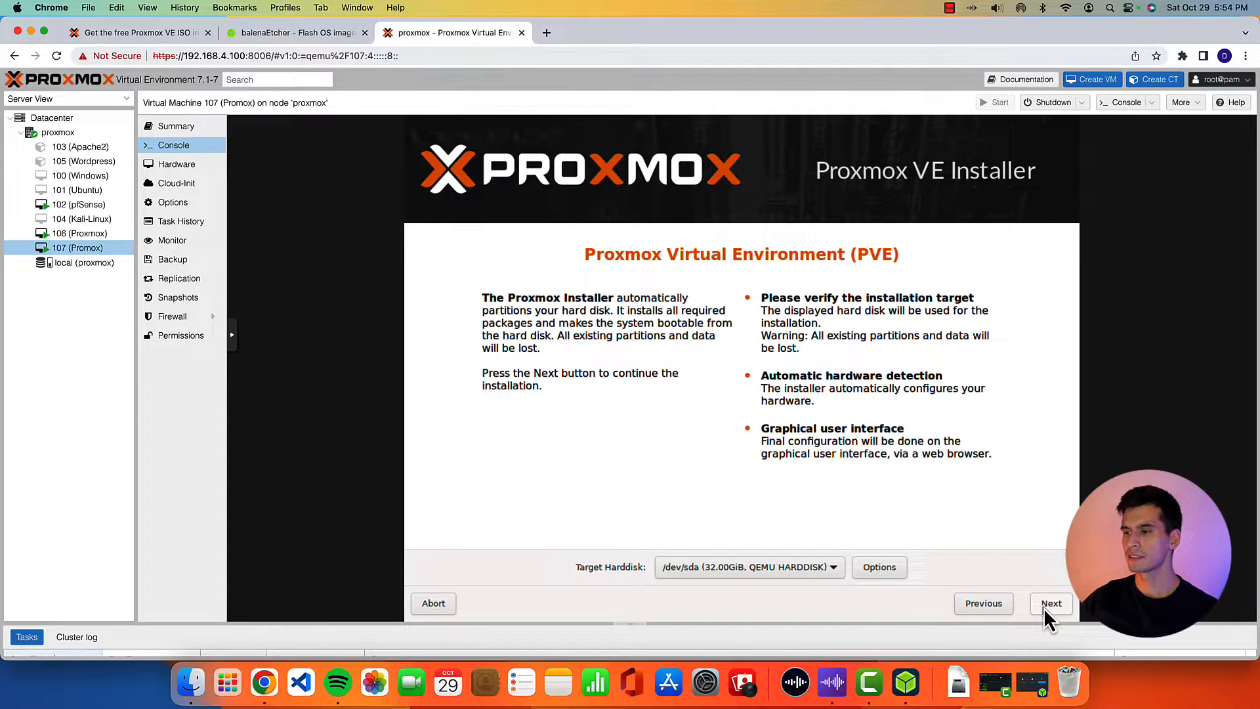
{"action": "left_click", "coordinate": [1051, 604]}
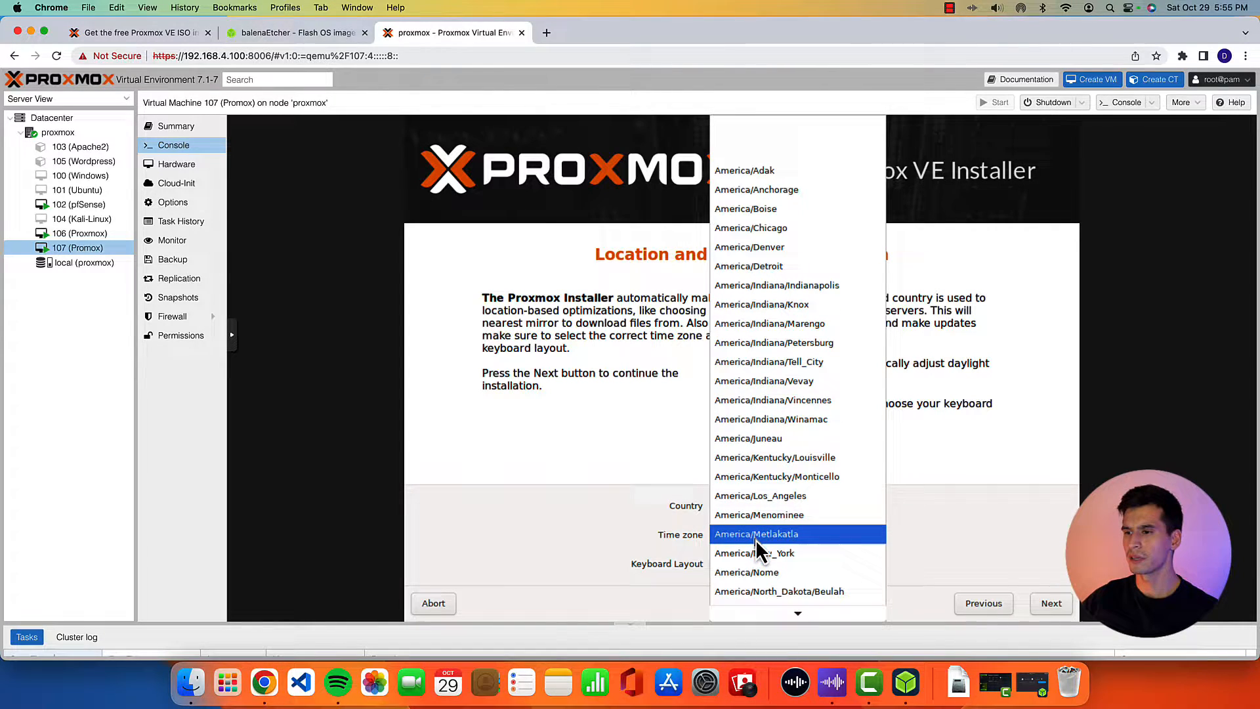
Set the time zone to America/New_York and continue to the password page
{"action": "left_click", "coordinate": [756, 534]}
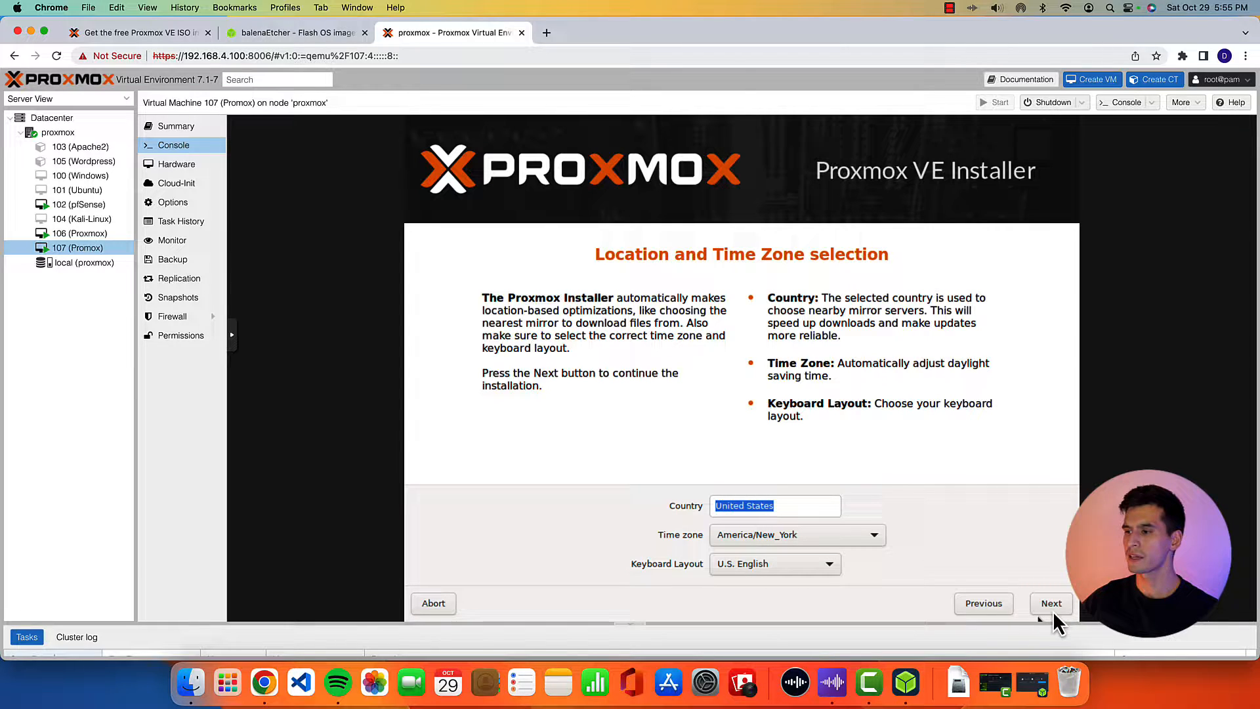
{"action": "left_click", "coordinate": [1050, 603]}
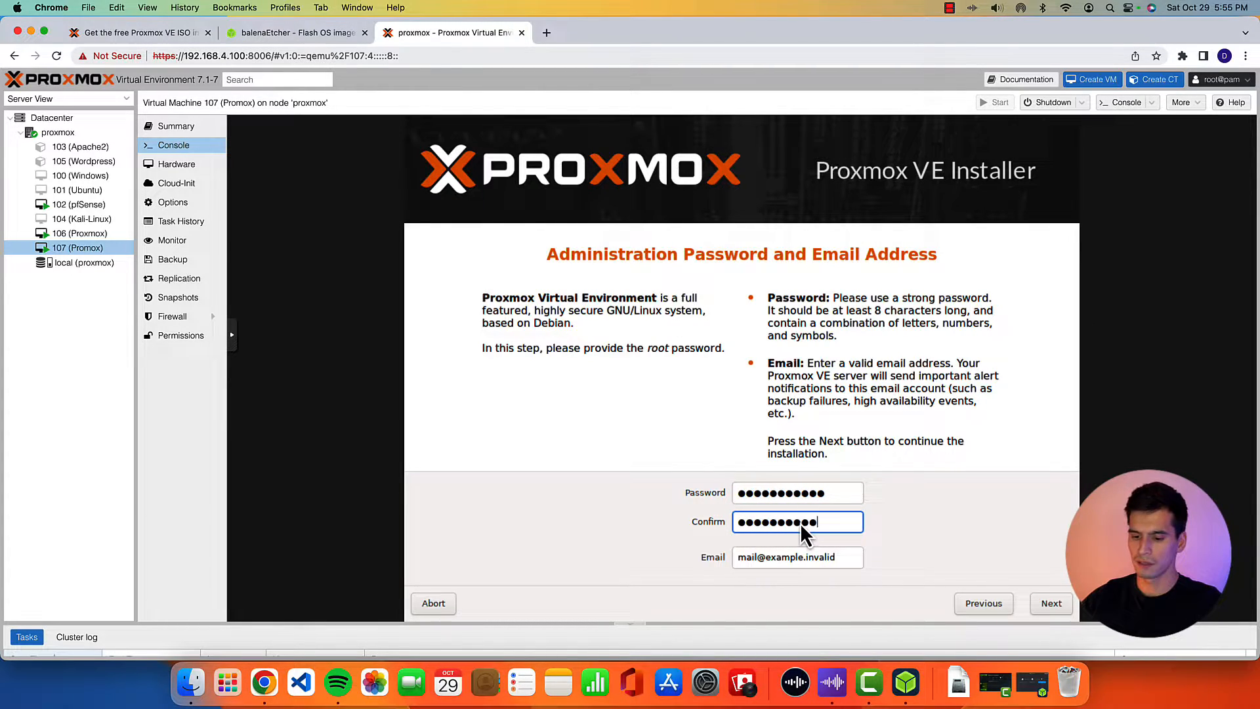
{"action": "left_click", "coordinate": [797, 556]}
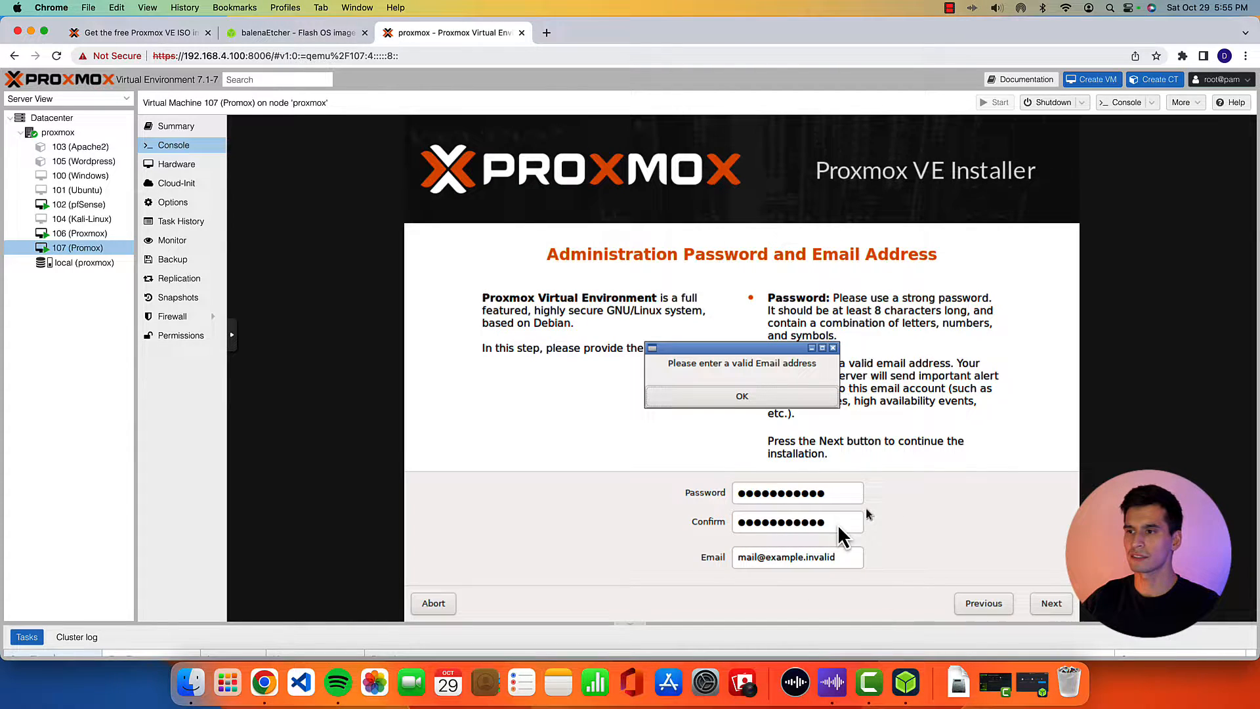
{"action": "left_click", "coordinate": [740, 395]}
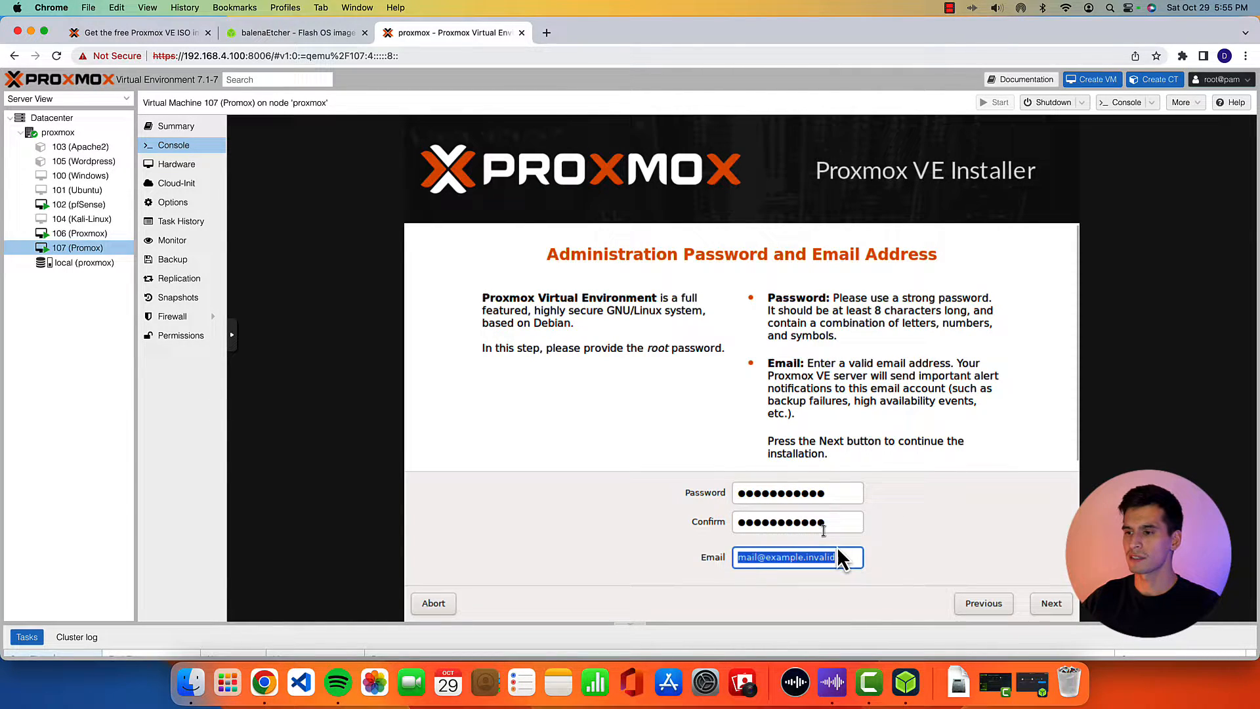
{"action": "type", "text": "mail"}
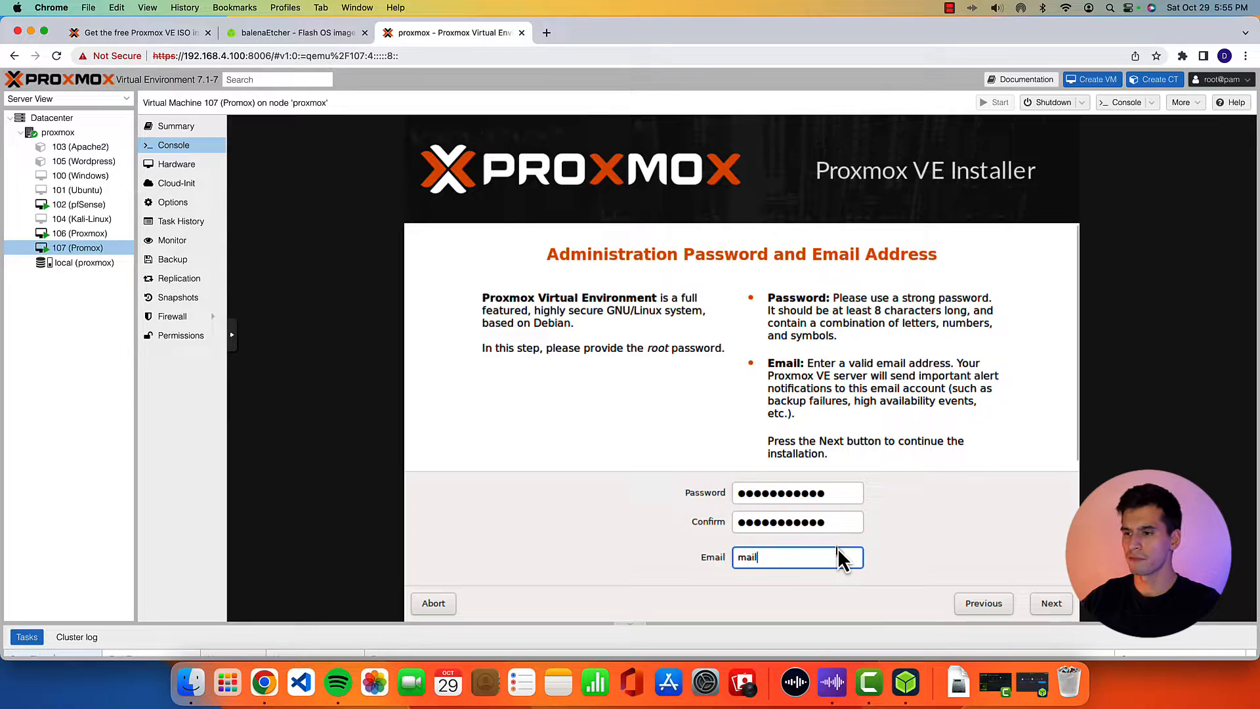
{"action": "type", "text": "@mail.com"}
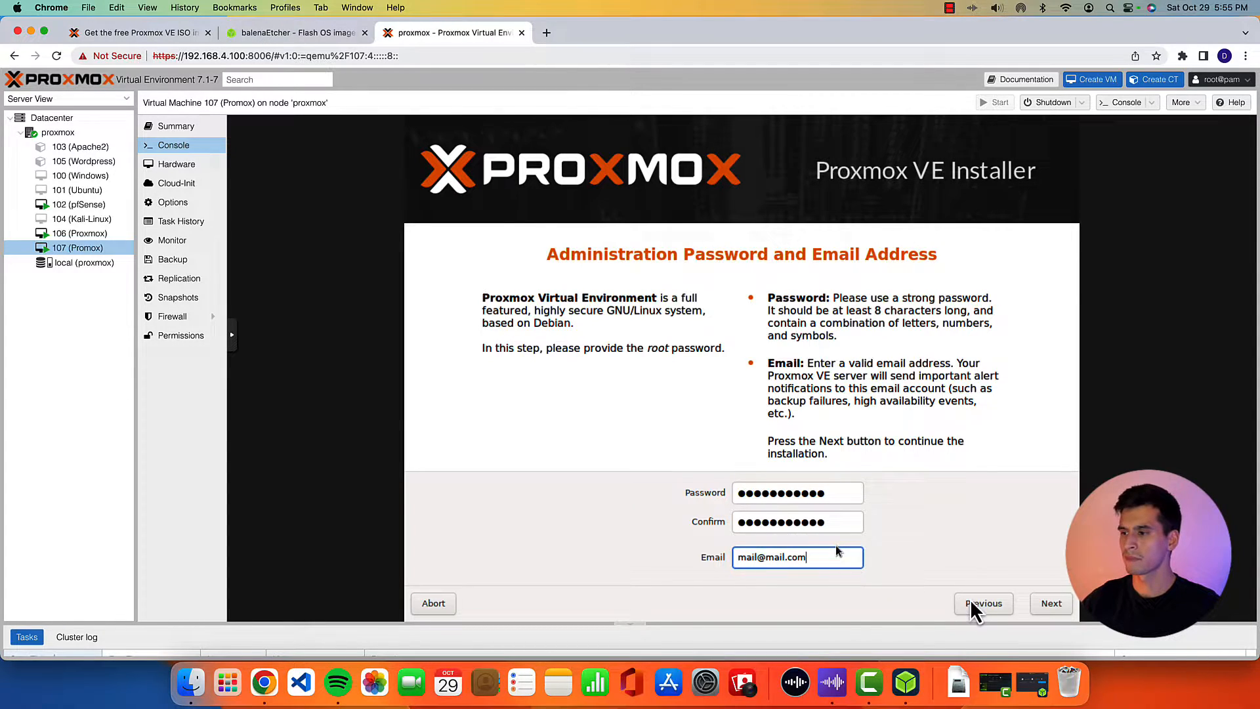
{"action": "left_click", "coordinate": [1050, 604]}
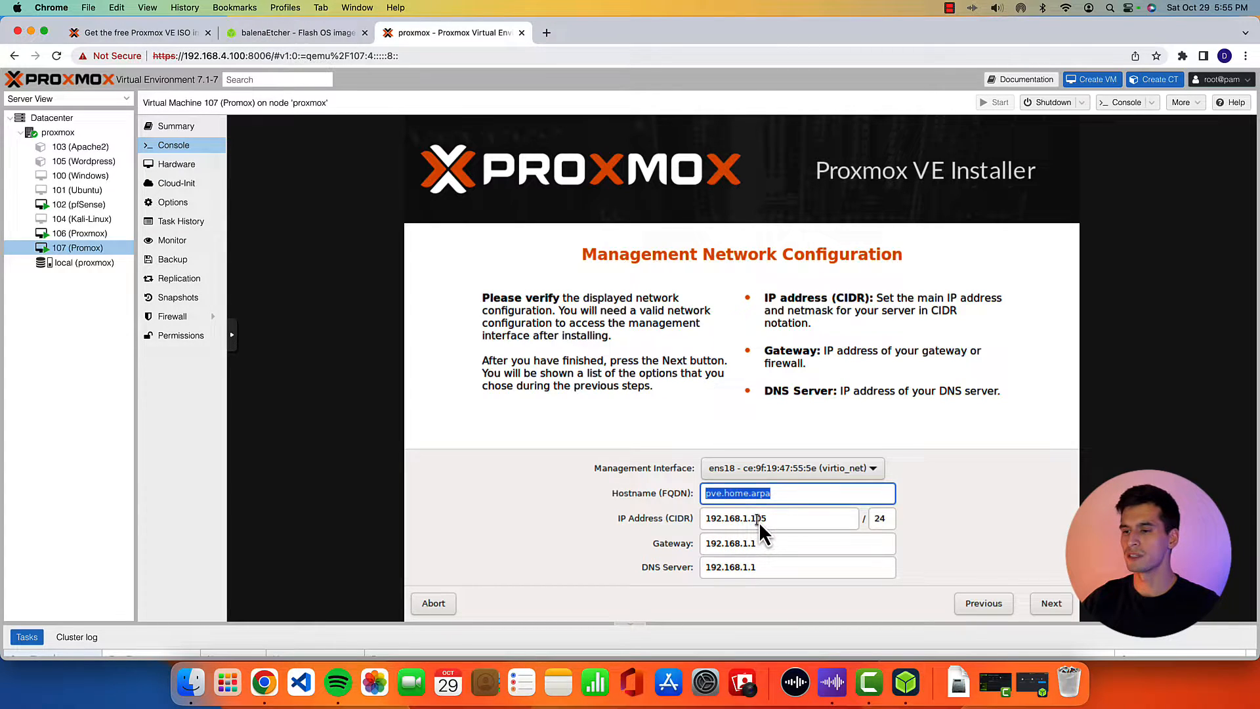
{"action": "mouse_move", "coordinate": [751, 559]}
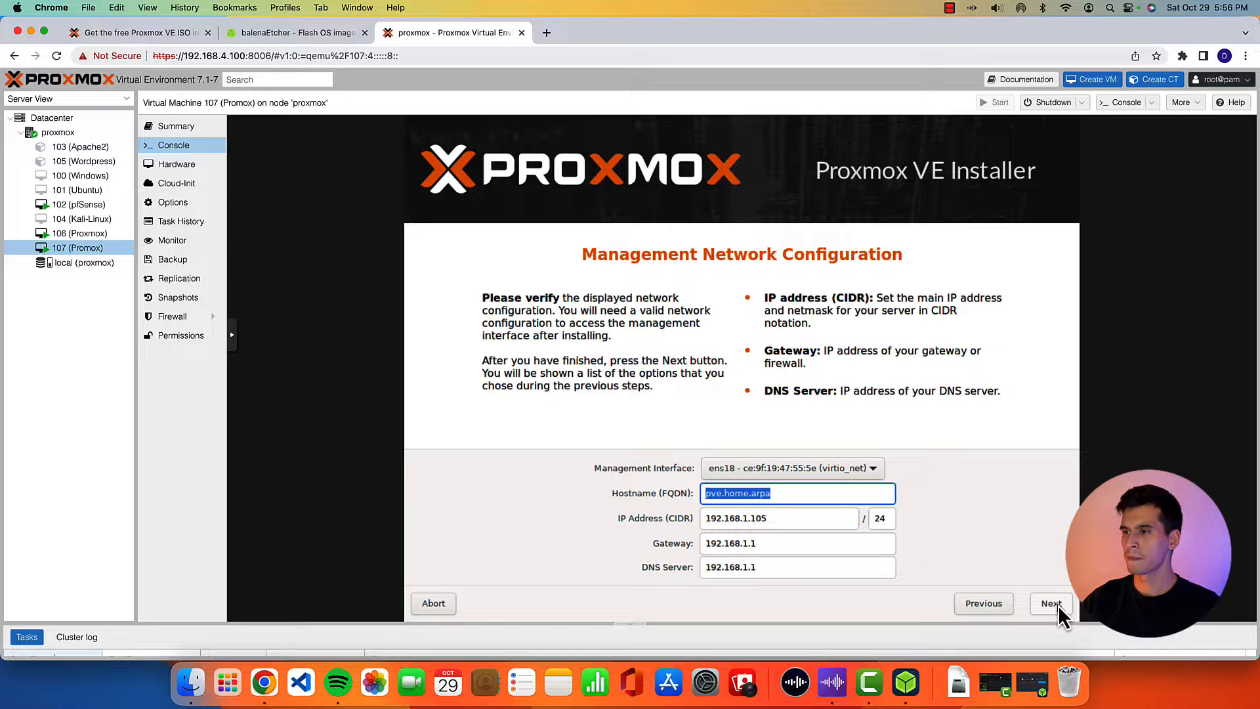
Accept IP 192.168.1.105/24, confirm the summary and begin installing Proxmox VE
{"action": "left_click", "coordinate": [1050, 603]}
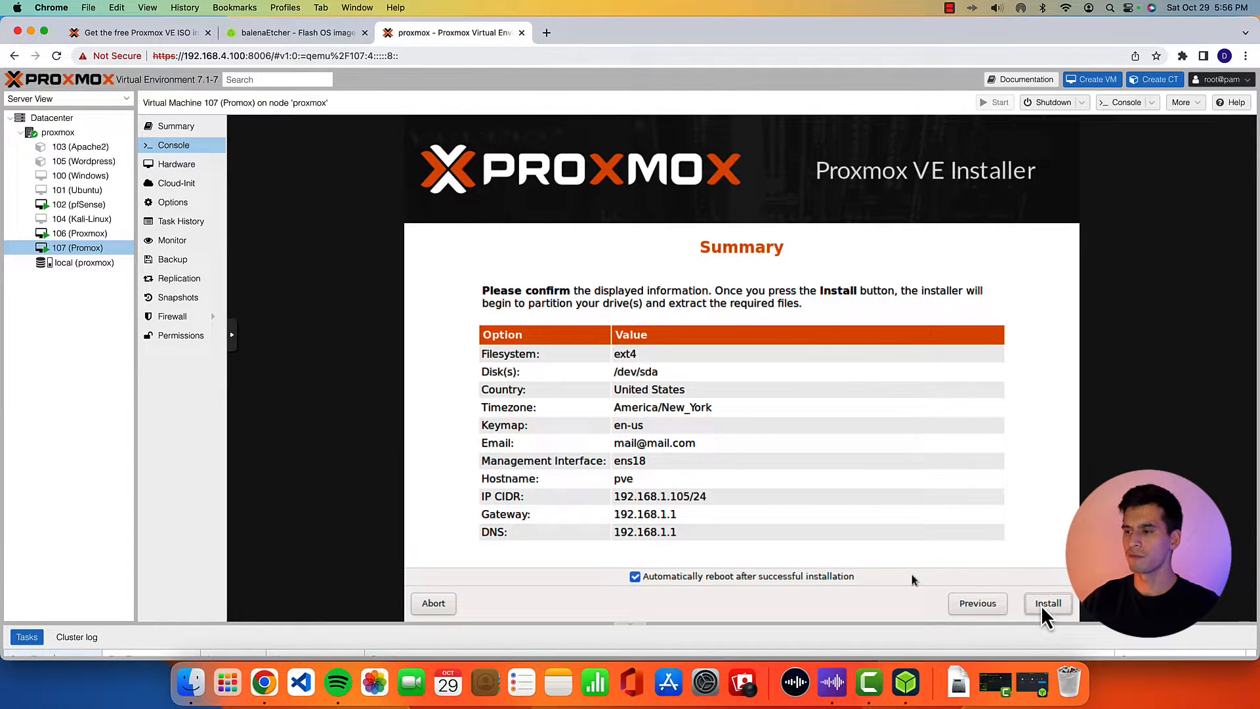
{"action": "left_click", "coordinate": [1048, 602]}
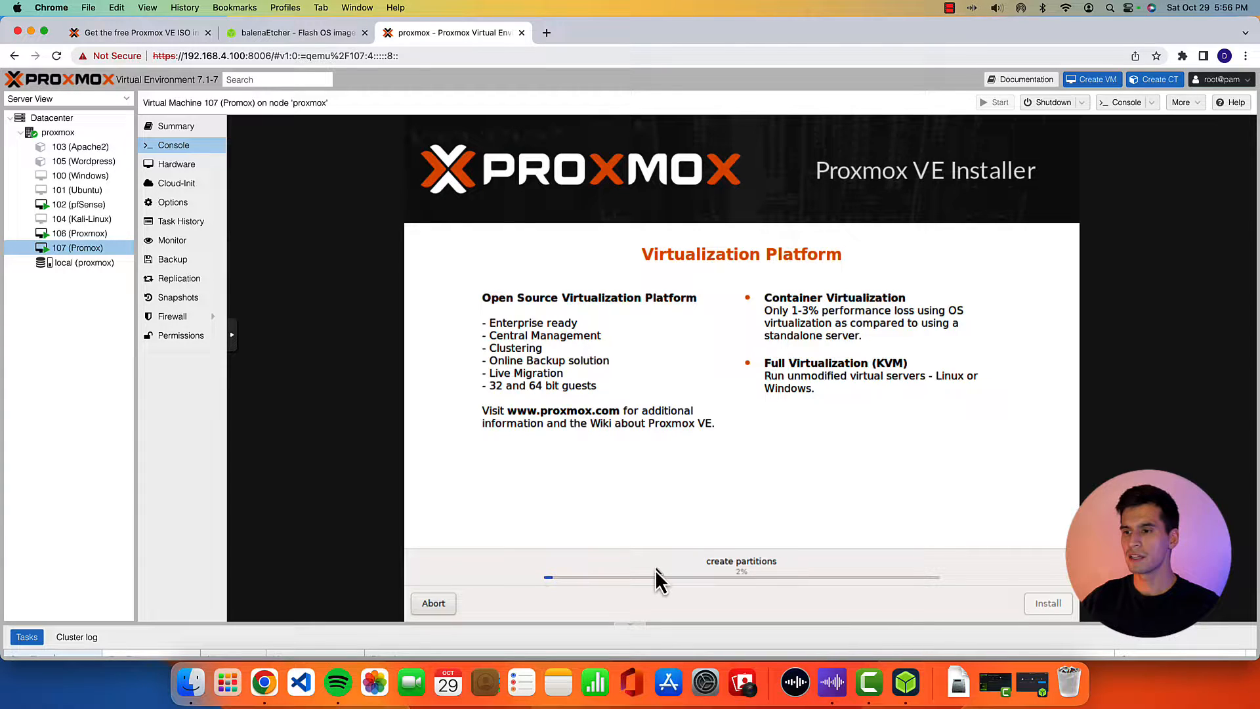
{"action": "mouse_move", "coordinate": [651, 586]}
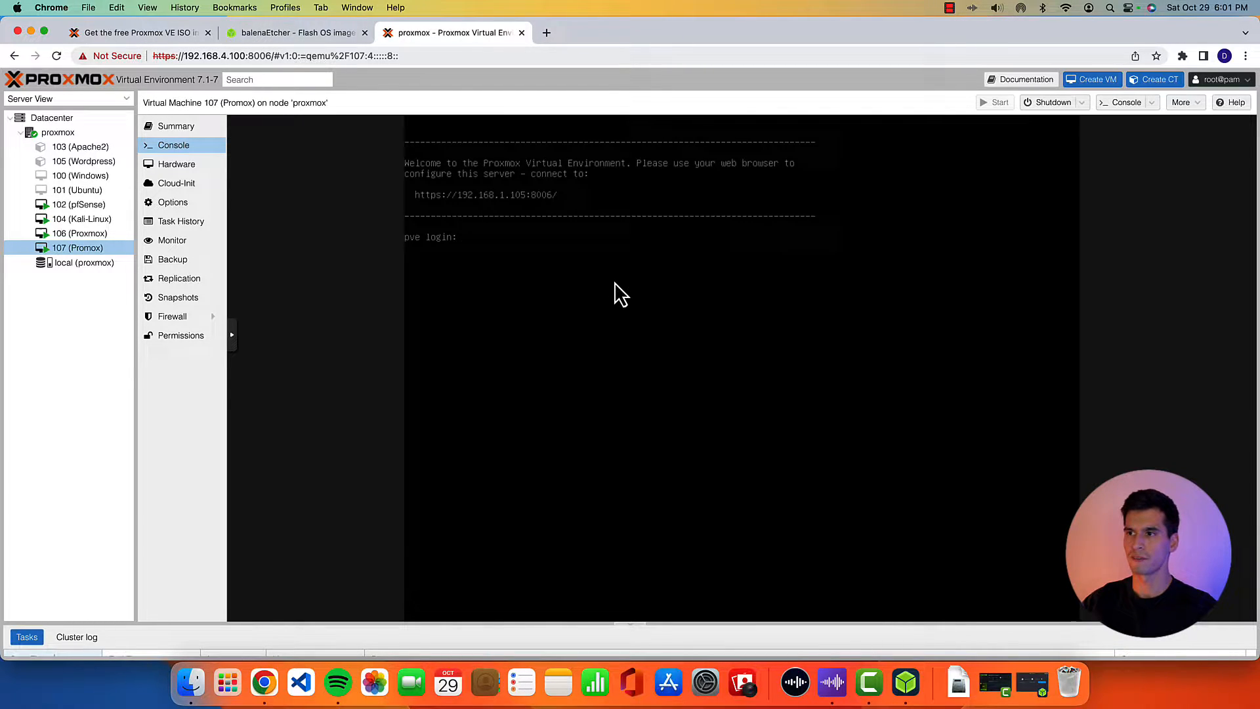
{"action": "mouse_move", "coordinate": [477, 225]}
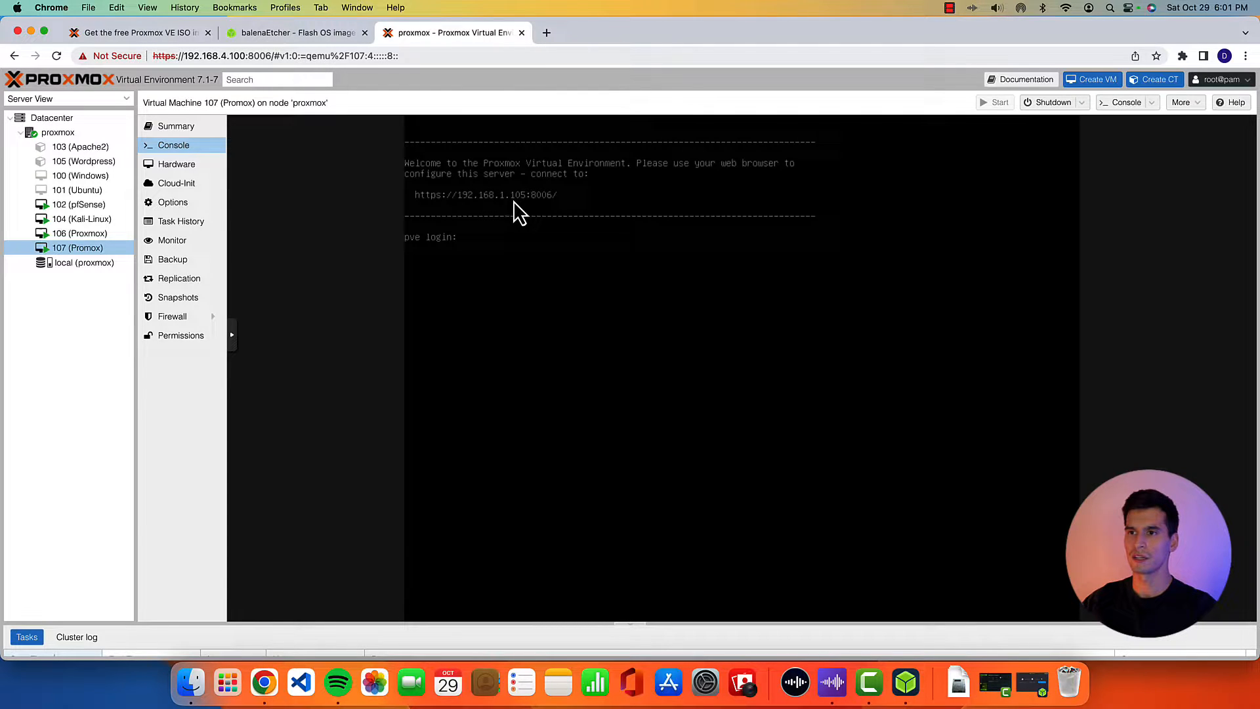
{"action": "mouse_move", "coordinate": [548, 212]}
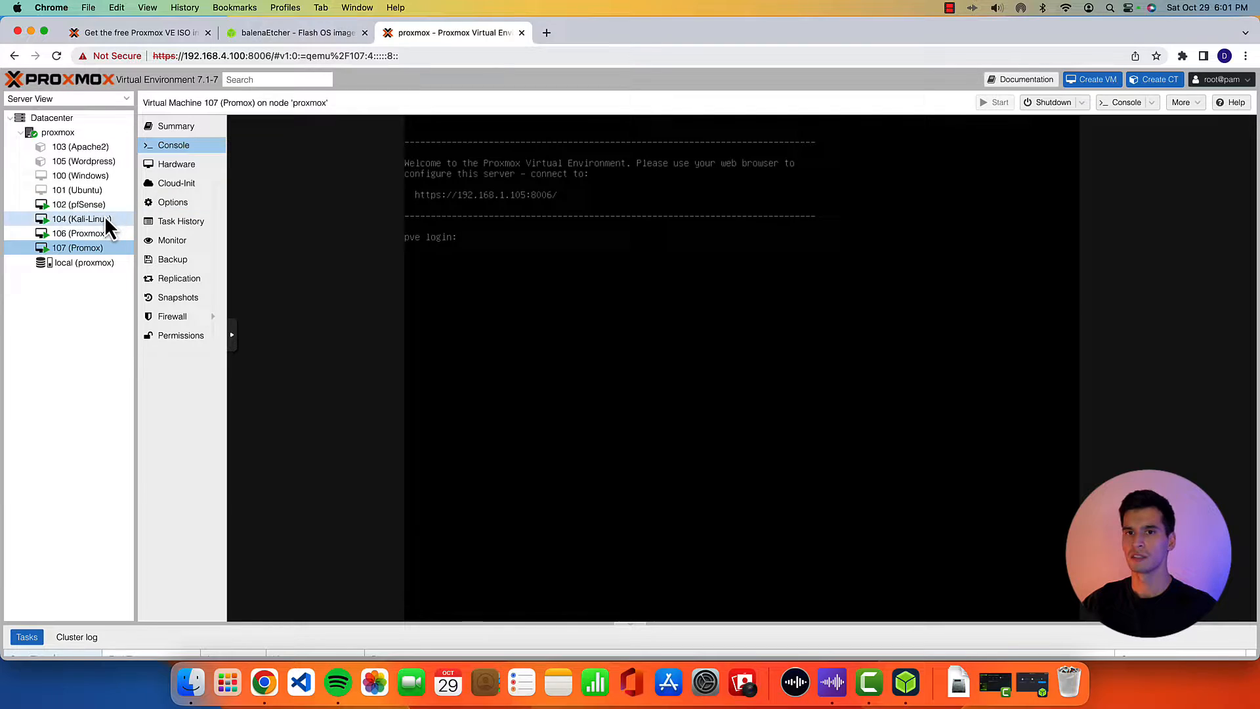
Log in to the Kali-Linux VM 104 console as darin and launch Firefox
{"action": "left_click", "coordinate": [80, 220]}
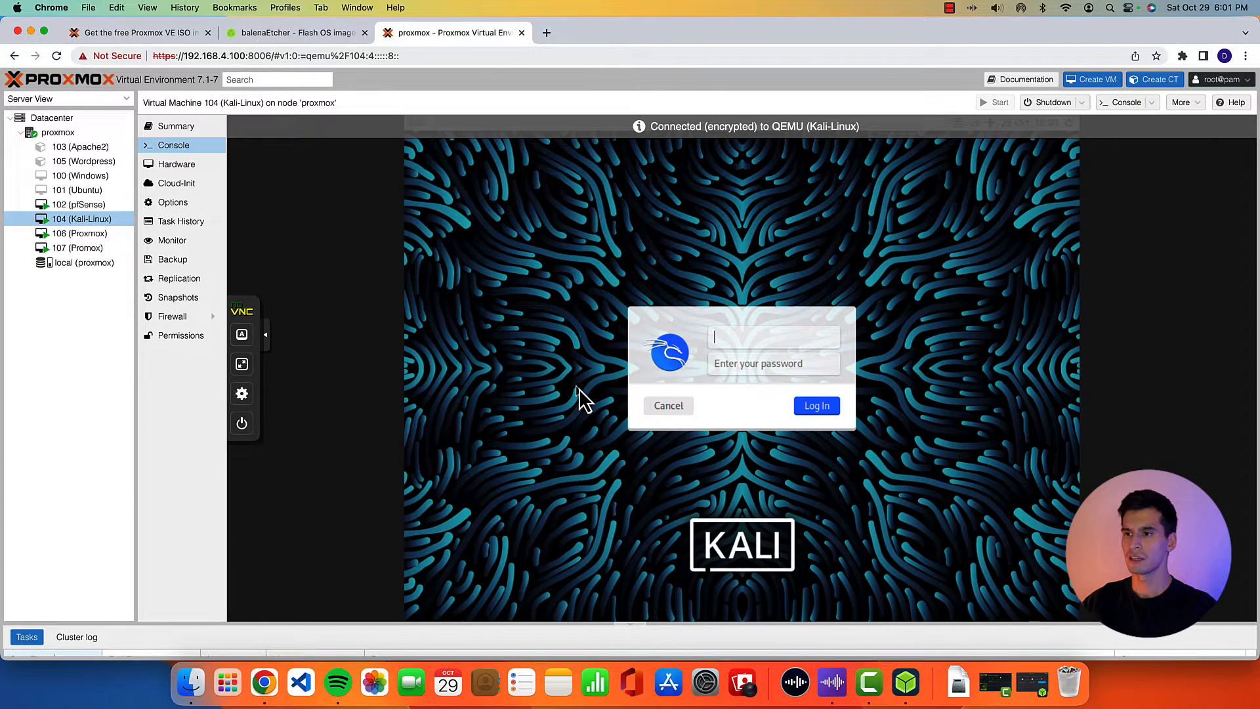
{"action": "type", "text": "darin"}
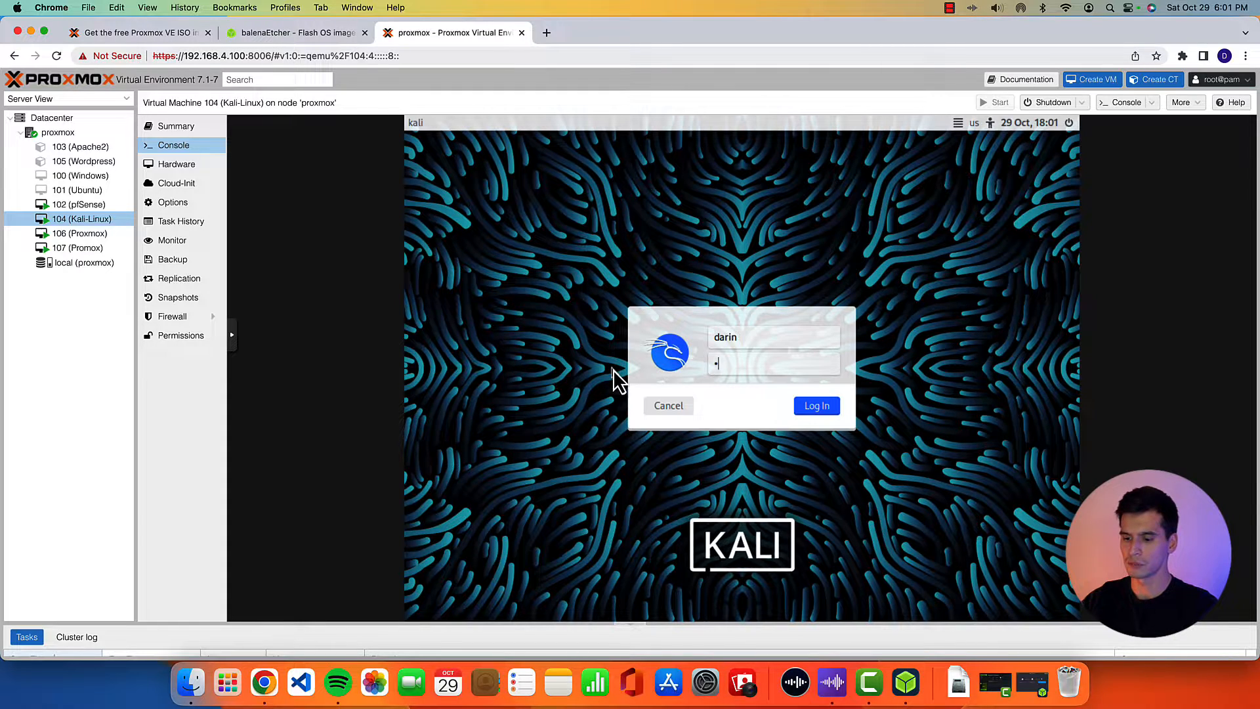
{"action": "type", "text": "password"}
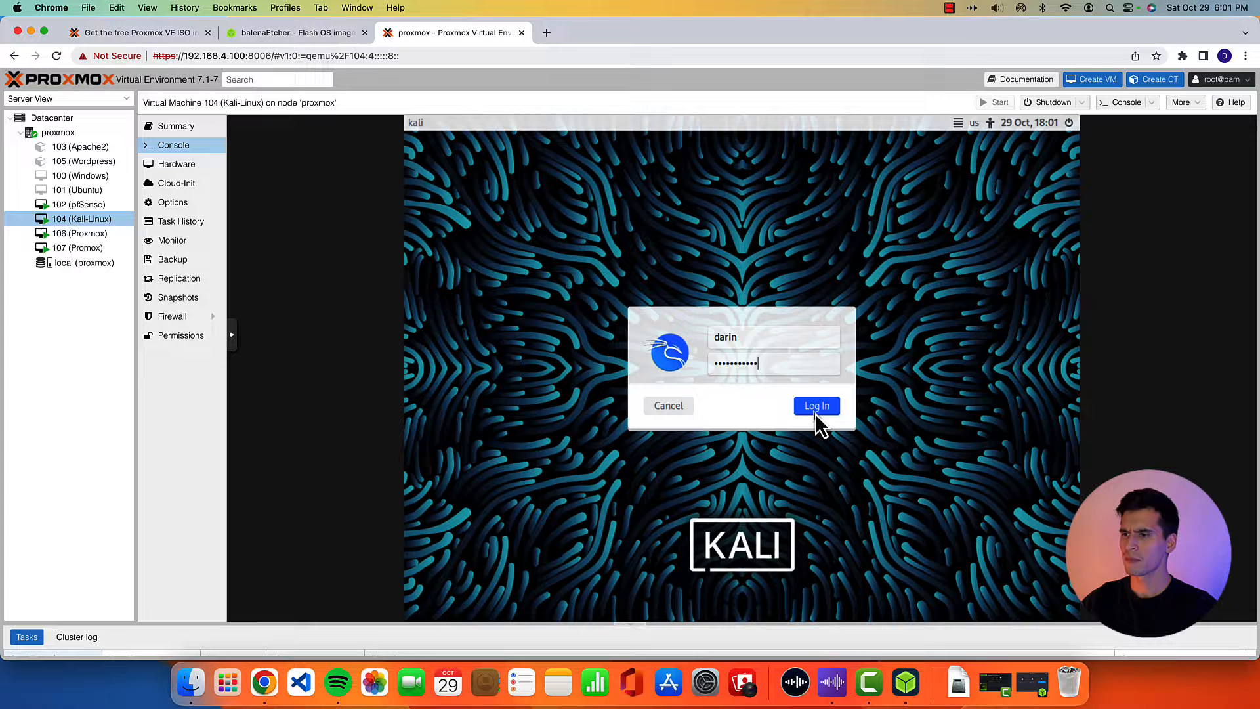
{"action": "left_click", "coordinate": [815, 406]}
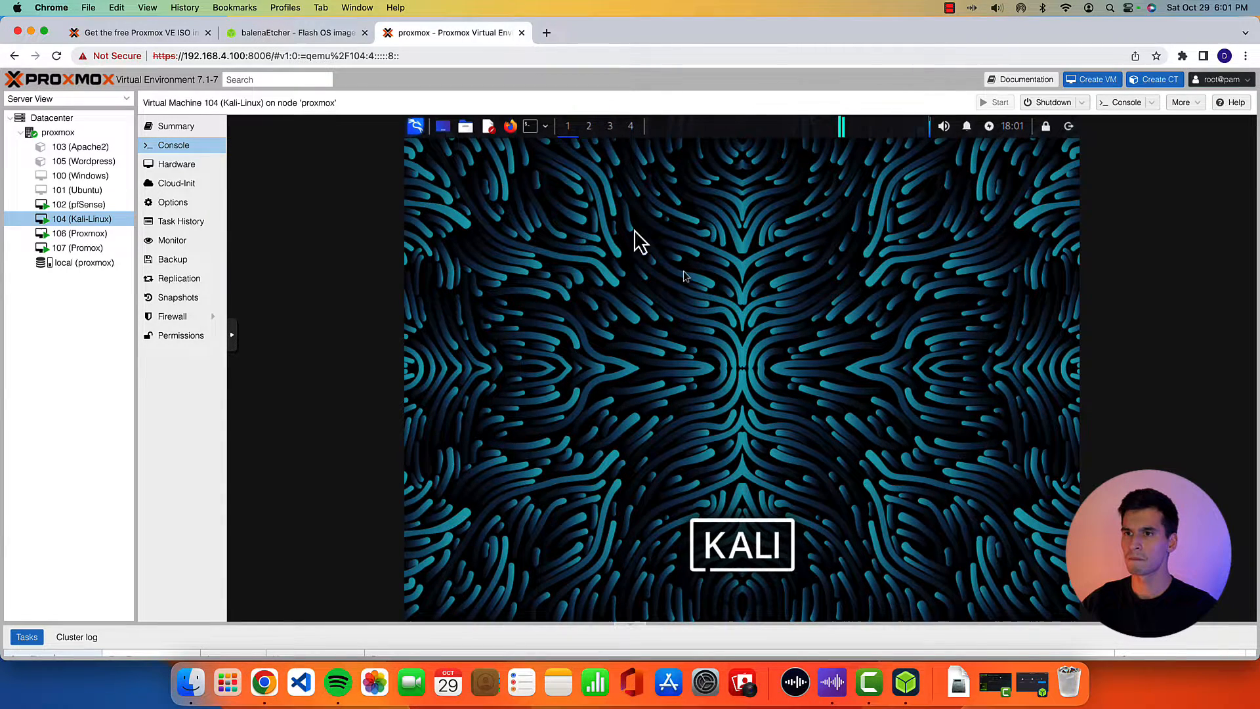
{"action": "left_click", "coordinate": [529, 126]}
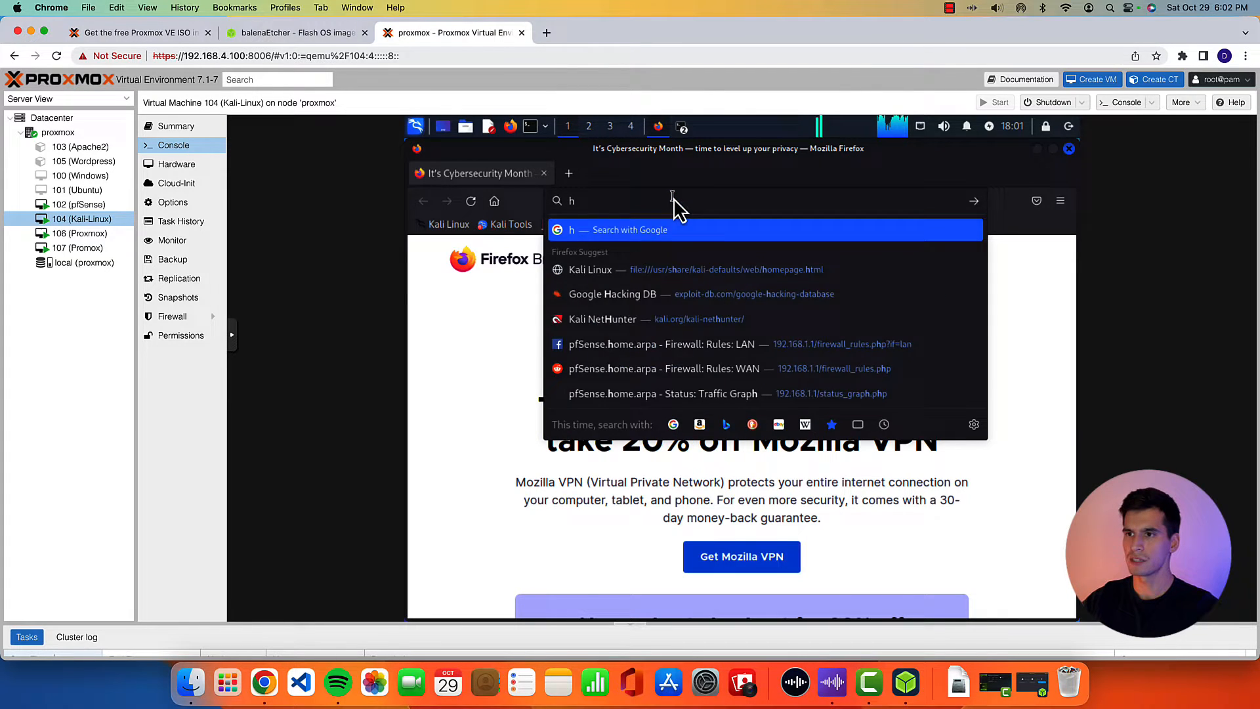
{"action": "type", "text": "ttps:"}
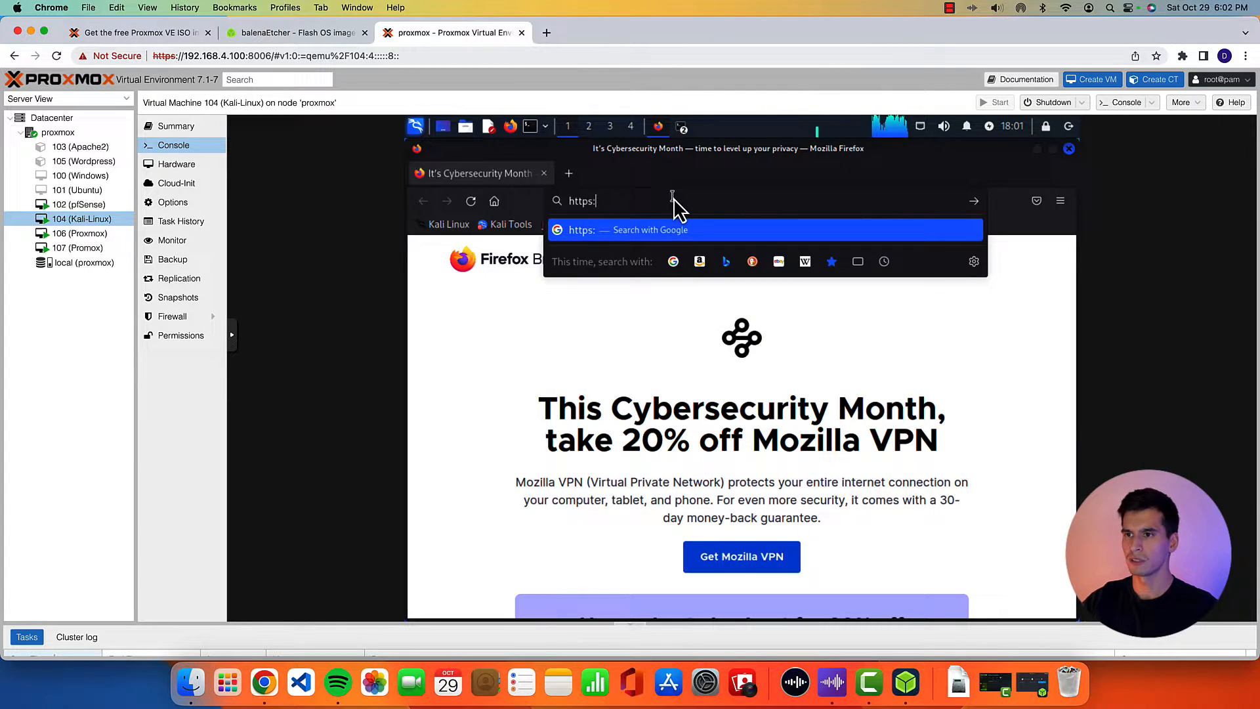
{"action": "type", "text": "//"}
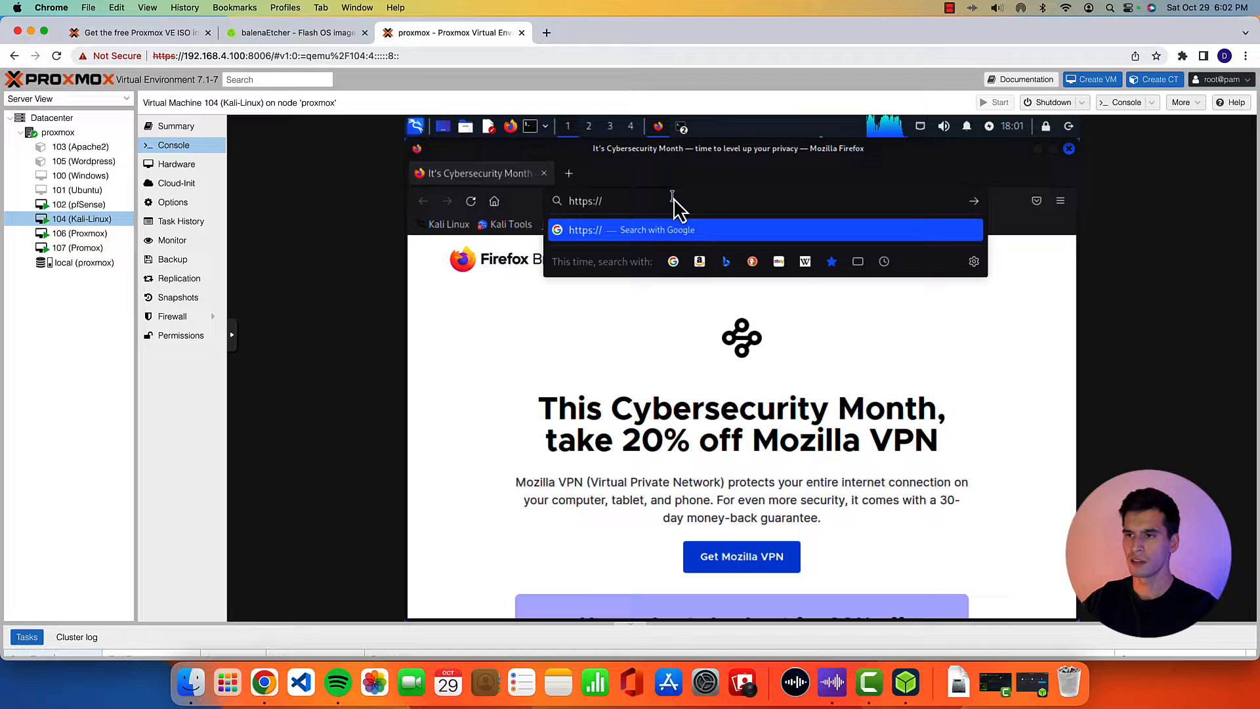
{"action": "type", "text": "192.168.1.104:8006"}
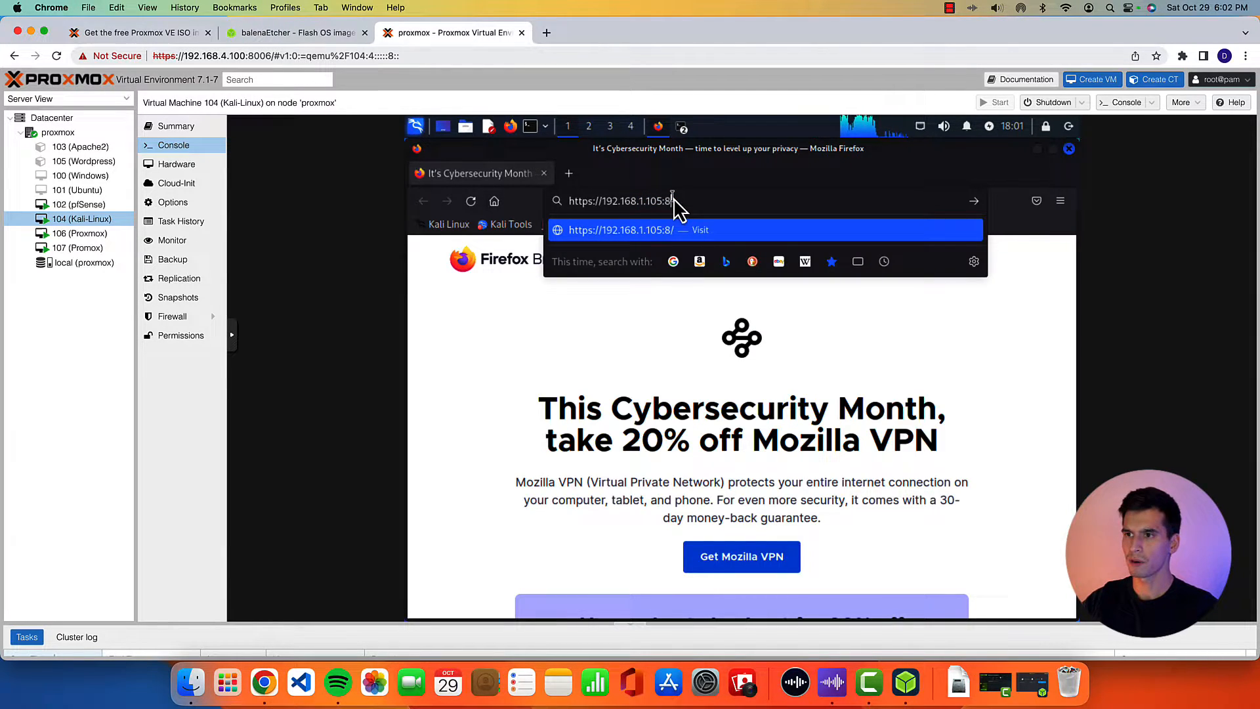
{"action": "type", "text": "006"}
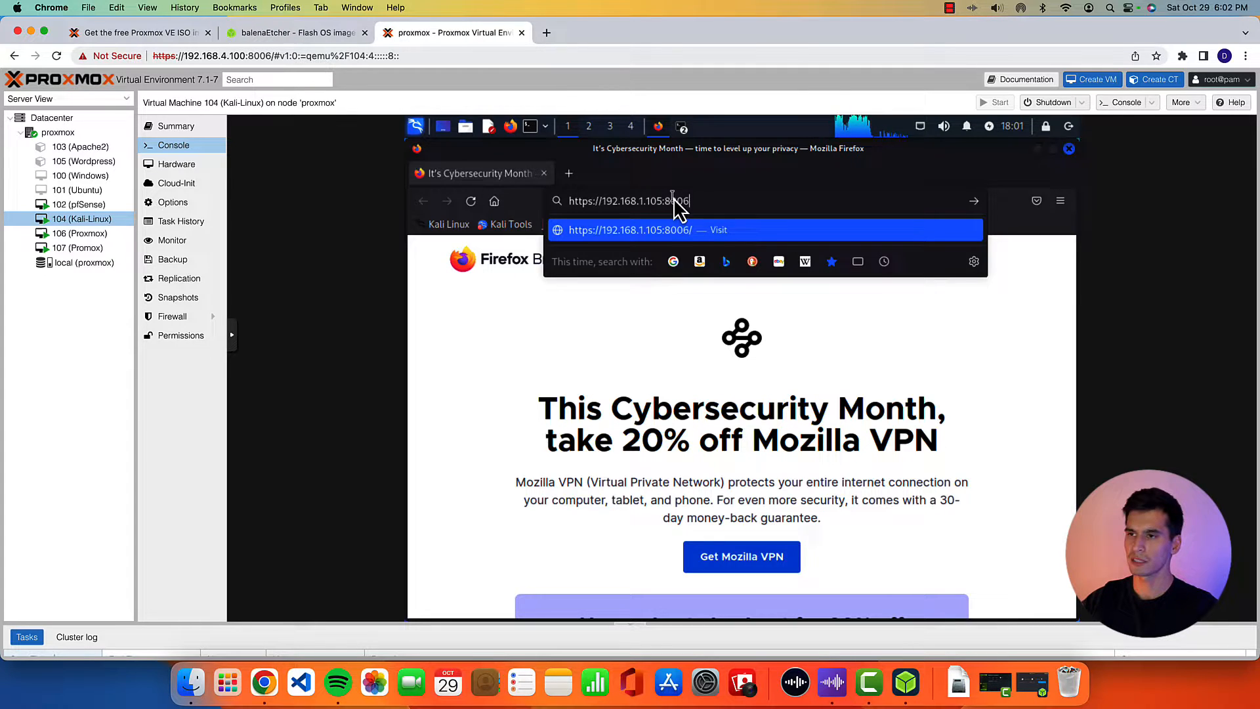
{"action": "key", "text": "Enter"}
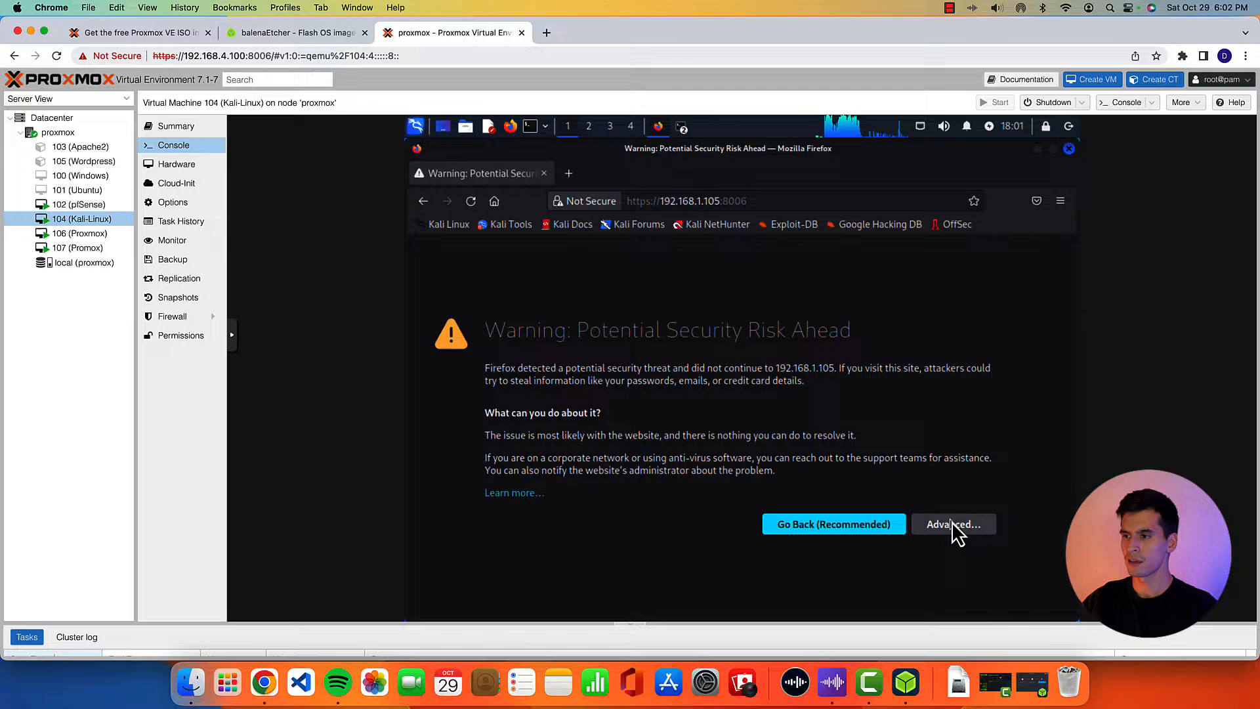
Accept the self-signed certificate risk to reach the Proxmox VE login form
{"action": "left_click", "coordinate": [953, 524]}
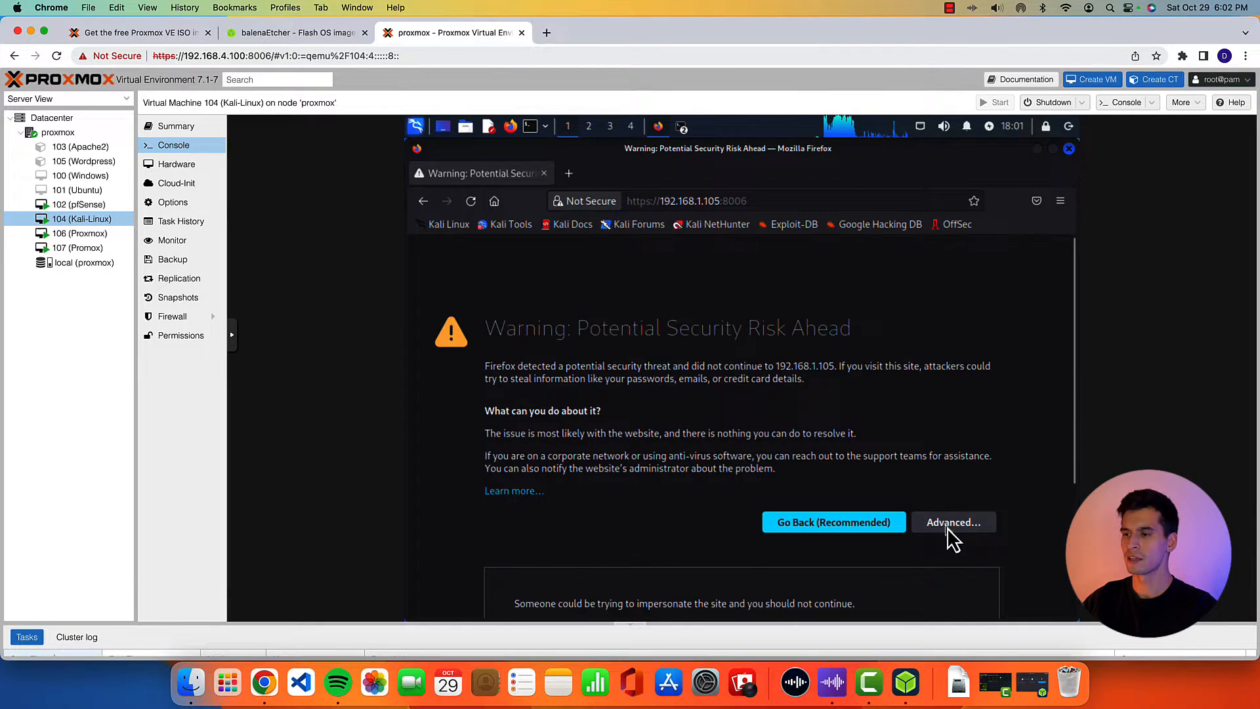
{"action": "left_click", "coordinate": [953, 521]}
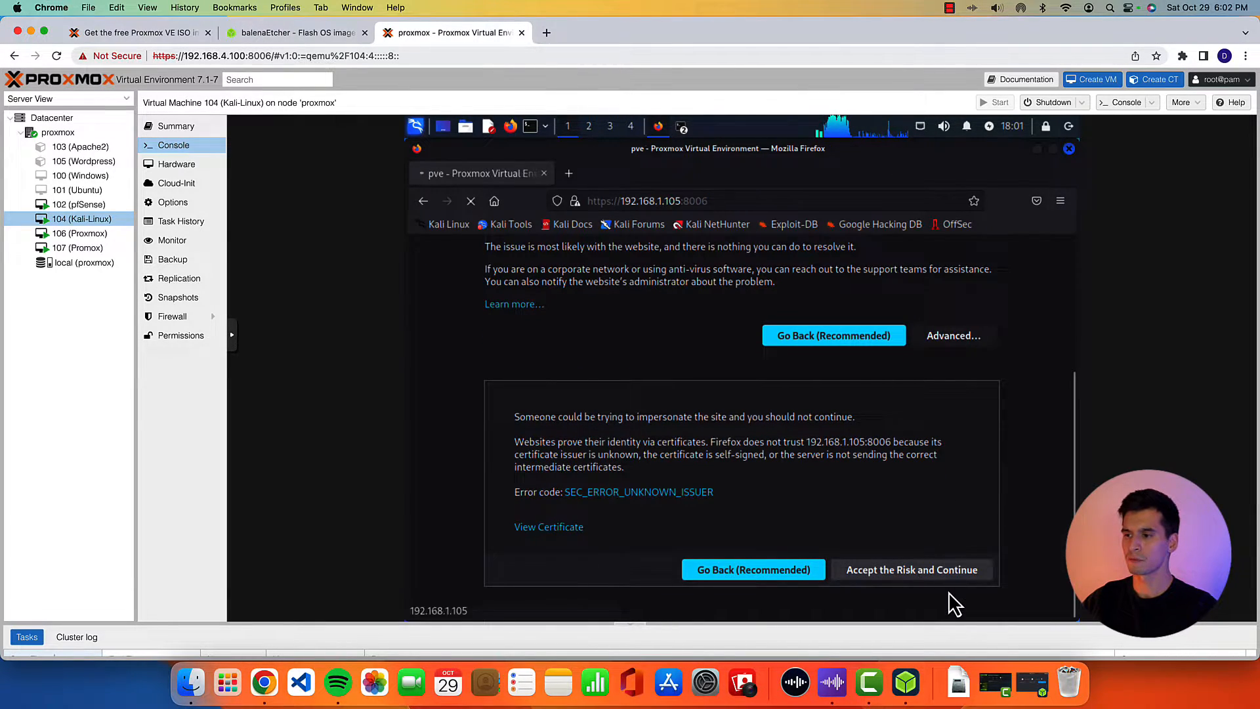
{"action": "left_click", "coordinate": [911, 570]}
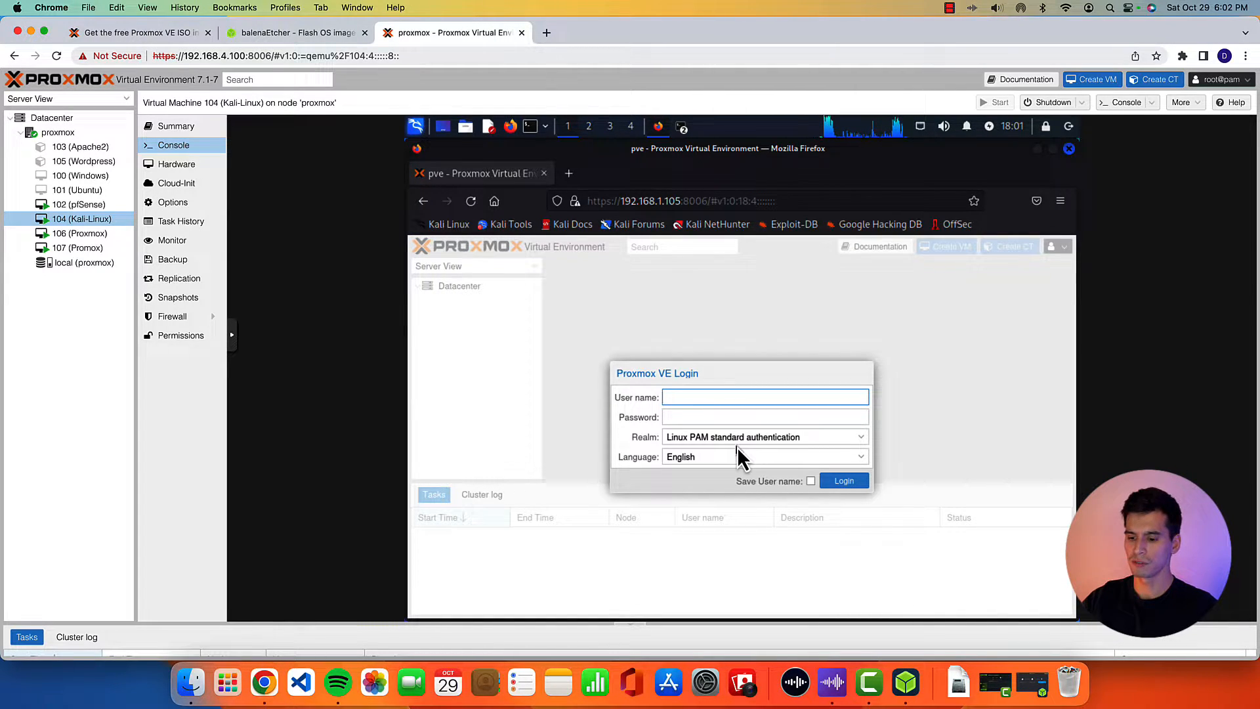
Log in as root with the password and dismiss the no-valid-subscription notice
{"action": "type", "text": "root"}
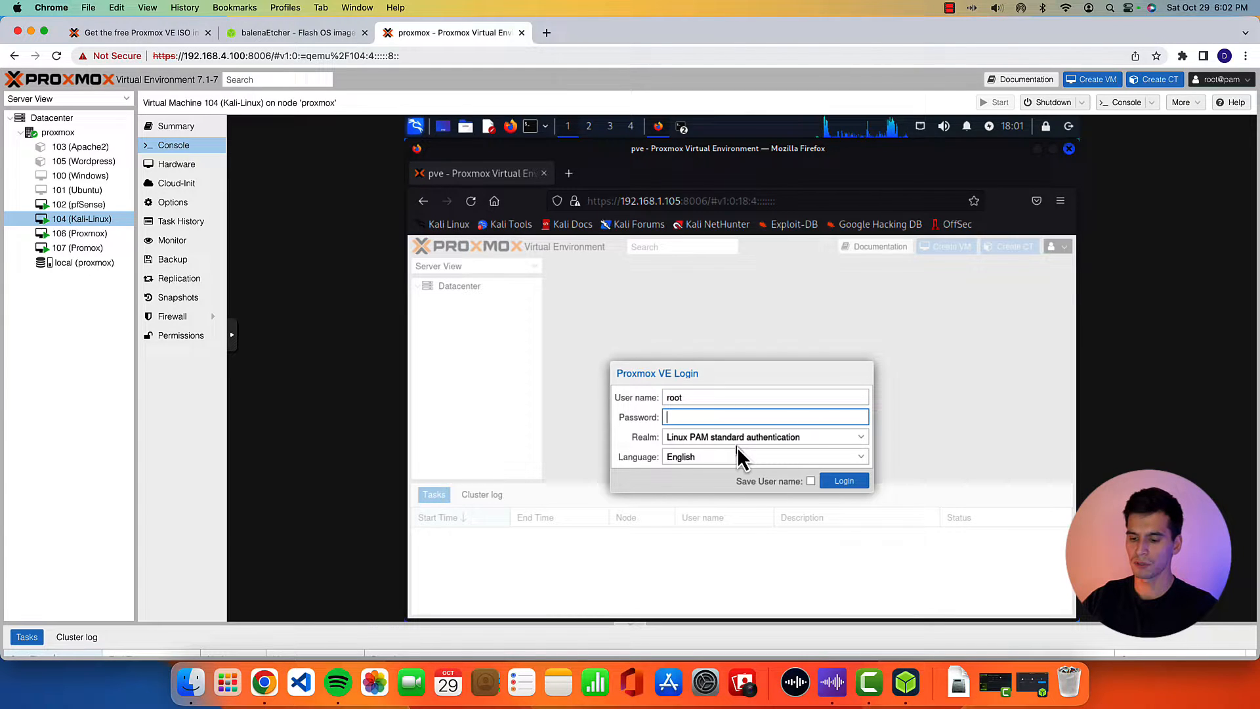
{"action": "type", "text": "password"}
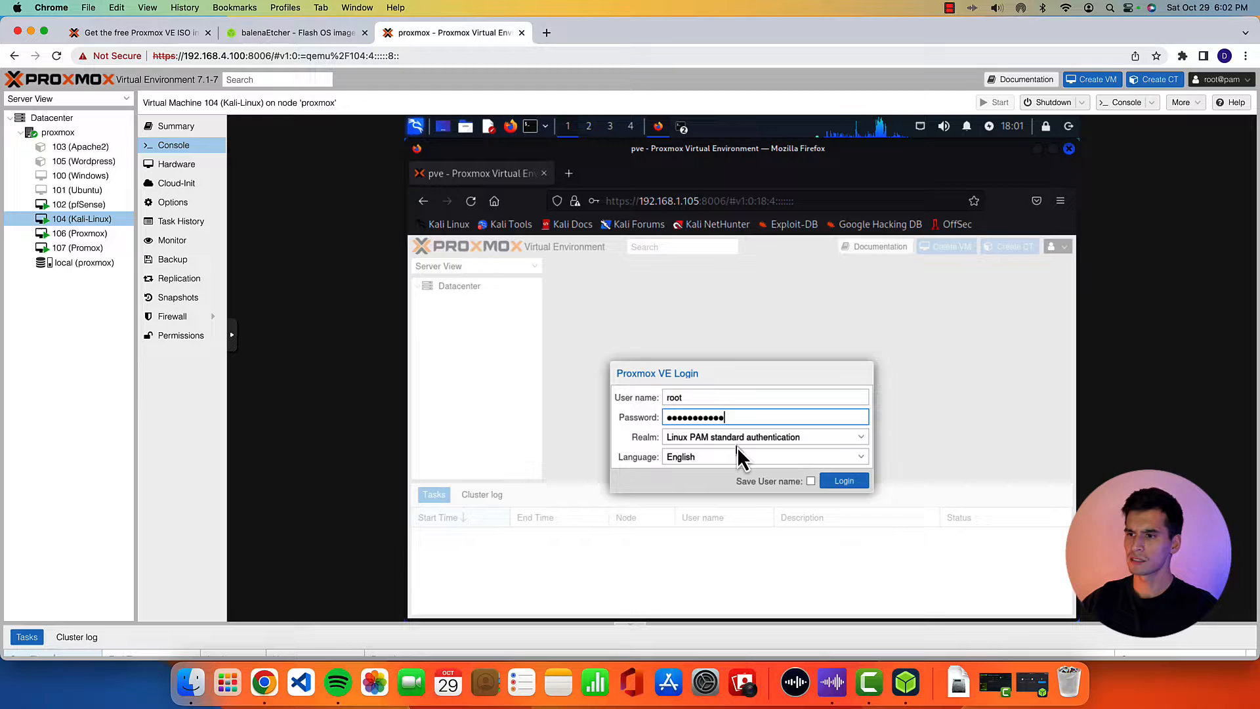
{"action": "left_click", "coordinate": [842, 480]}
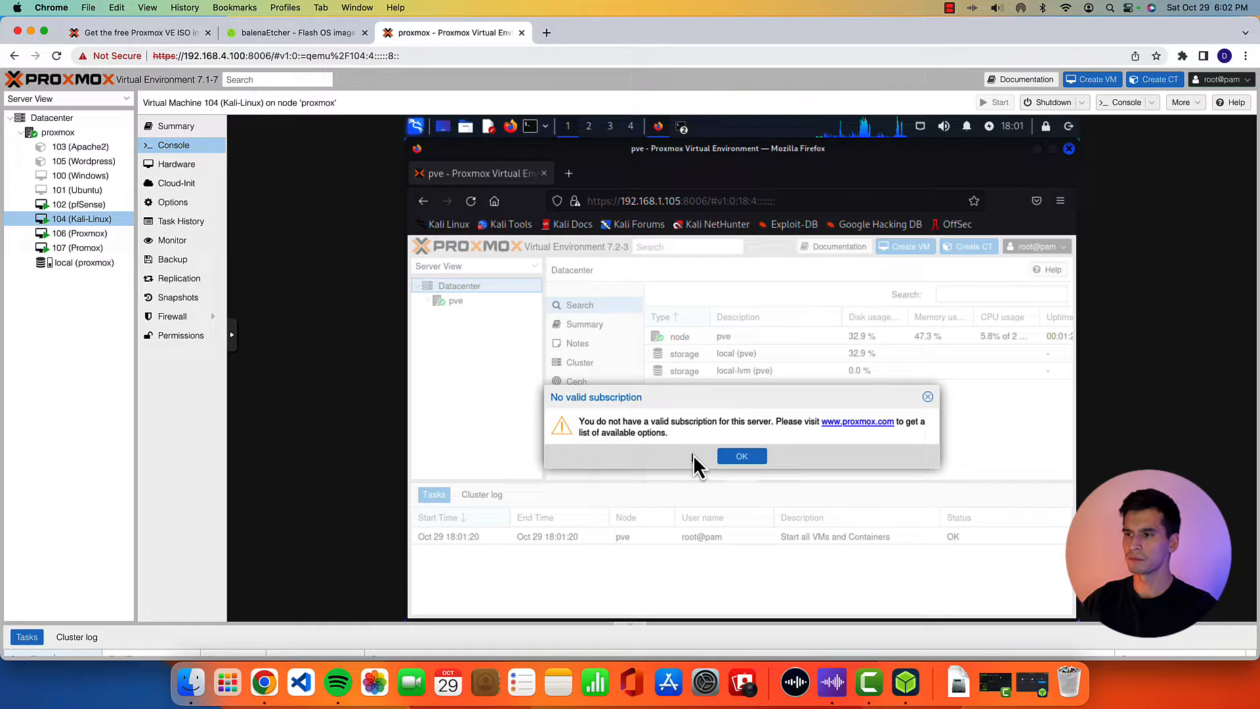
{"action": "left_click", "coordinate": [741, 456]}
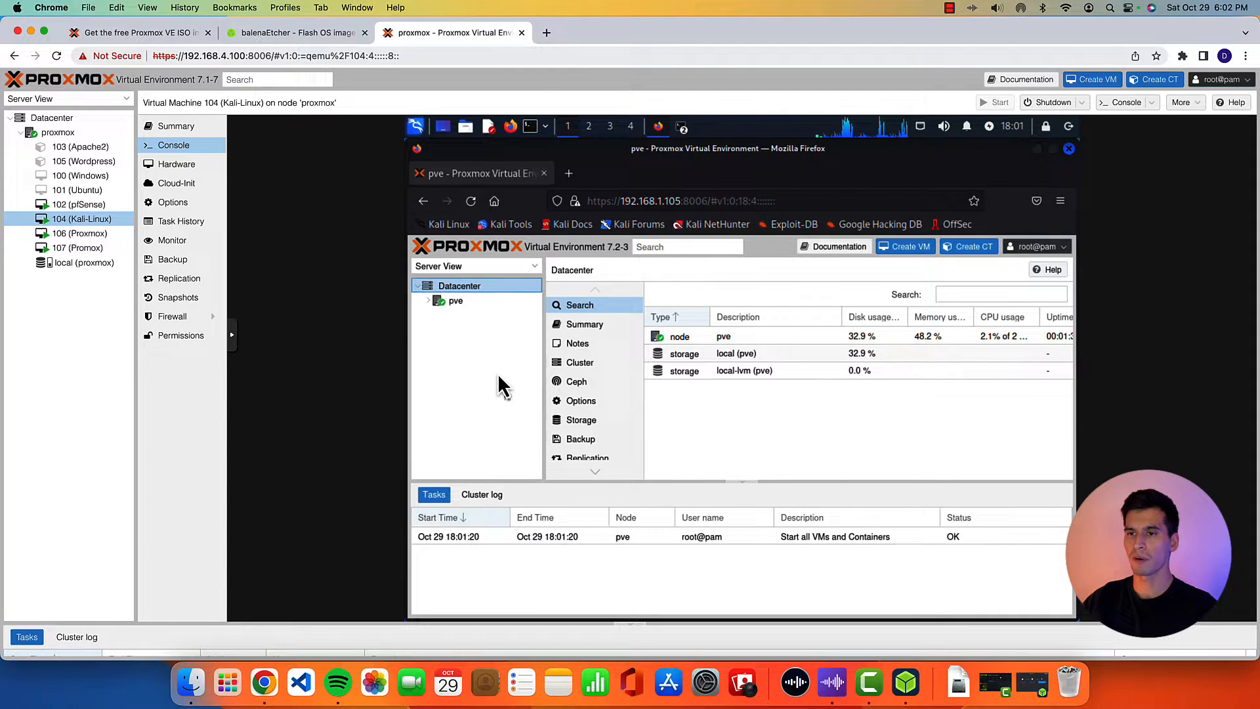
Remove the local-lvm storage from Datacenter > Storage, confirming with Yes, leaving only local
{"action": "left_click", "coordinate": [455, 299]}
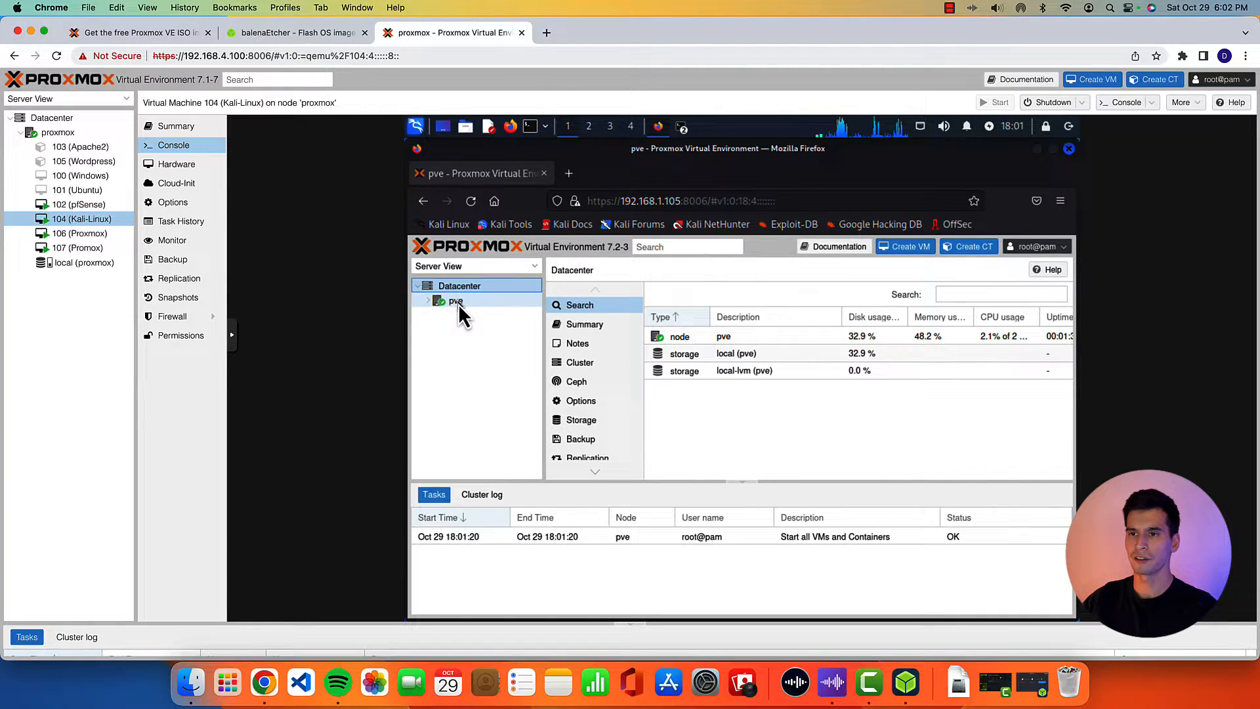
{"action": "left_click", "coordinate": [456, 300]}
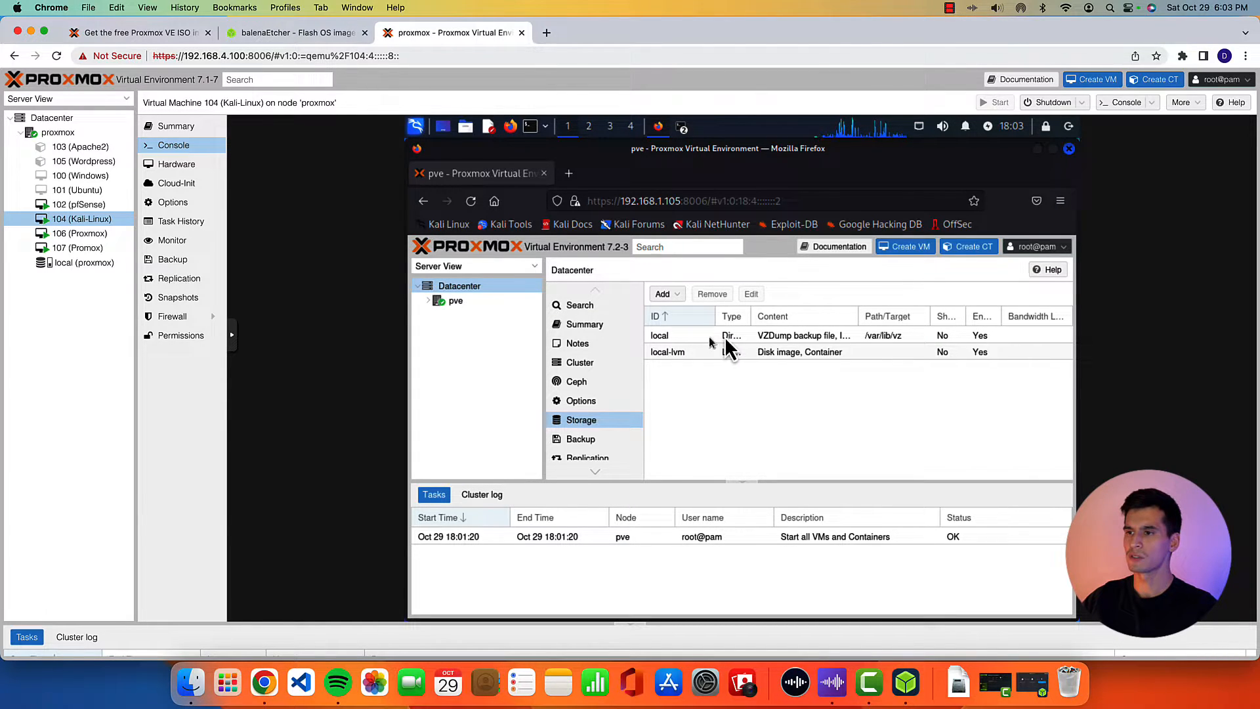
{"action": "left_click", "coordinate": [666, 352]}
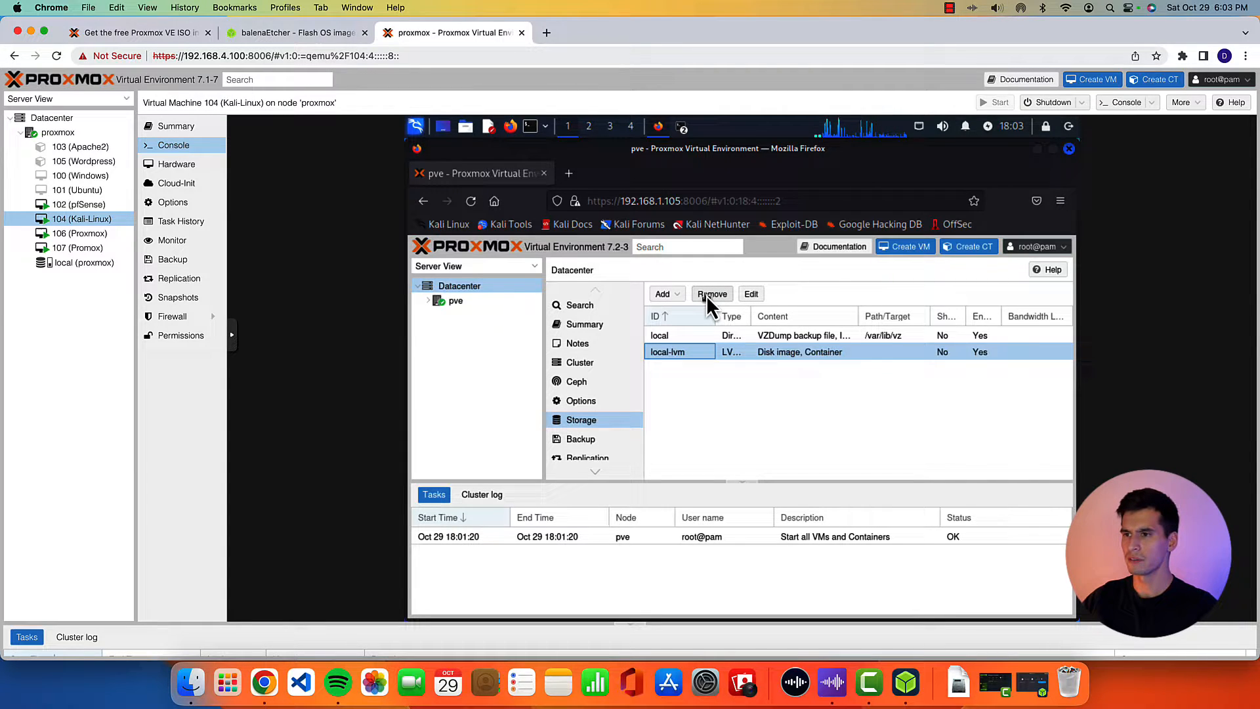
{"action": "left_click", "coordinate": [712, 293]}
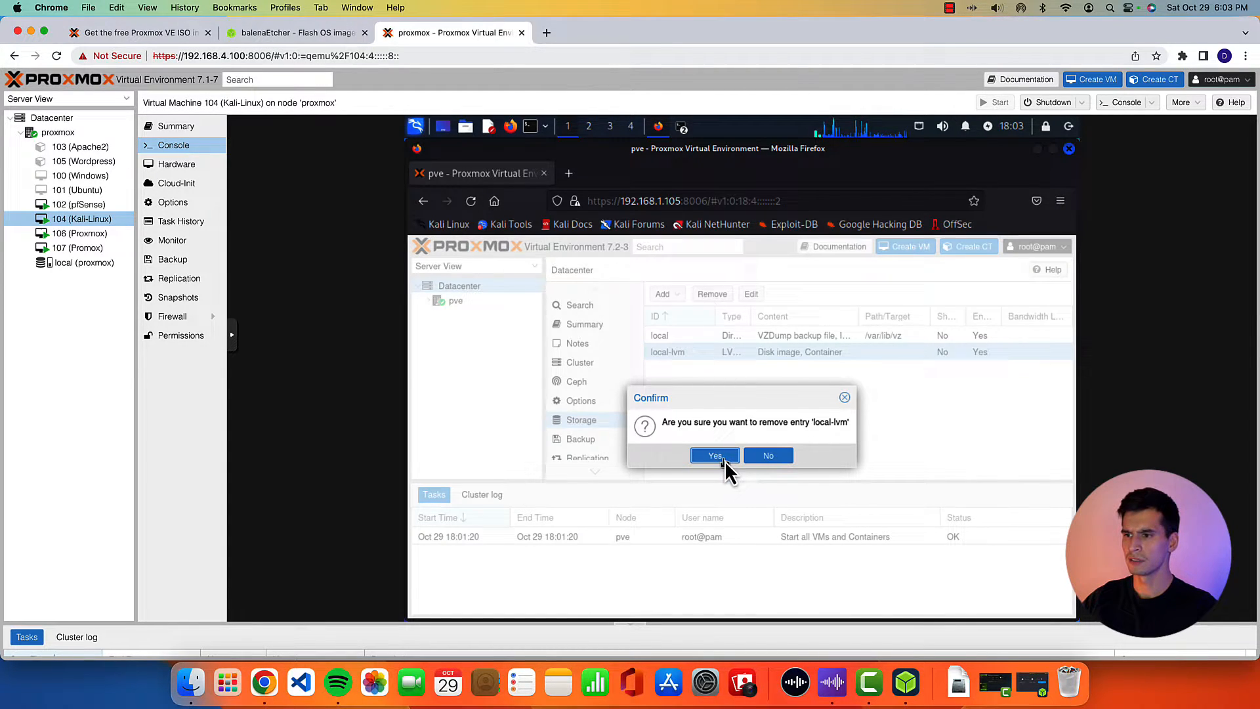
{"action": "left_click", "coordinate": [714, 455]}
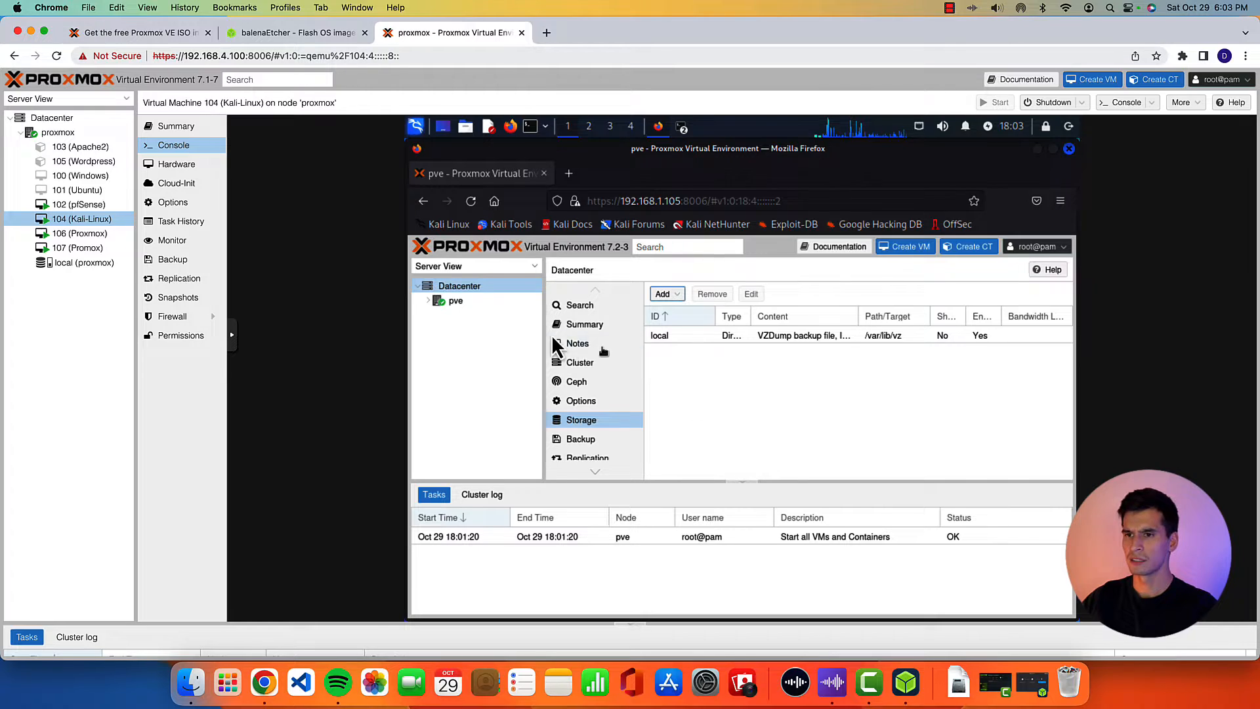
{"action": "left_click", "coordinate": [455, 299]}
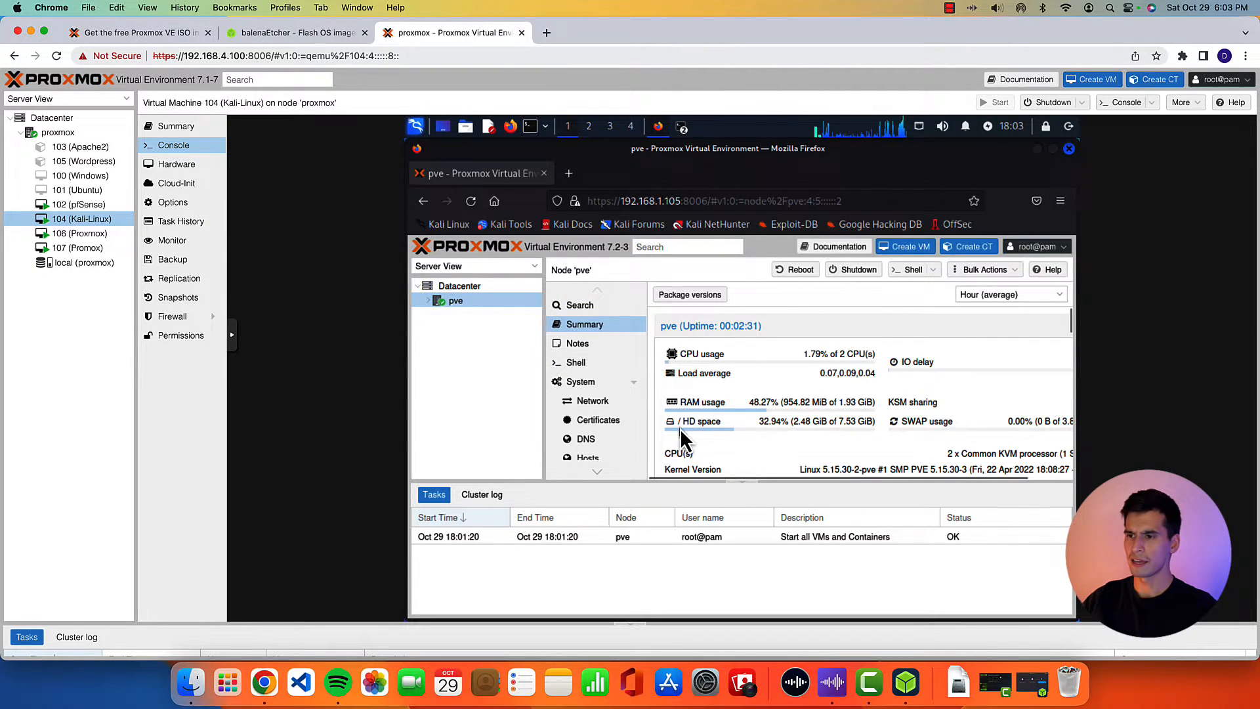
{"action": "mouse_move", "coordinate": [735, 436]}
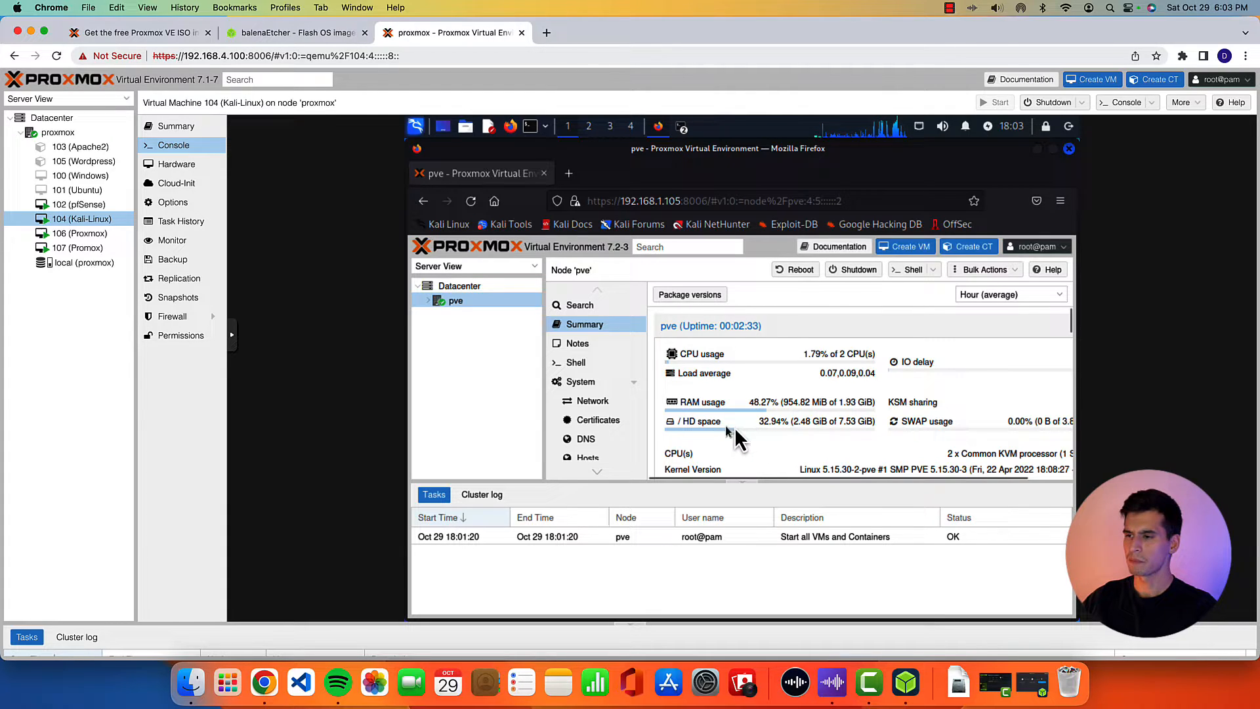
{"action": "mouse_move", "coordinate": [844, 438]}
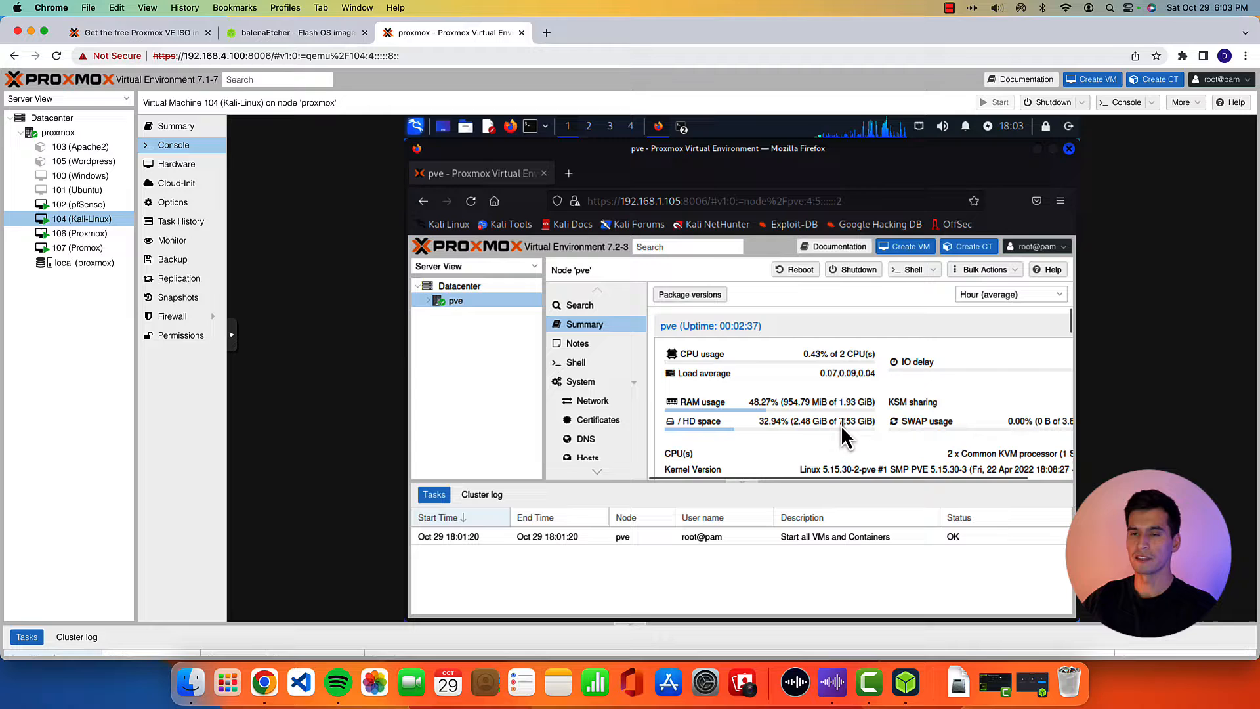
{"action": "mouse_move", "coordinate": [852, 438]}
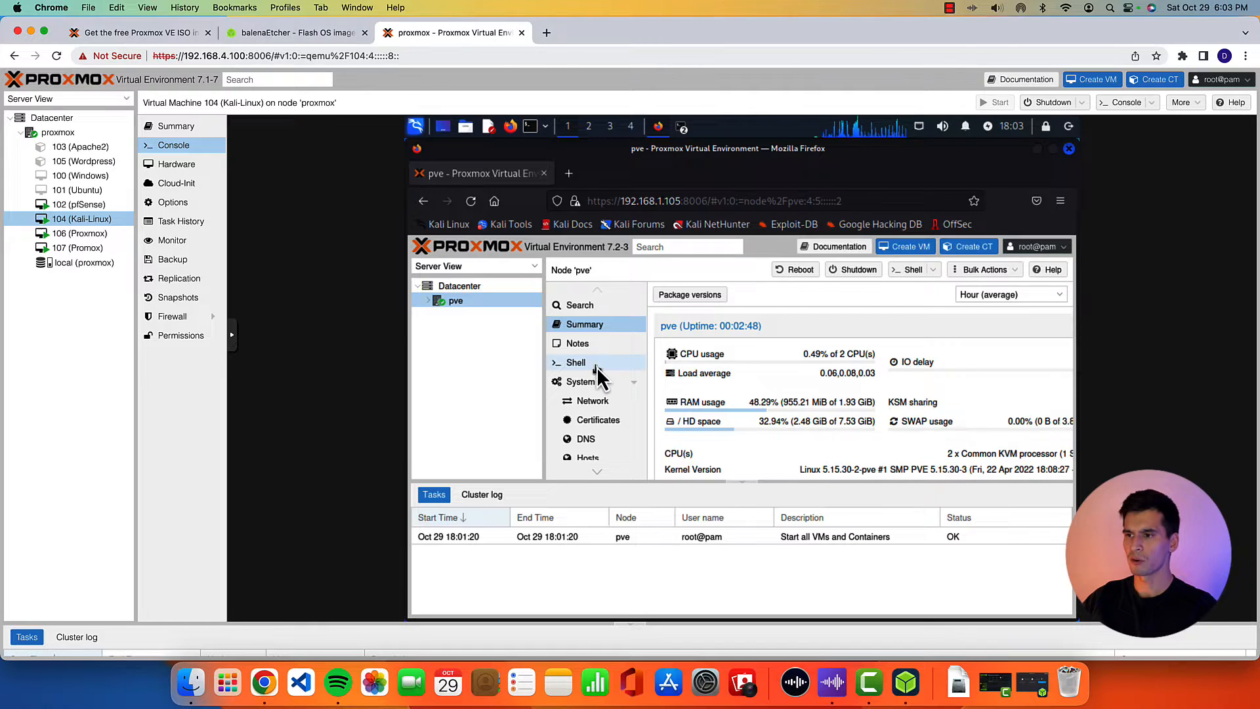
Start a Shell session on node pve from its node menu
{"action": "left_click", "coordinate": [575, 362]}
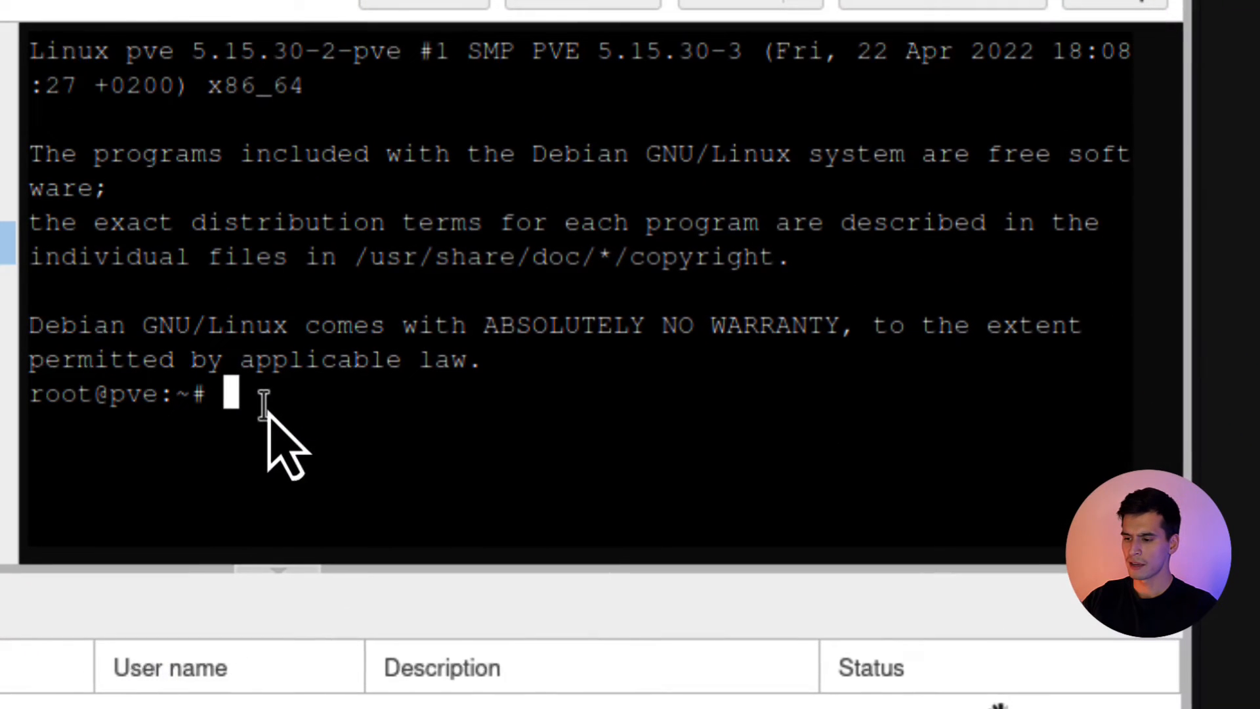
Run lvremove /dev/pve/data and confirm with y to delete the data logical volume
{"action": "type", "text": "lvre"}
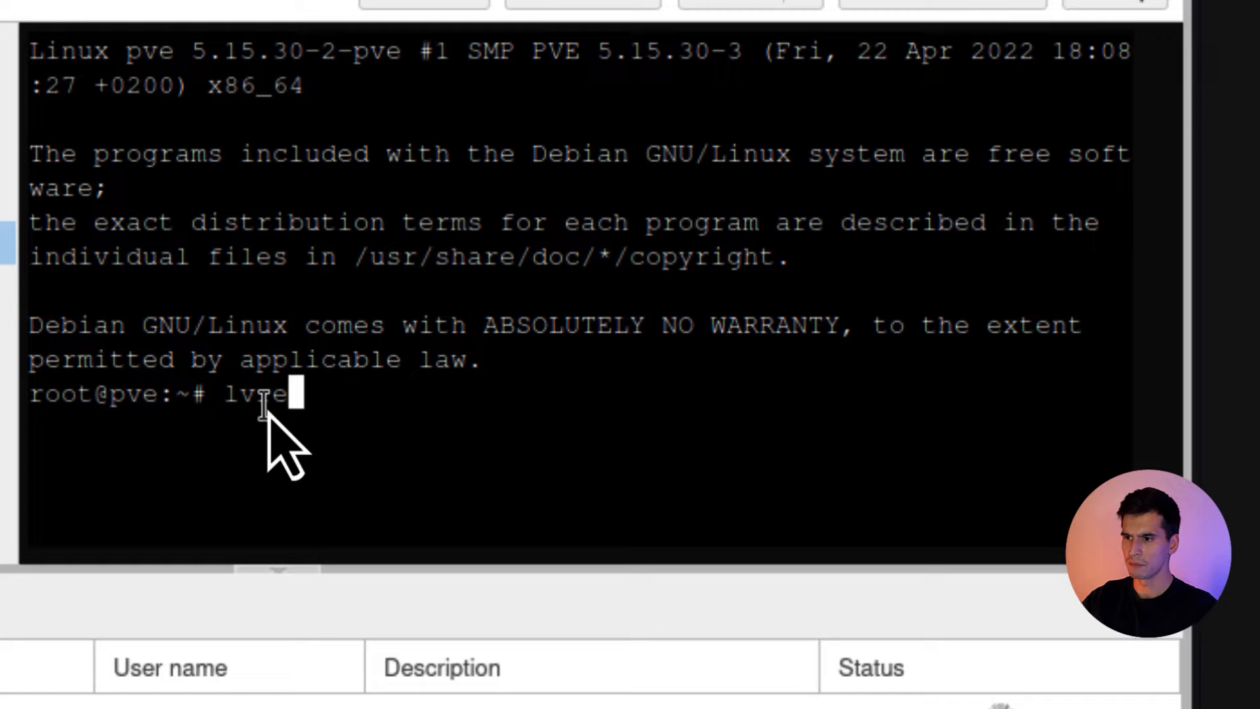
{"action": "type", "text": "move"}
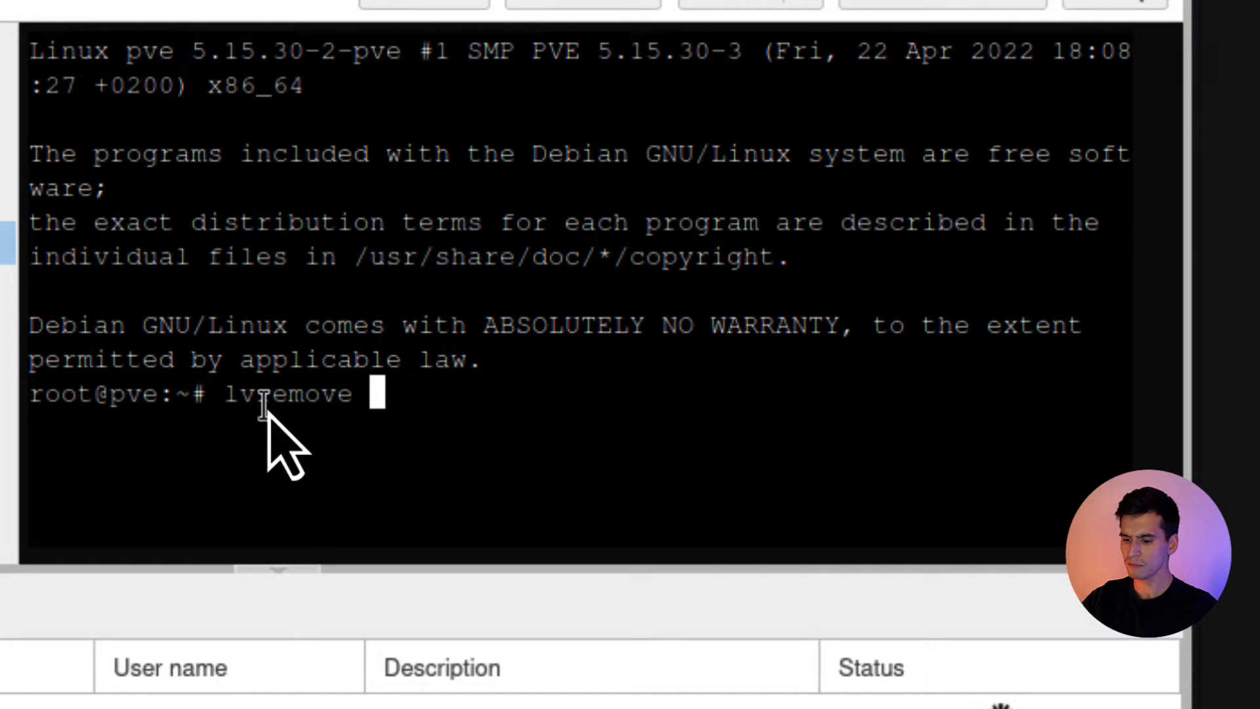
{"action": "type", "text": "/dev"}
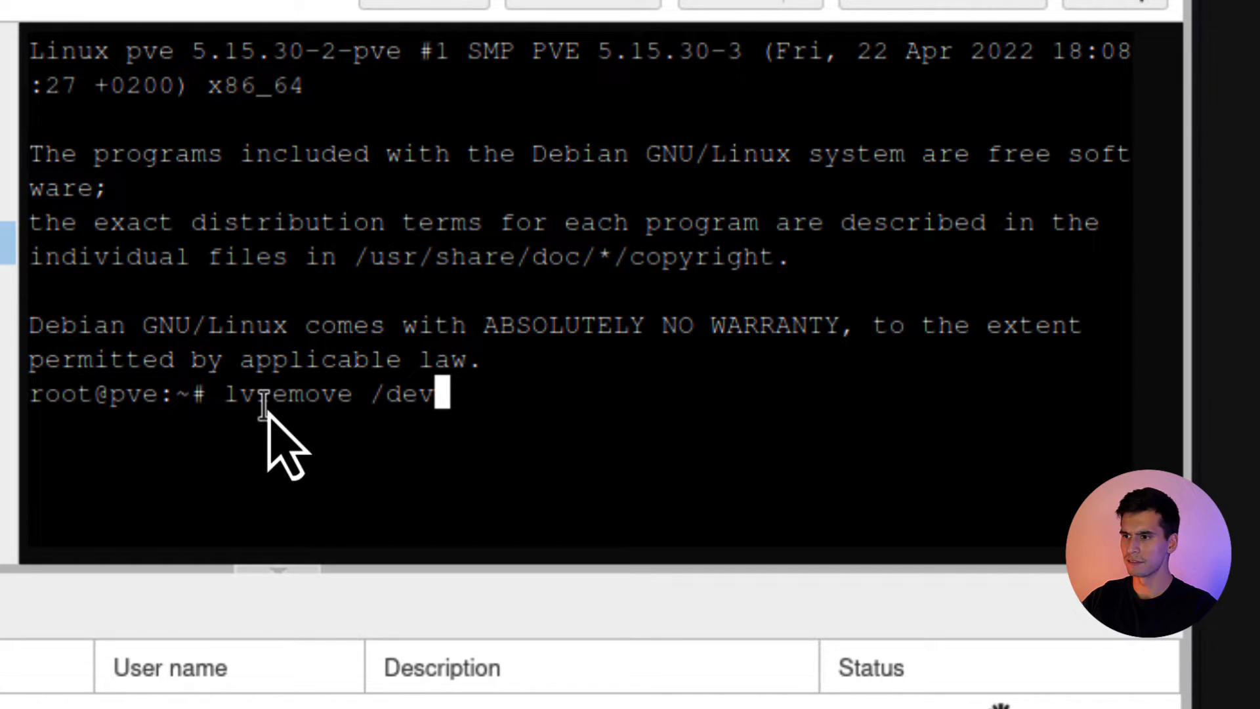
{"action": "type", "text": "/"}
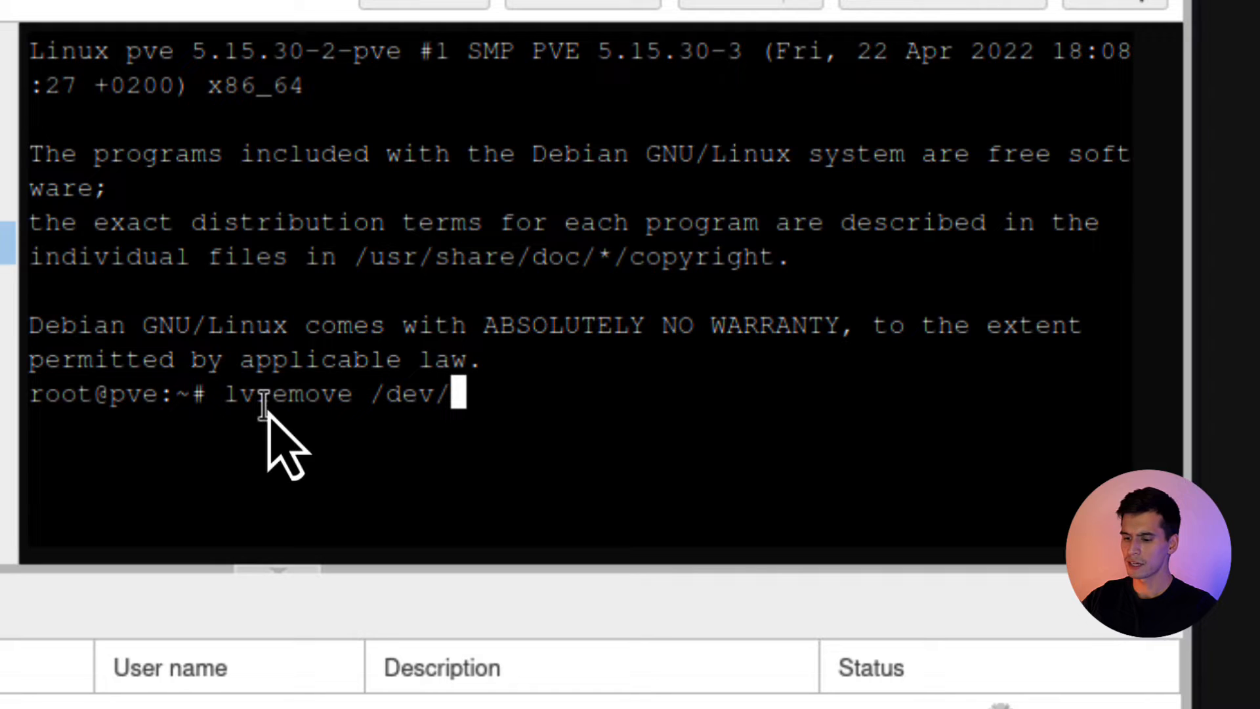
{"action": "type", "text": "pve/data"}
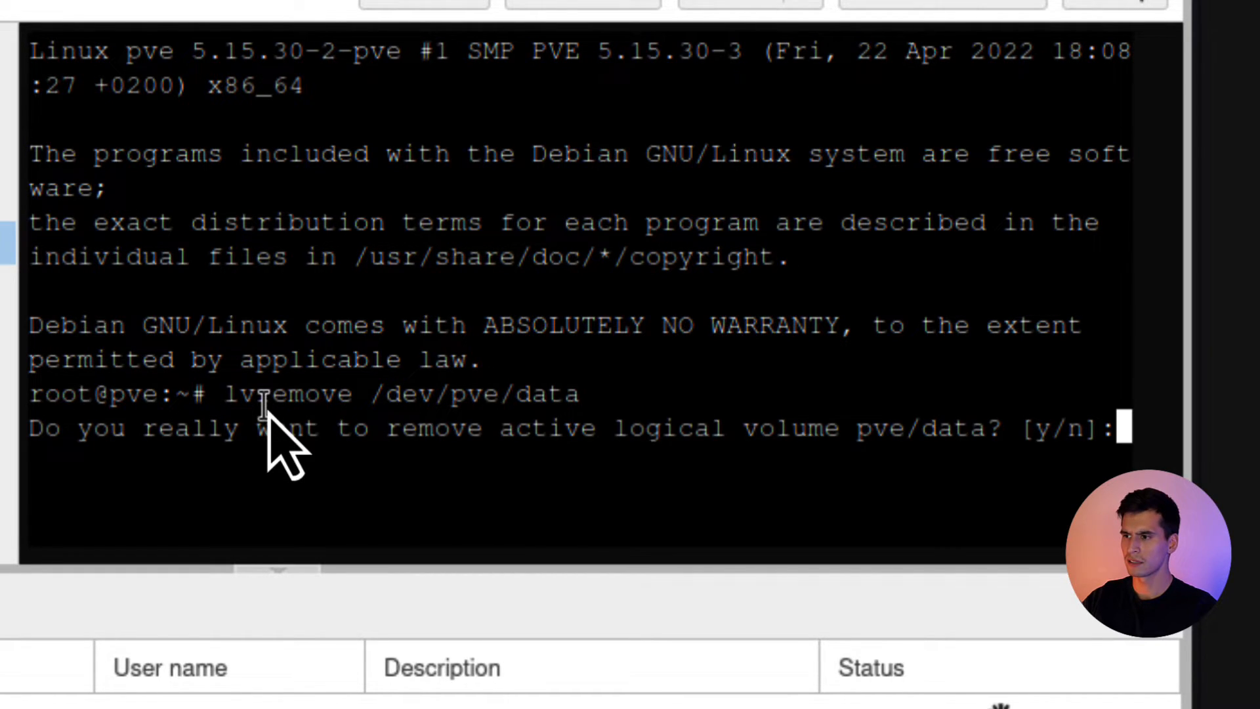
{"action": "type", "text": "y"}
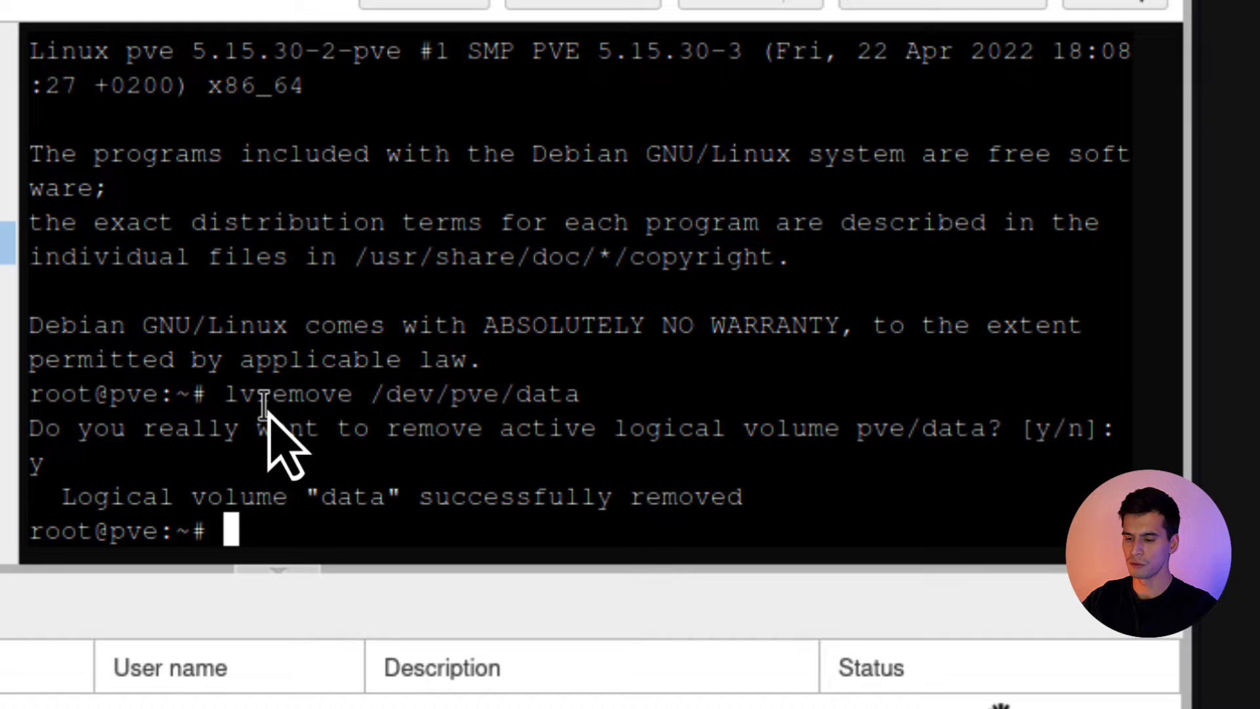
Run lvresize -l +100%FREE /dev/pve/root to grow root into all free space (27.62 GiB)
{"action": "type", "text": "lvres"}
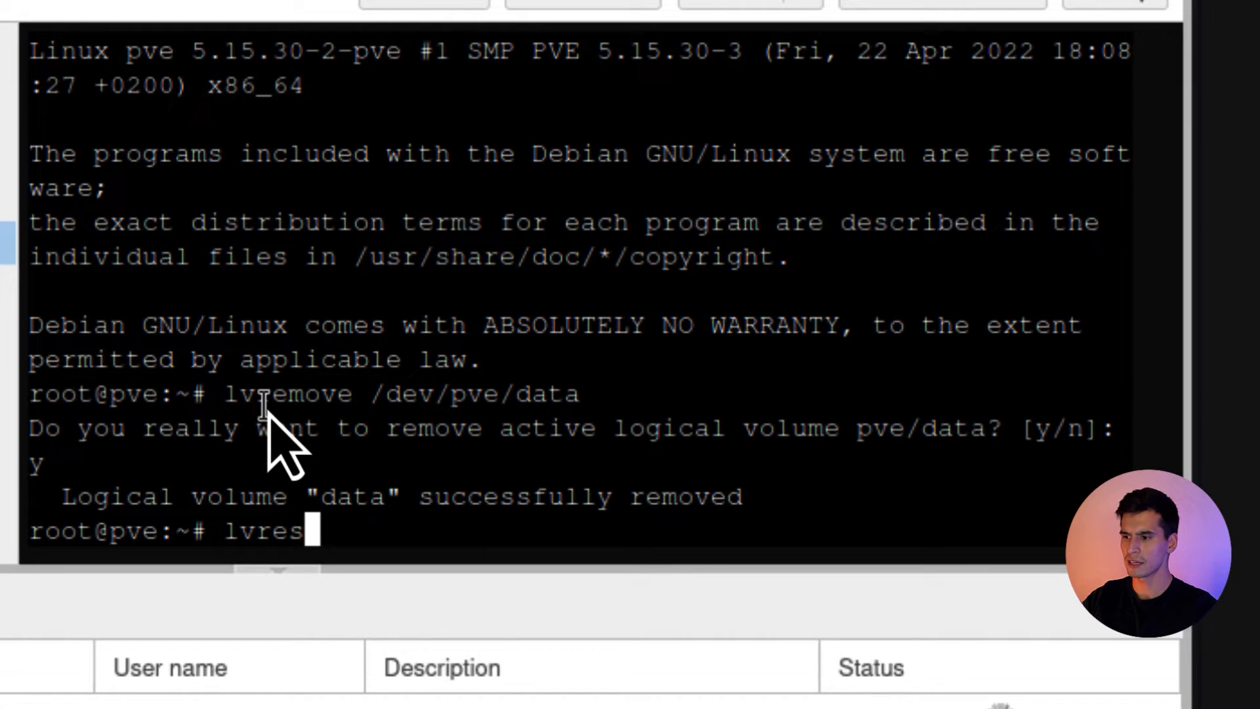
{"action": "type", "text": "ize -"}
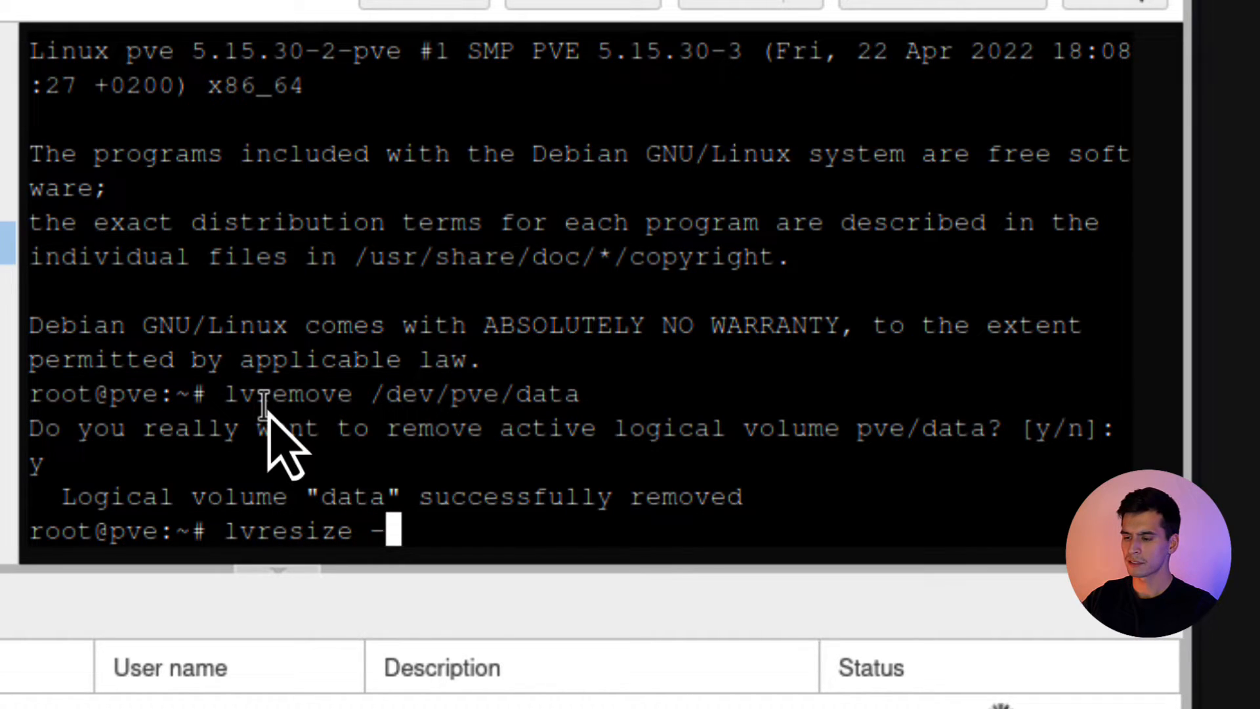
{"action": "type", "text": "l"}
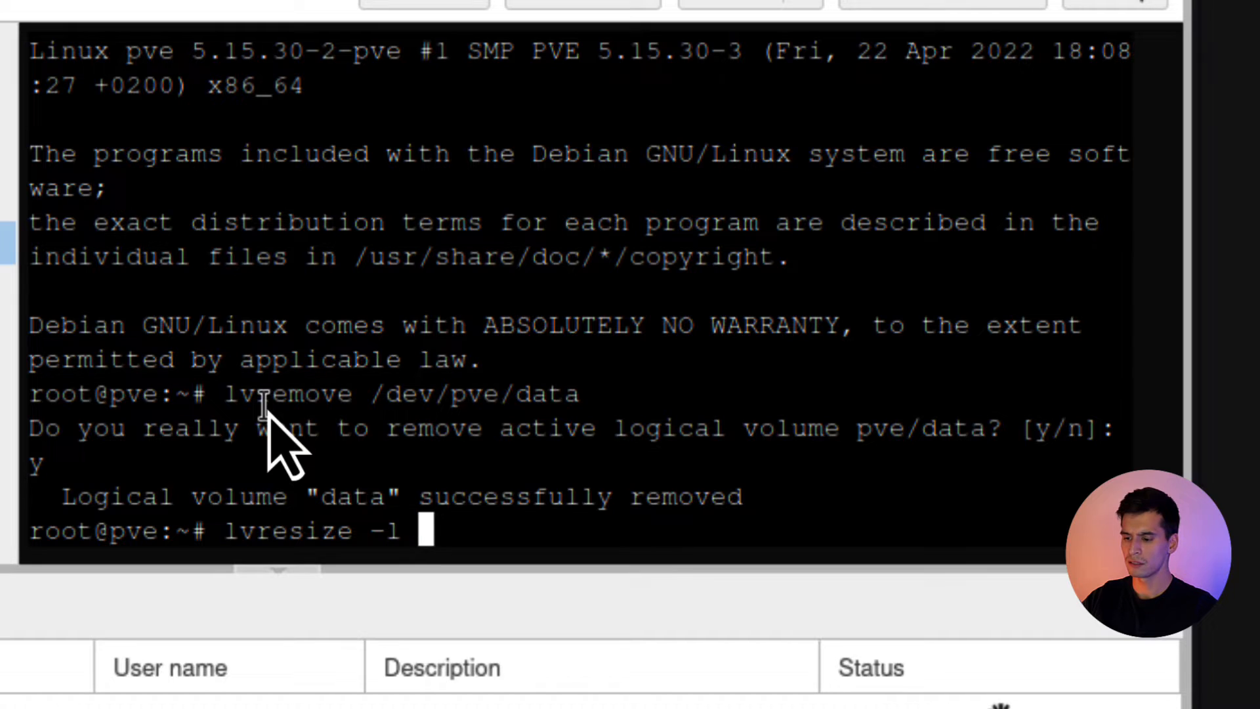
{"action": "type", "text": "+100"}
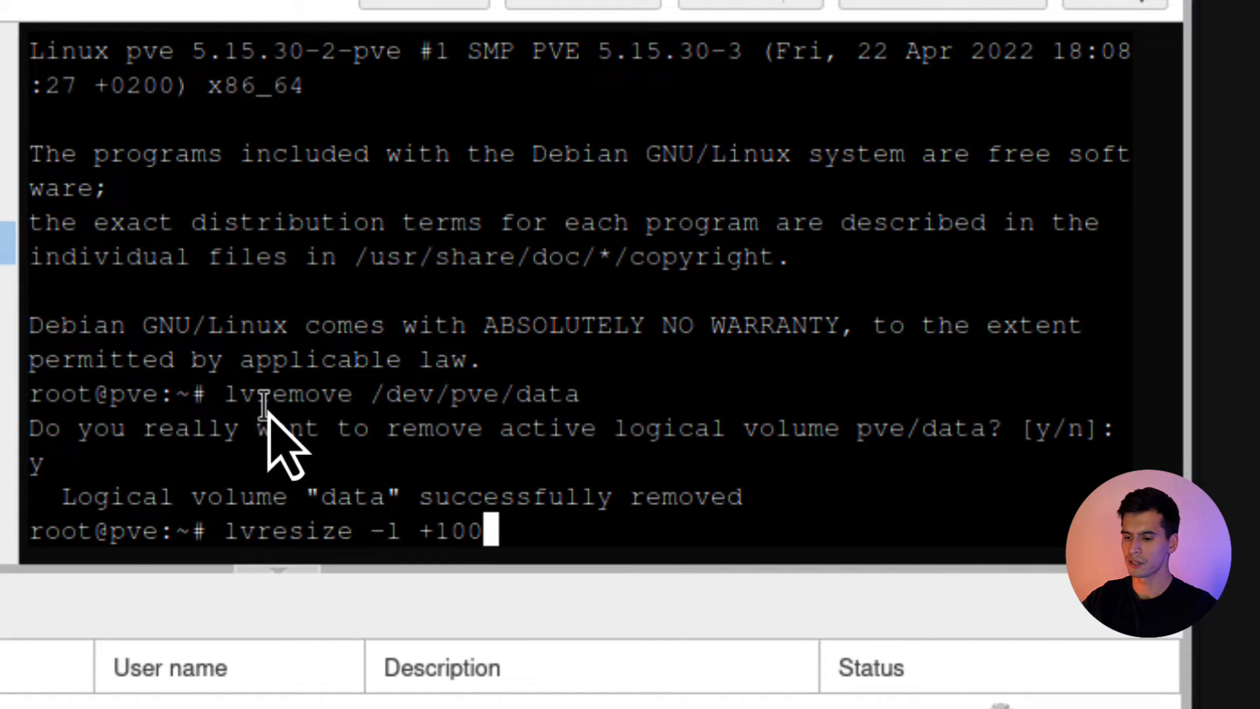
{"action": "type", "text": "%"}
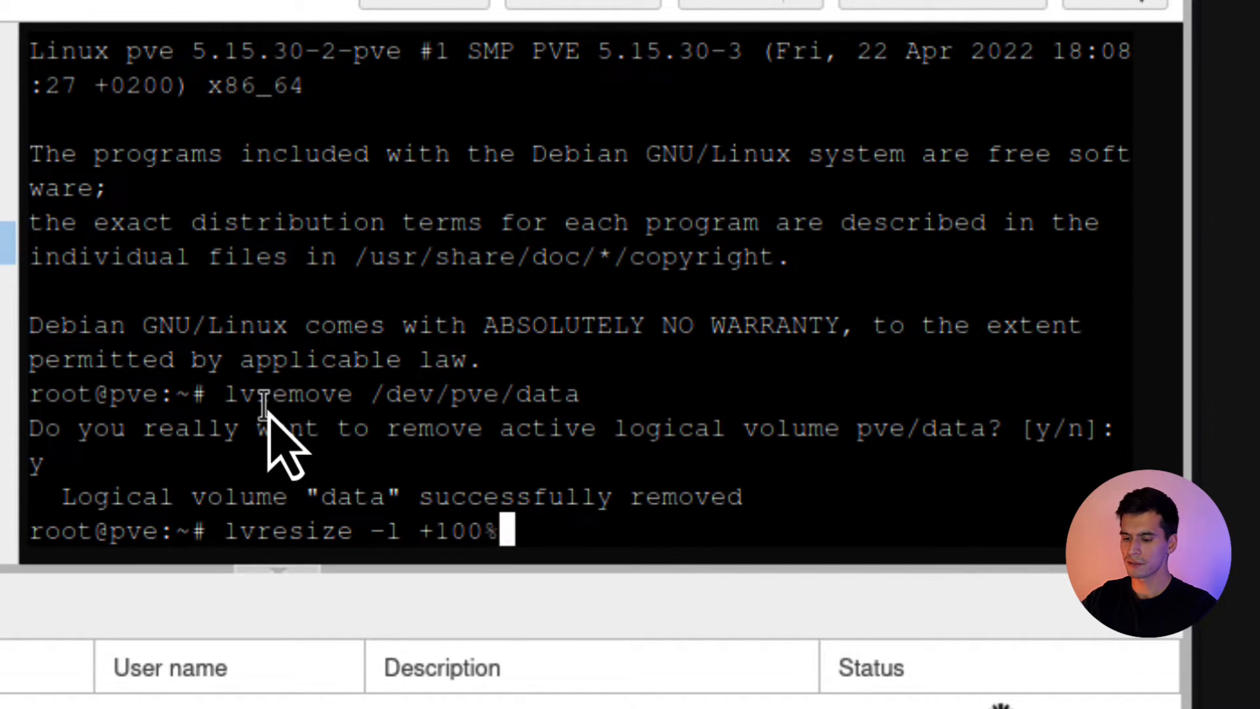
{"action": "type", "text": "FREE"}
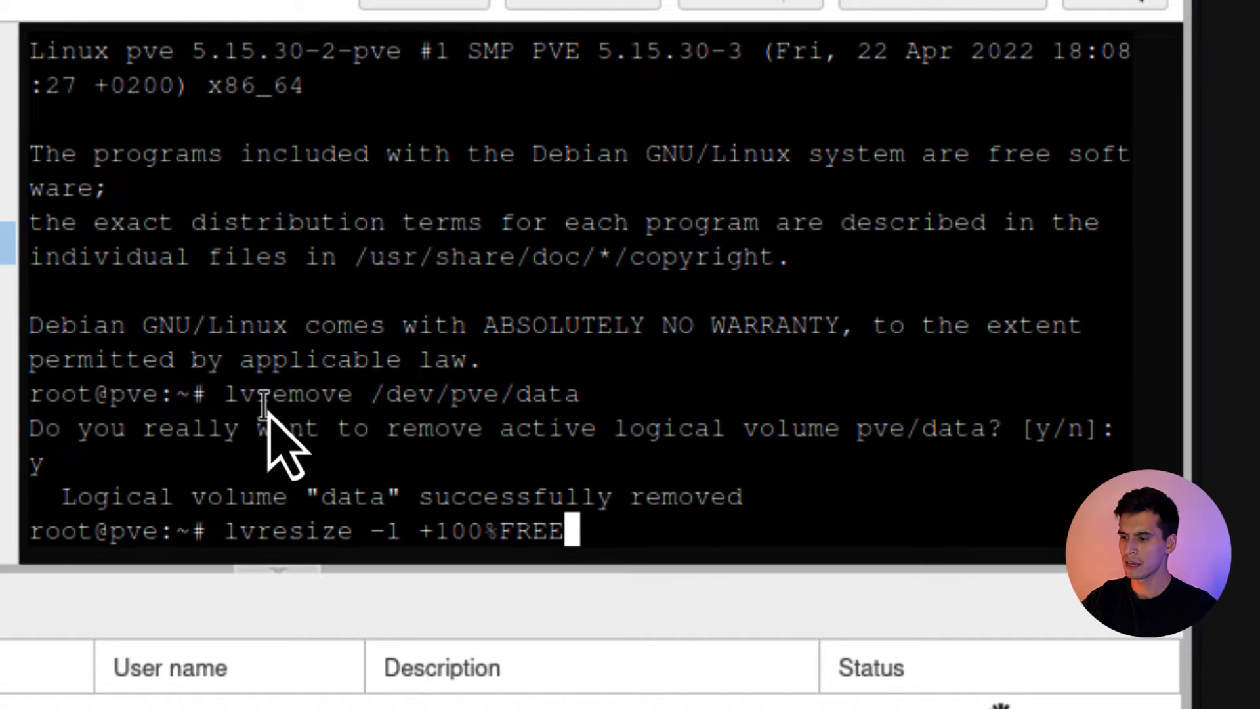
{"action": "type", "text": "/de"}
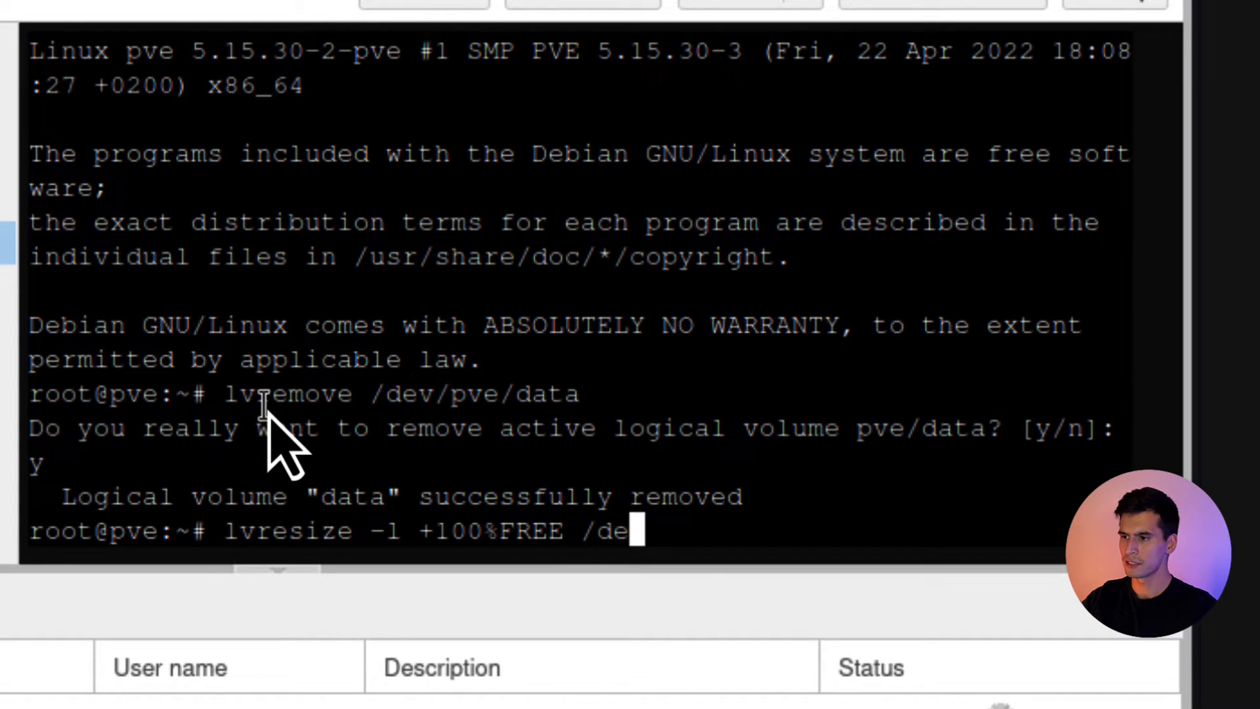
{"action": "type", "text": "/pve/root"}
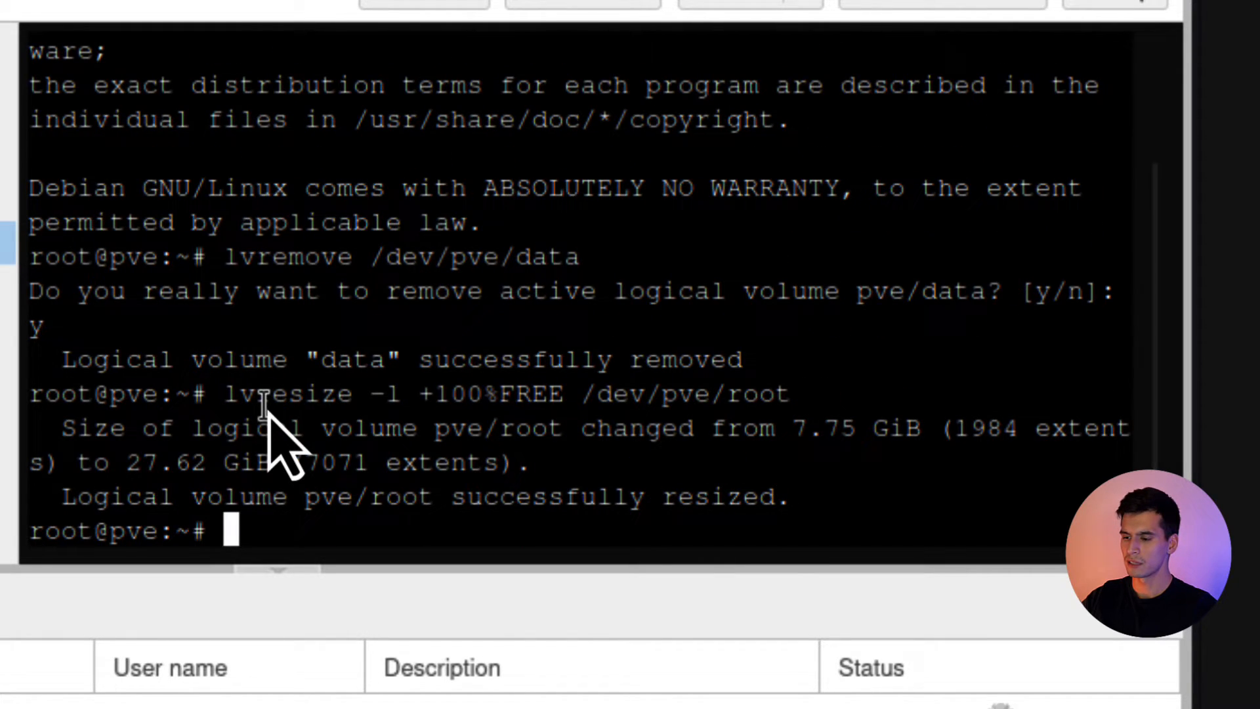
Run resize2fs /dev/mapper/pve-root to expand the root filesystem to the new size
{"action": "type", "text": "res"}
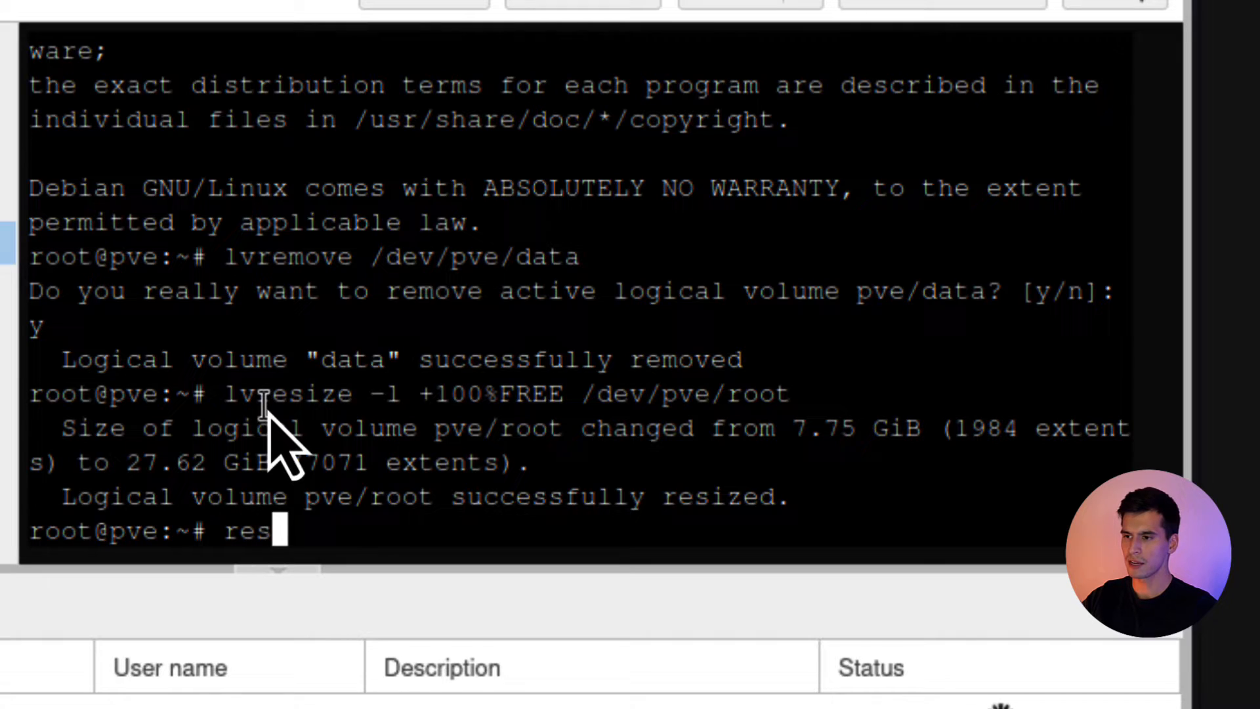
{"action": "type", "text": "ze"}
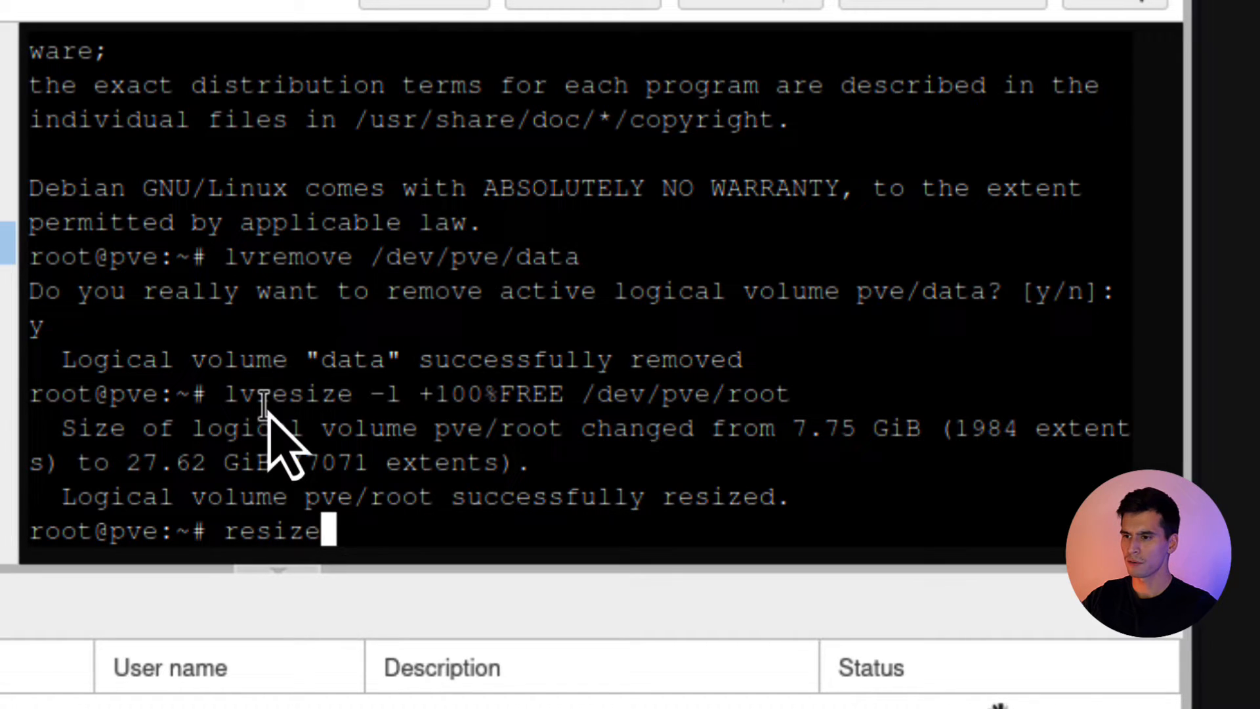
{"action": "type", "text": "2s"}
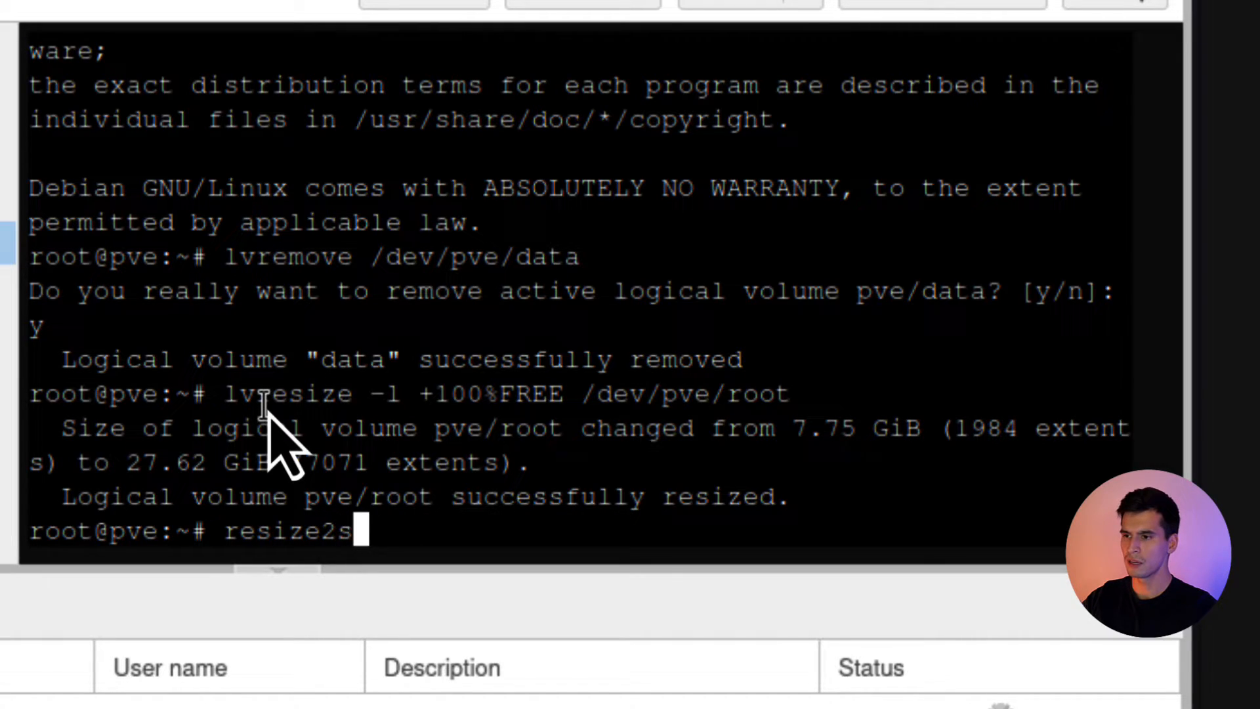
{"action": "type", "text": "fs"}
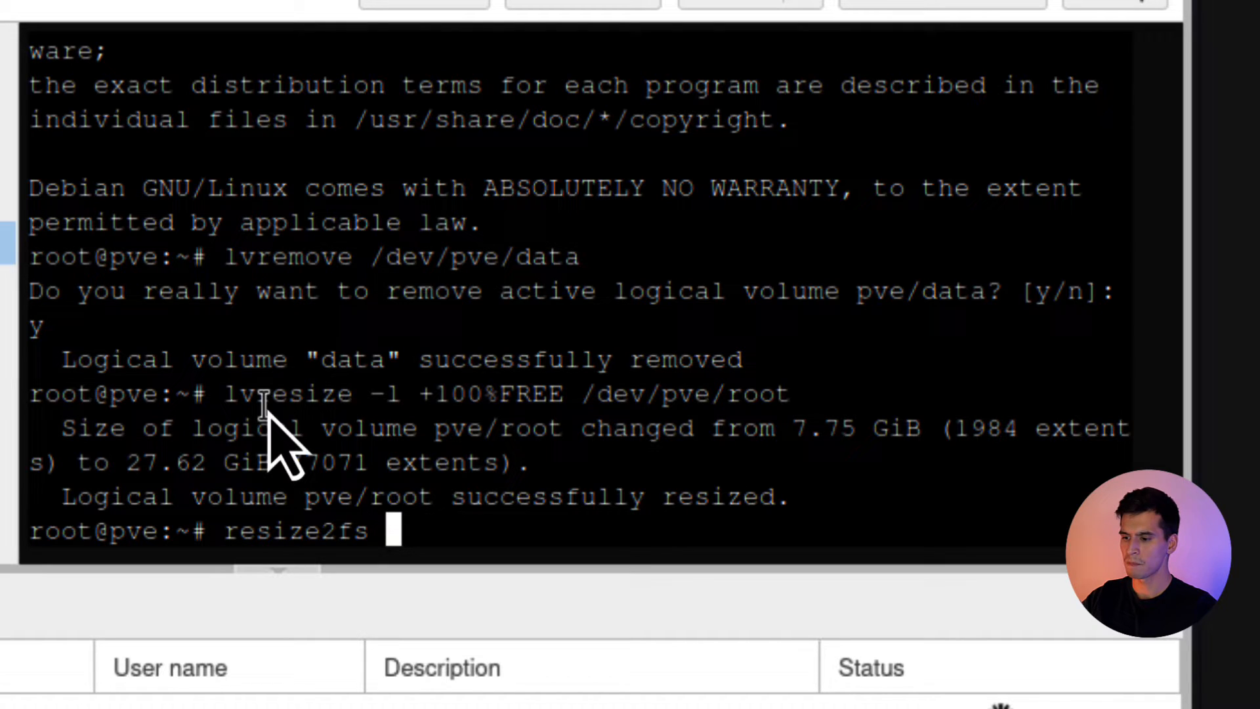
{"action": "type", "text": "/dev/"}
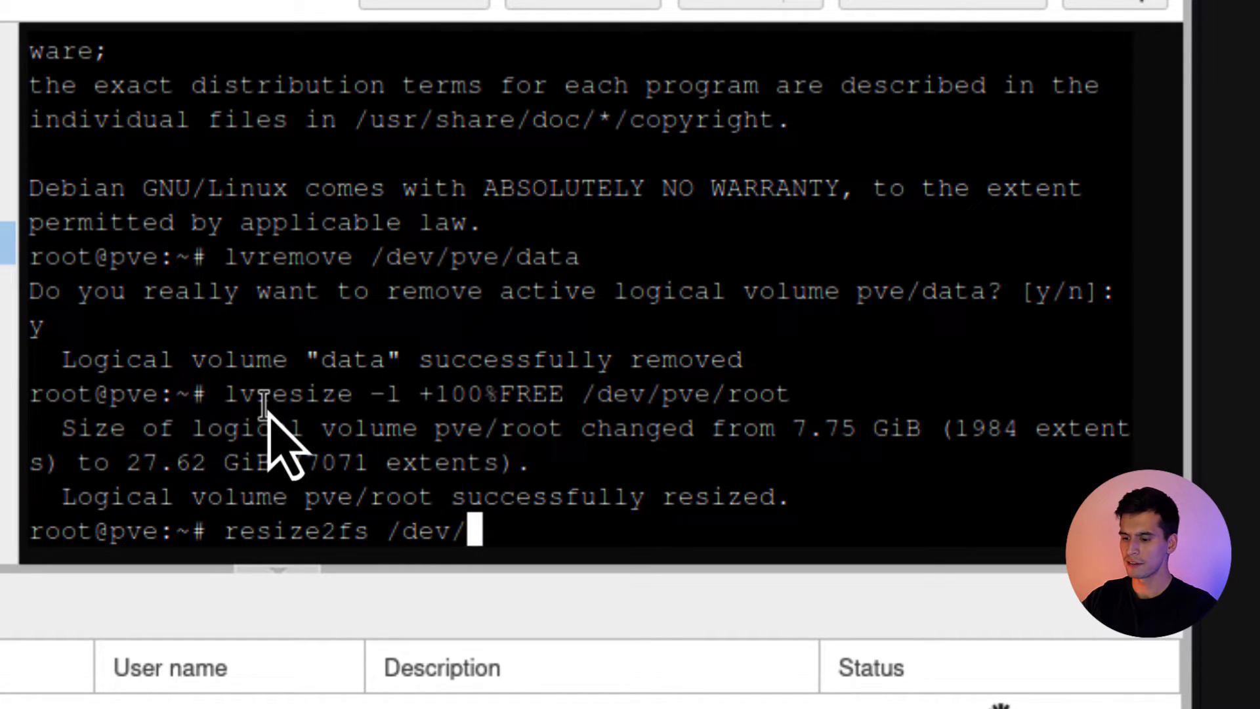
{"action": "type", "text": "mapper/"}
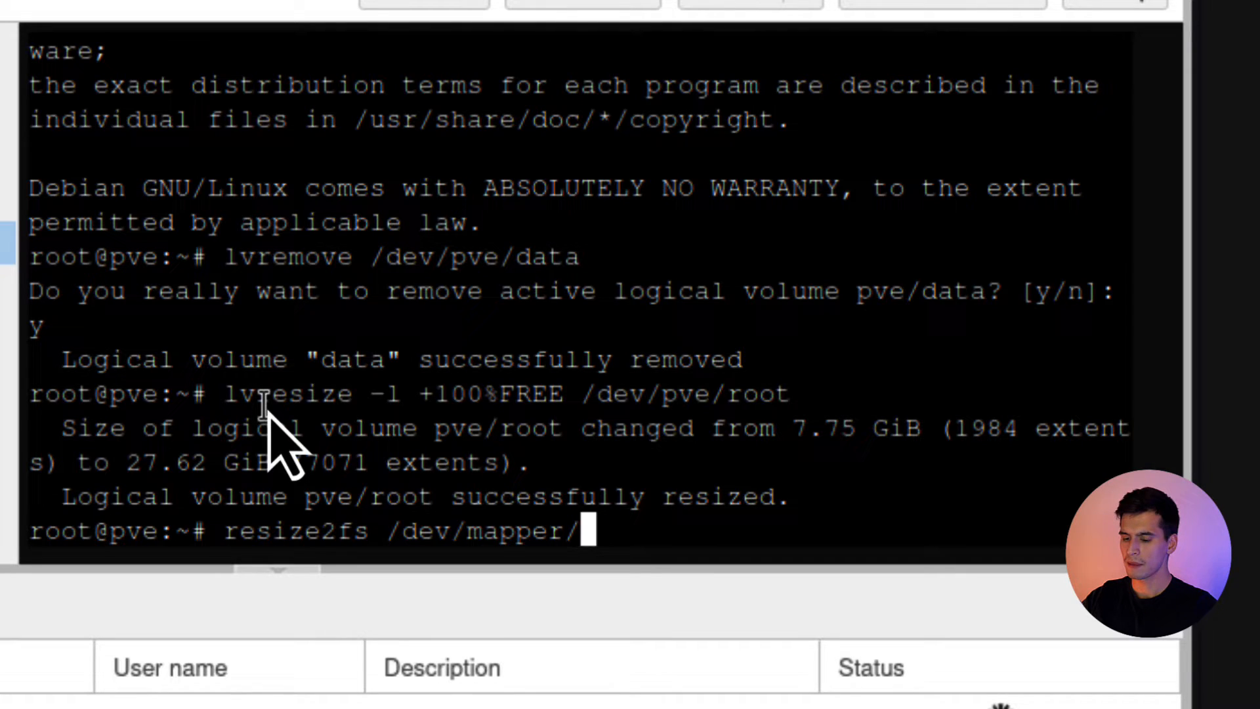
{"action": "type", "text": "pve-root"}
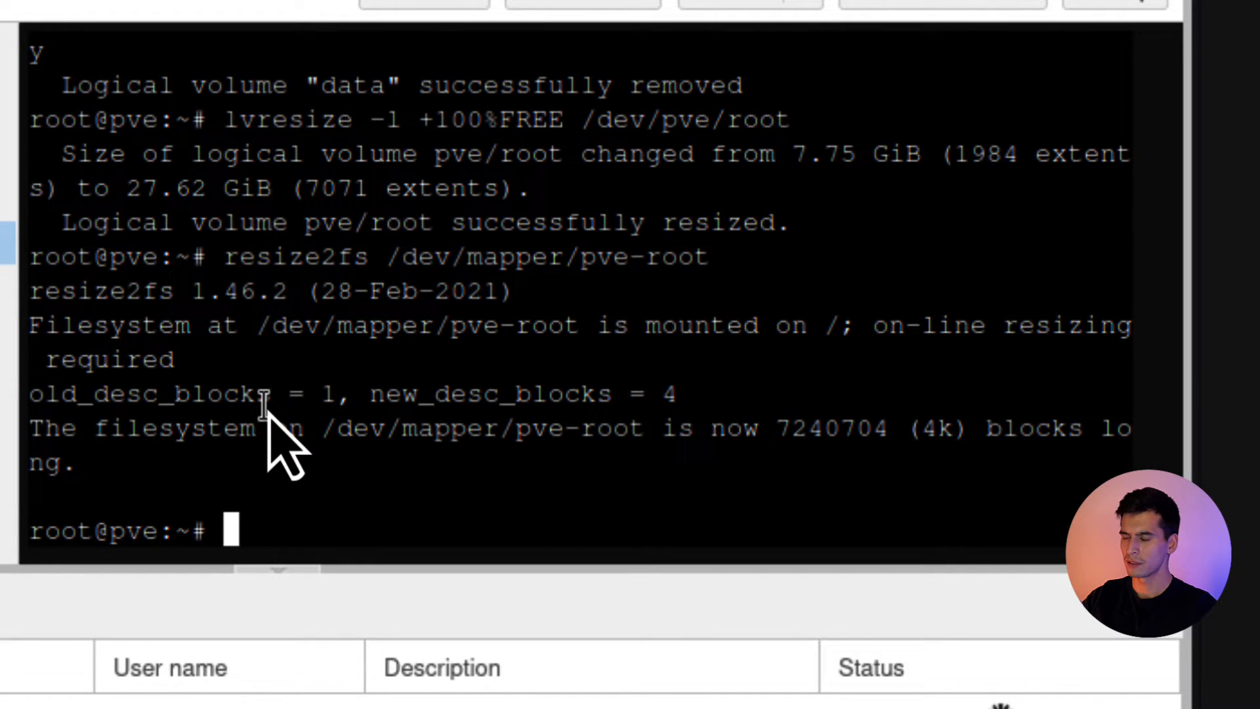
{"action": "mouse_move", "coordinate": [160, 386]}
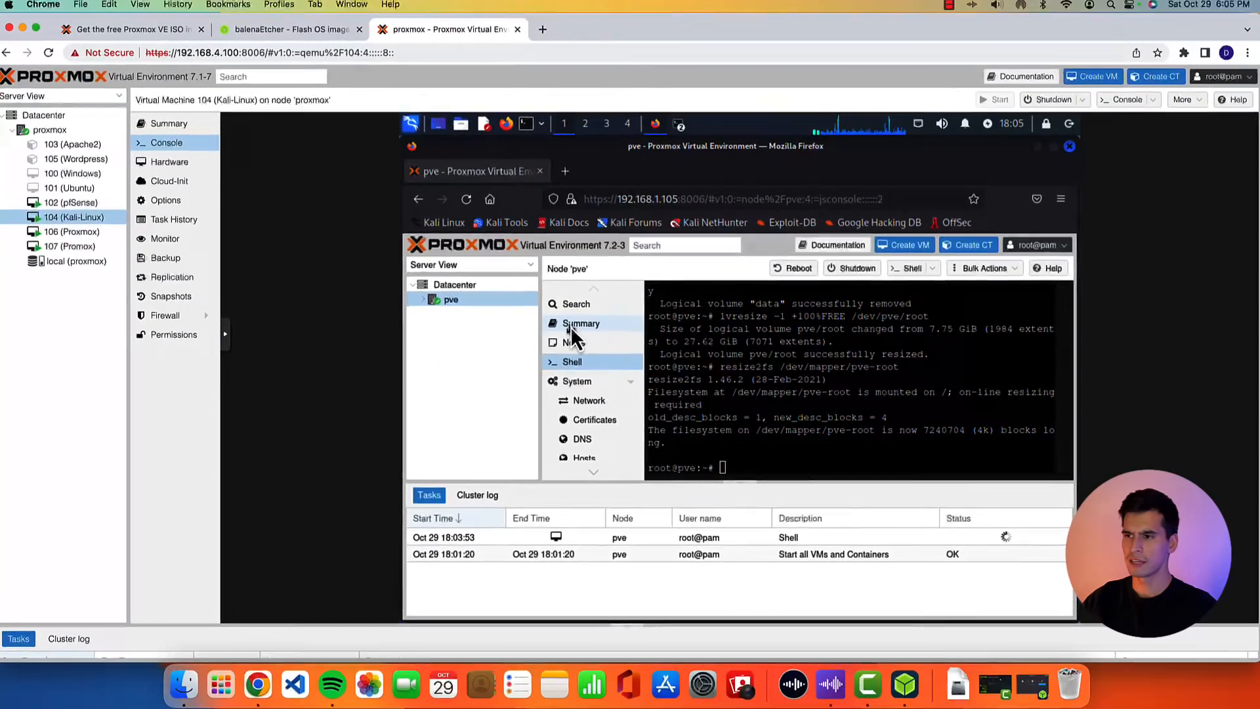
Check node pve's Summary shows about 27 GiB root HD space, then start a fresh Shell
{"action": "left_click", "coordinate": [582, 323]}
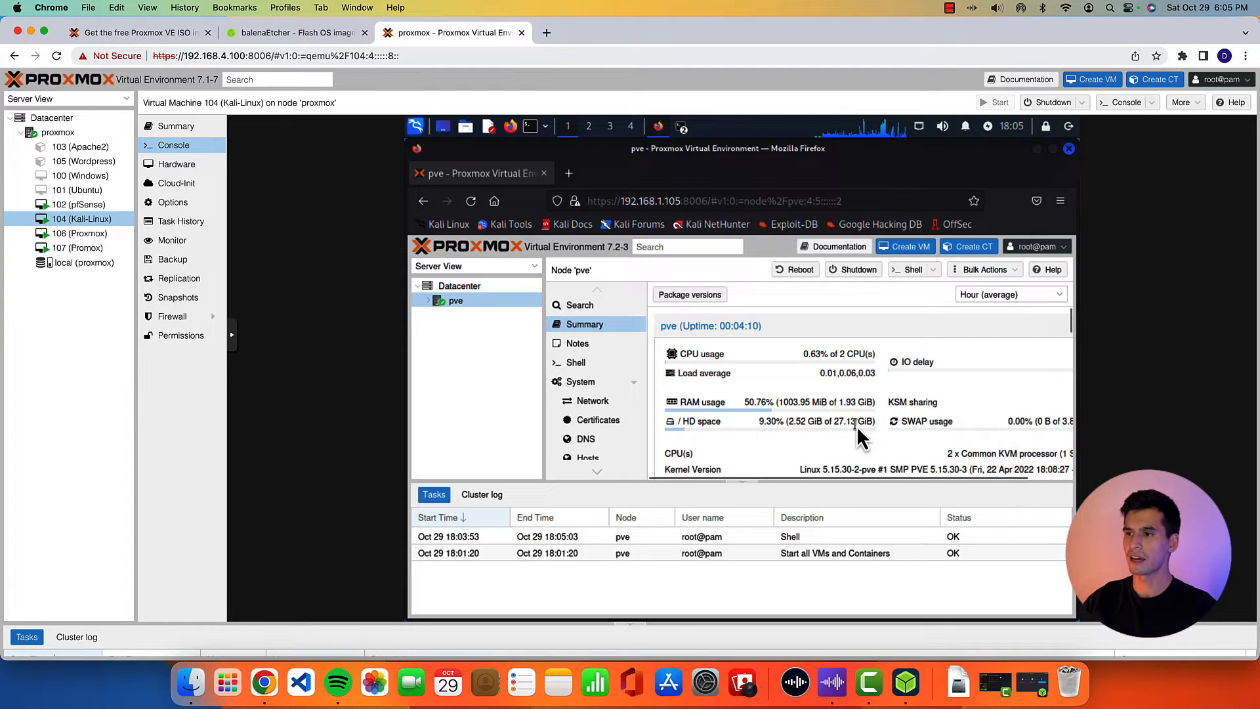
{"action": "mouse_move", "coordinate": [574, 362]}
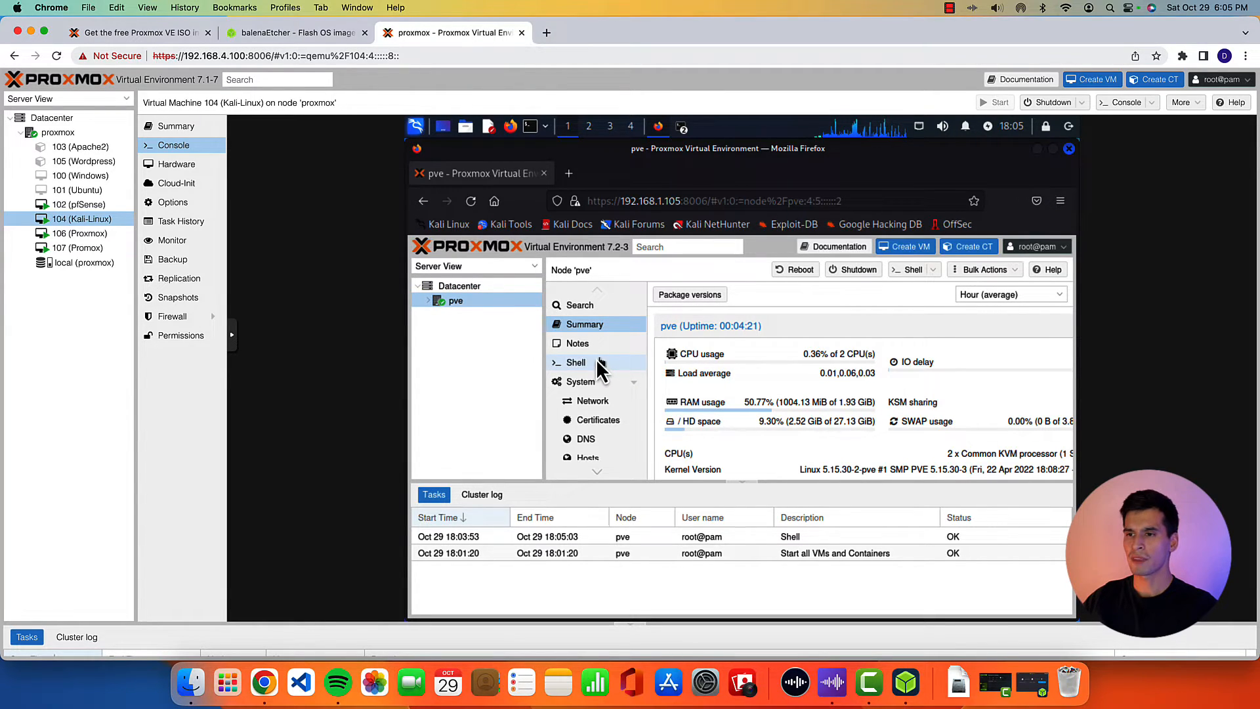
{"action": "left_click", "coordinate": [575, 362]}
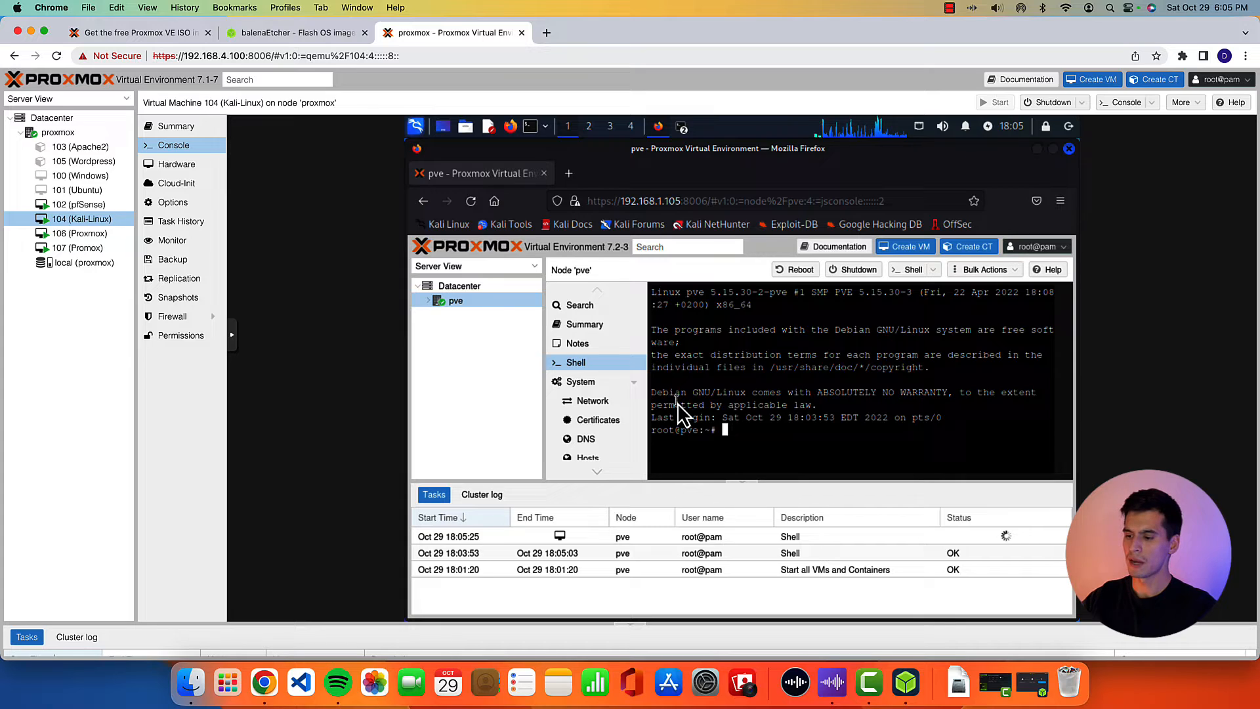
Edit /etc/systemd/logind.conf in nano and scroll down to the lid switch settings
{"action": "type", "text": "nano e"}
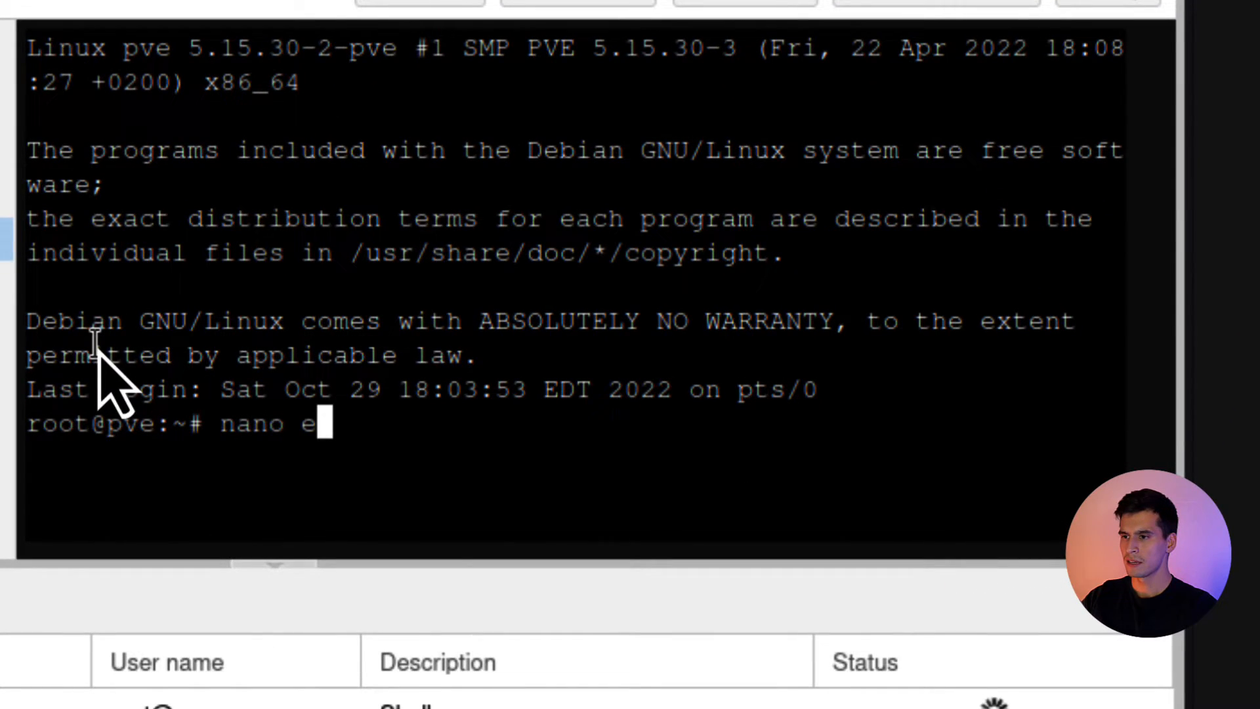
{"action": "type", "text": "/etc"}
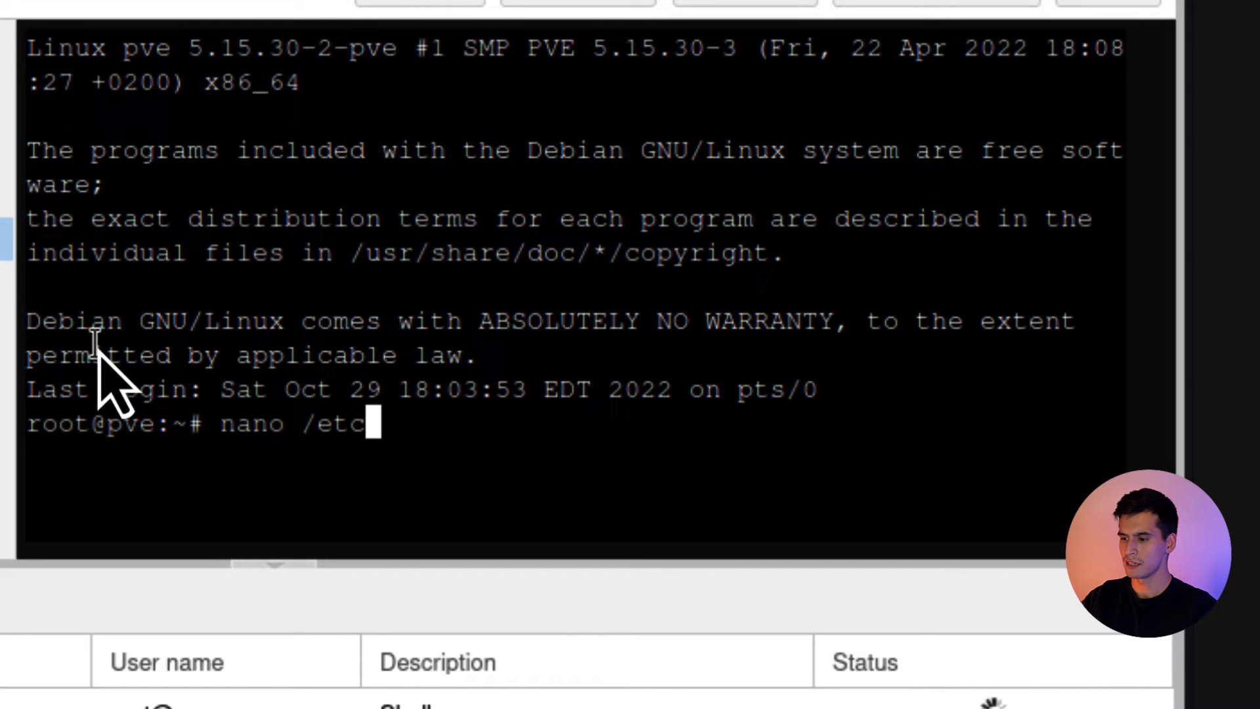
{"action": "type", "text": "s"}
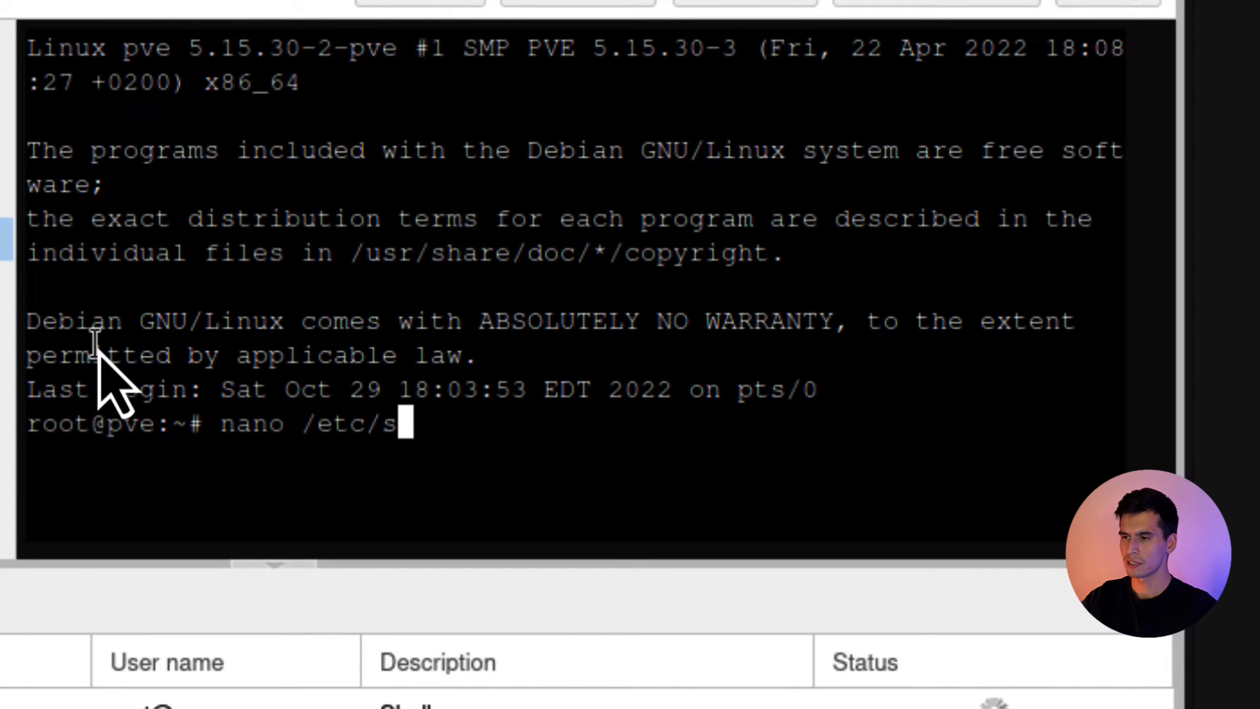
{"action": "type", "text": "ystemd/"}
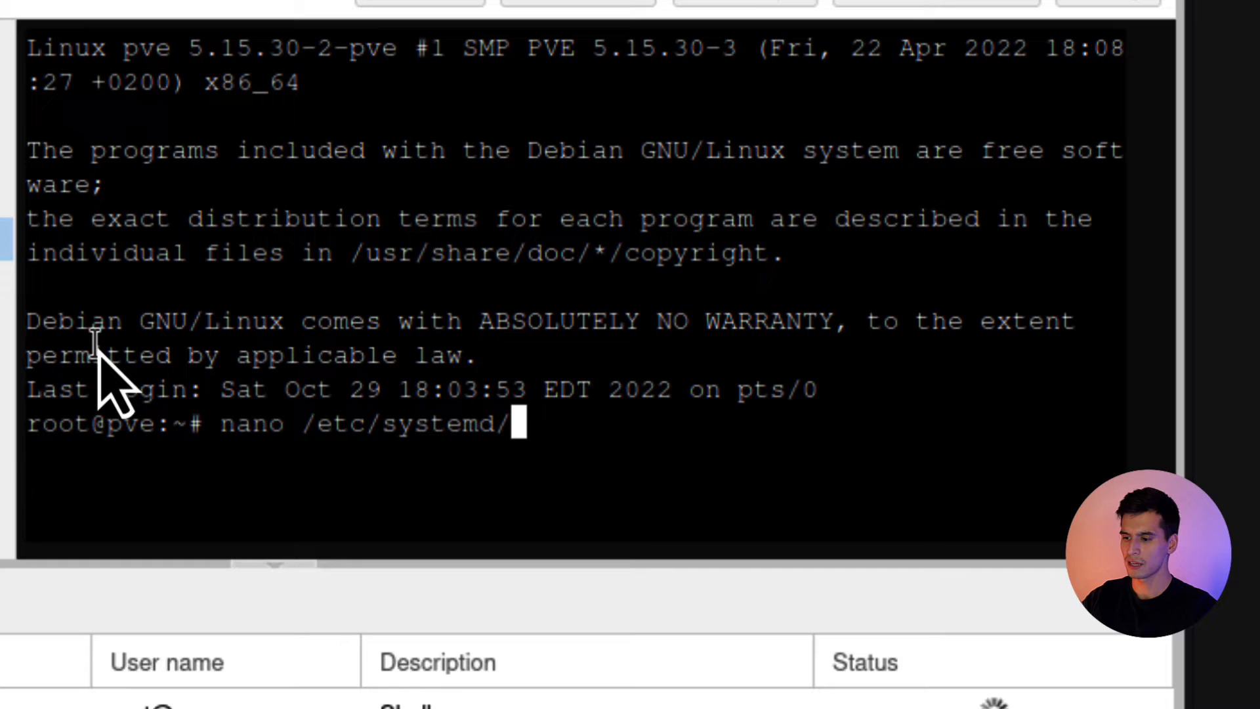
{"action": "type", "text": "login"}
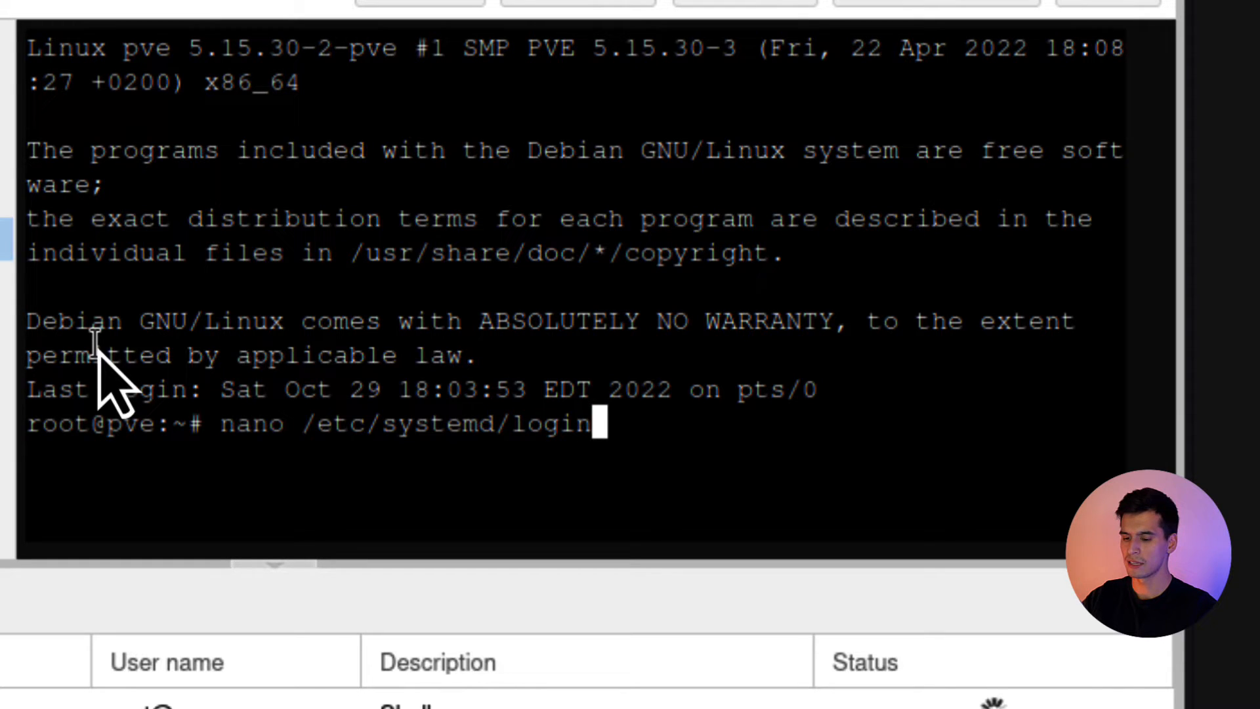
{"action": "type", "text": ".c"}
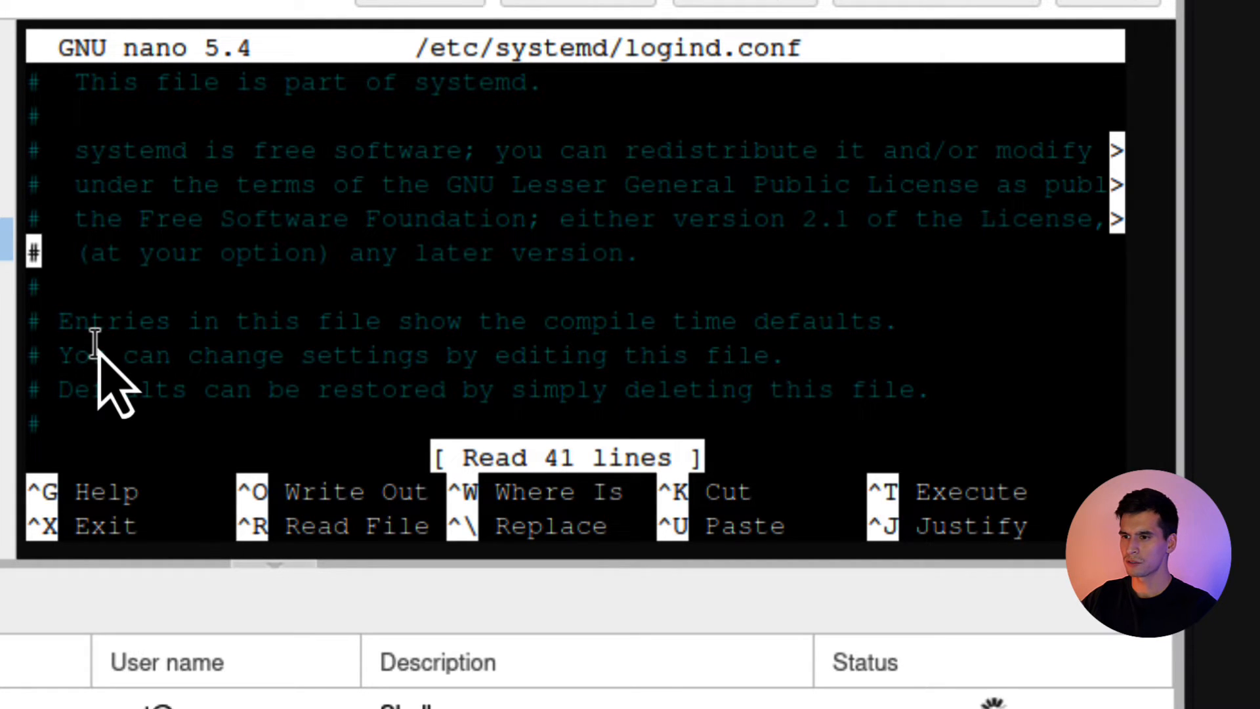
{"action": "scroll", "scroll_direction": "down", "scroll_amount": 3}
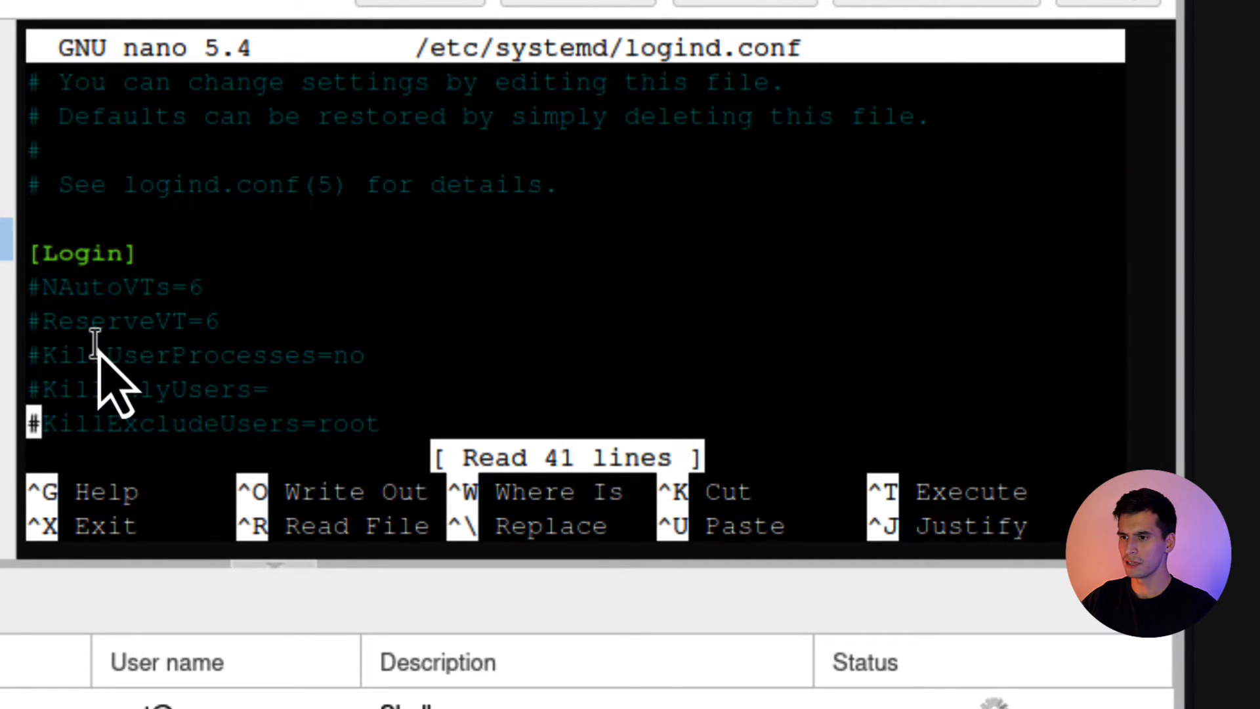
{"action": "scroll", "scroll_direction": "down", "scroll_amount": 3}
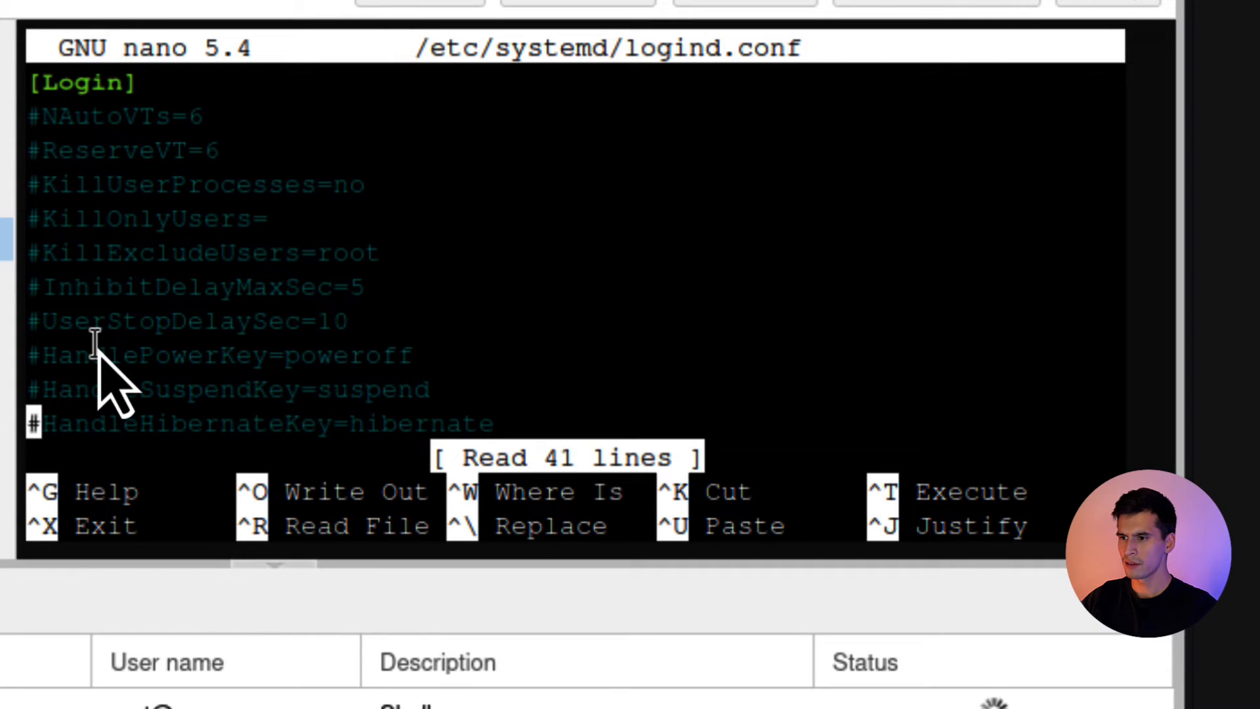
{"action": "scroll", "scroll_direction": "down", "scroll_amount": 3}
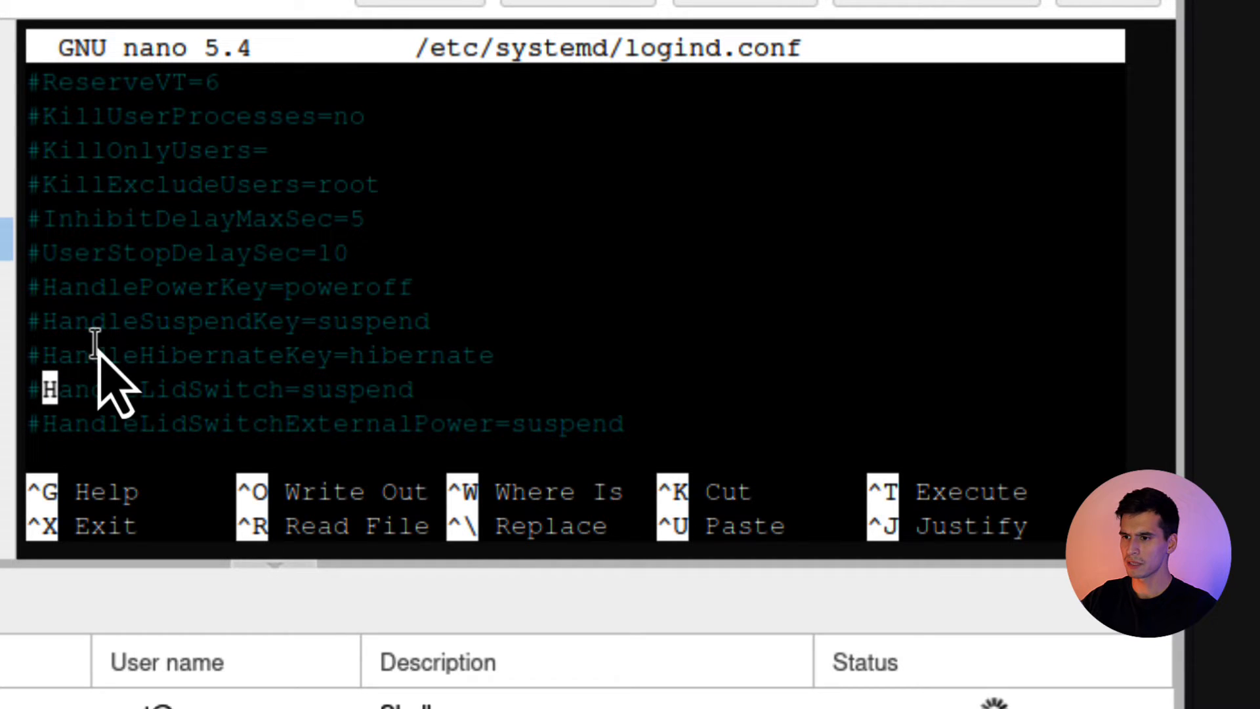
Set HandleLidSwitch=ignore, uncomment HandleLidSwitchDocked=ignore, save logind.conf and exit nano
{"action": "key", "text": "Delete"}
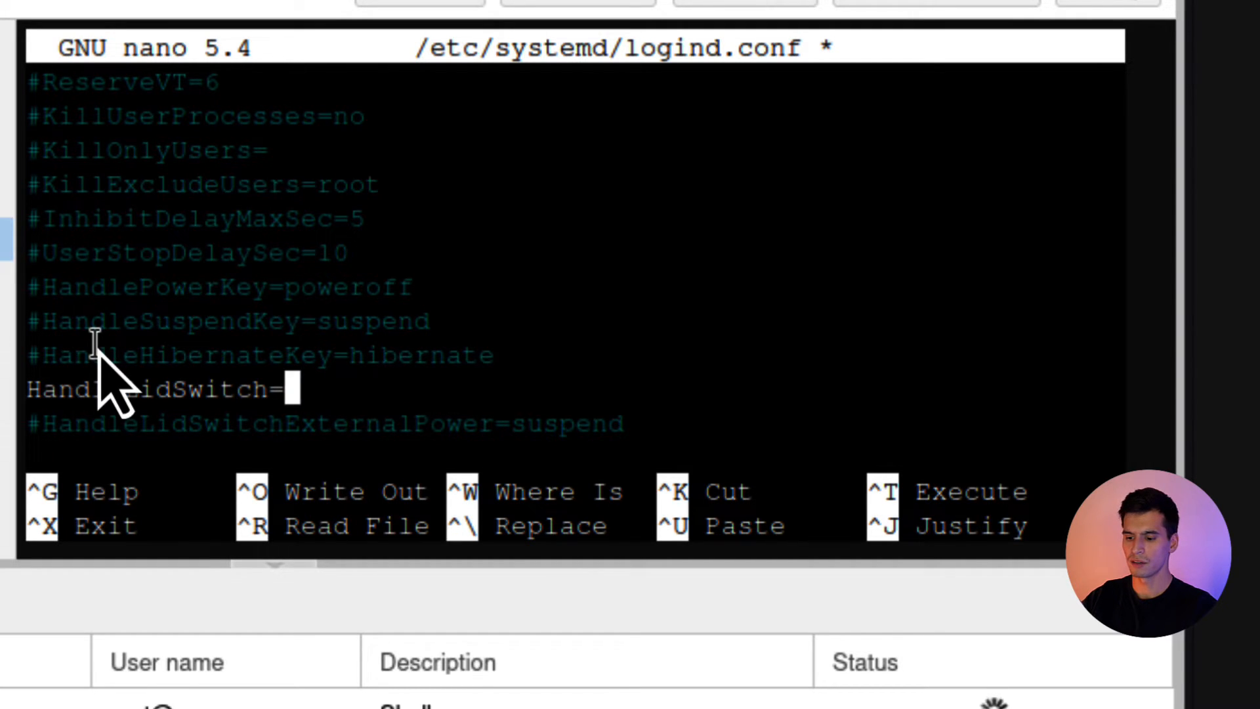
{"action": "type", "text": "ignore"}
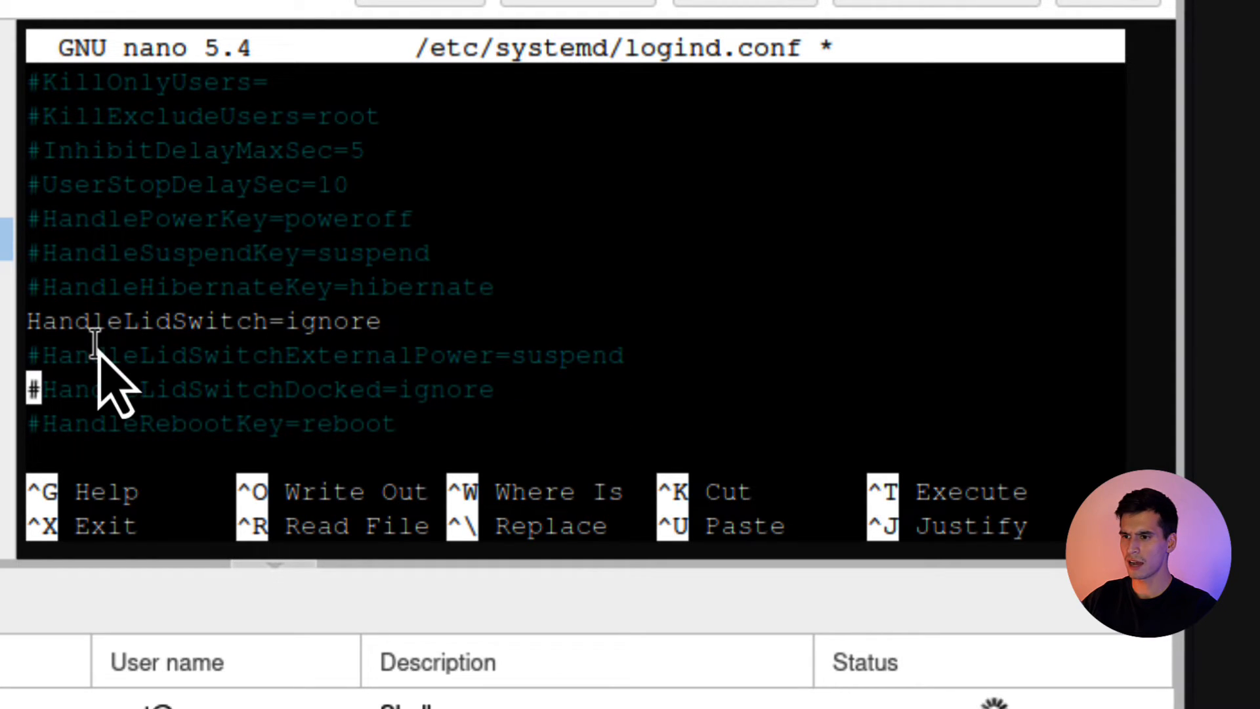
{"action": "key", "text": "Delete"}
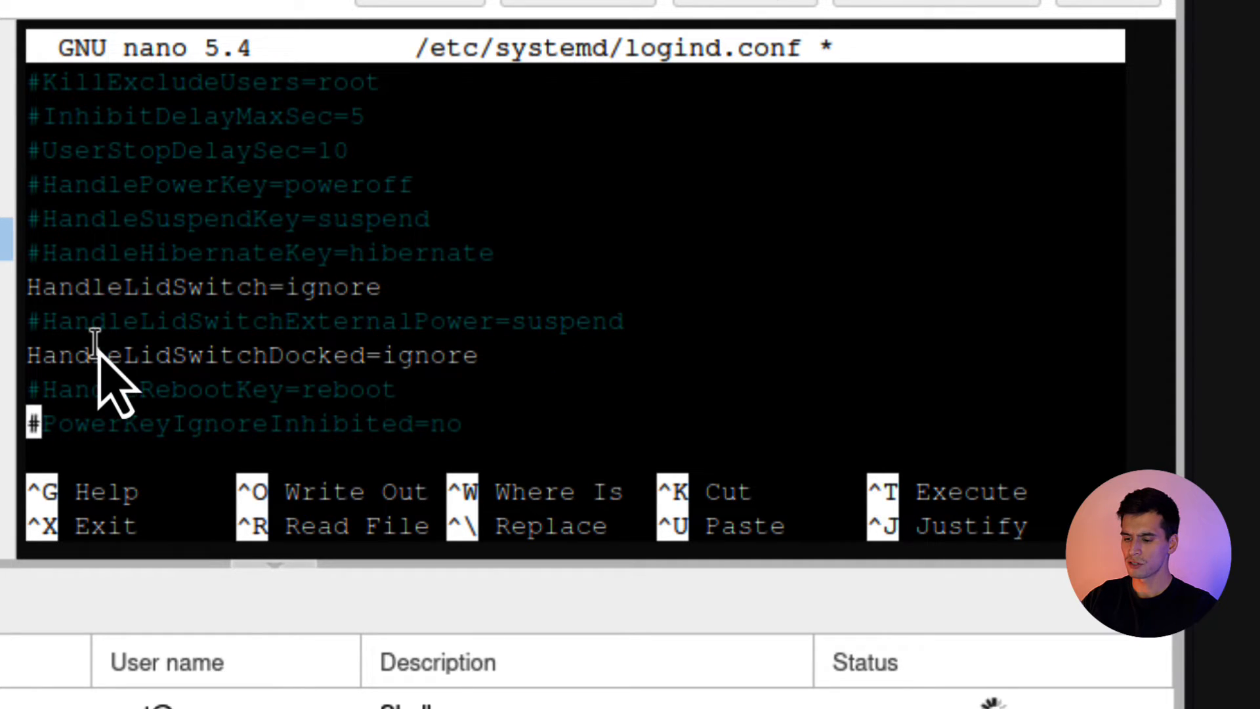
{"action": "key", "text": "ctrl+o"}
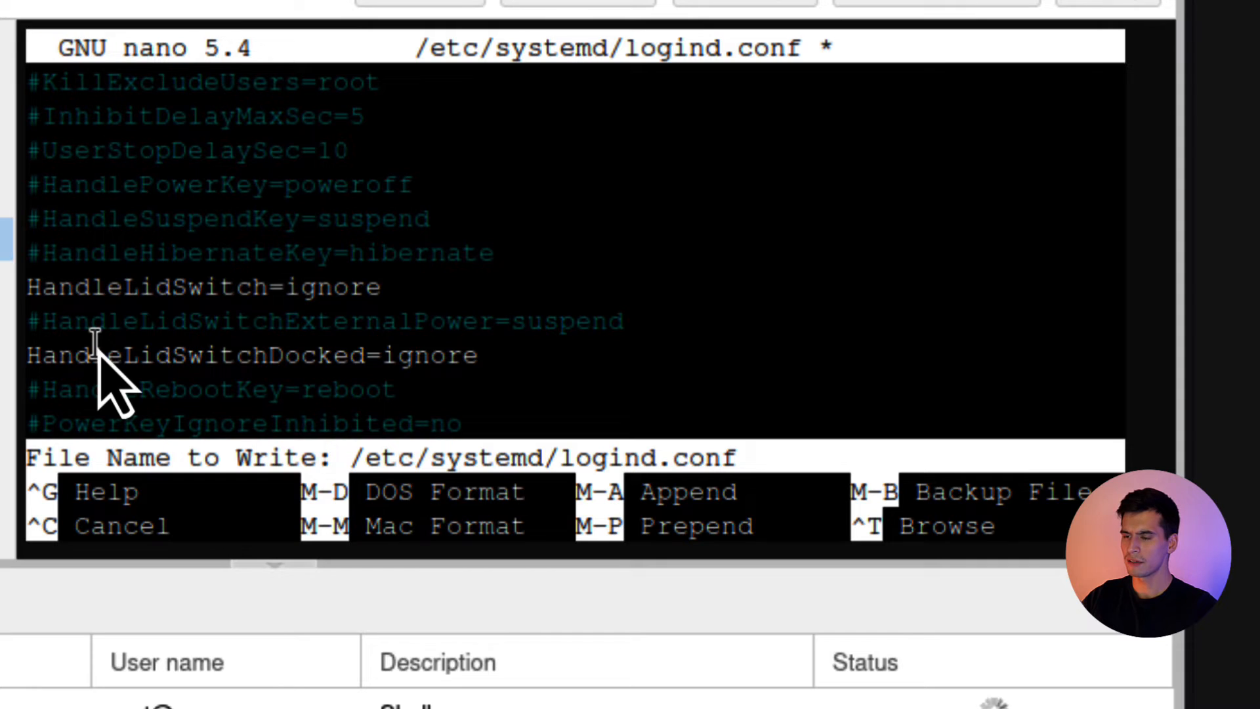
{"action": "key", "text": "Enter"}
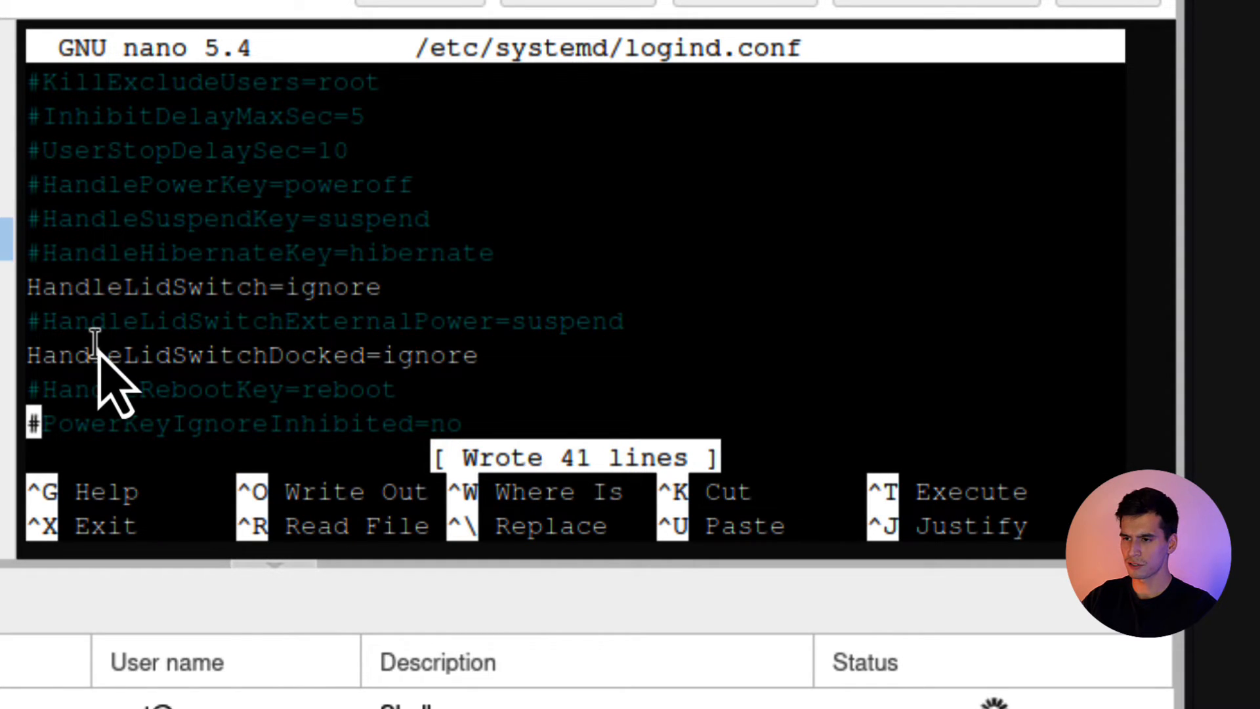
{"action": "key", "text": "ctrl+x"}
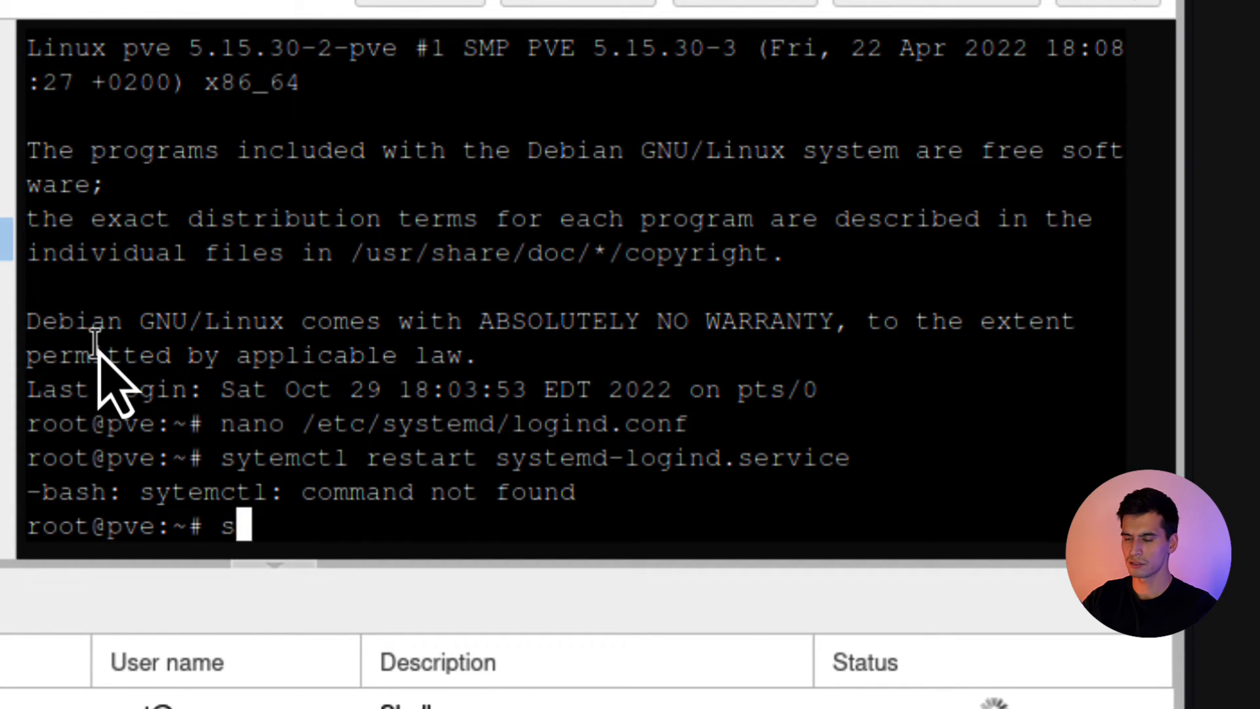
Run systemctl restart systemd-logind.service to apply the new lid-switch settings
{"action": "type", "text": "ystemctl"}
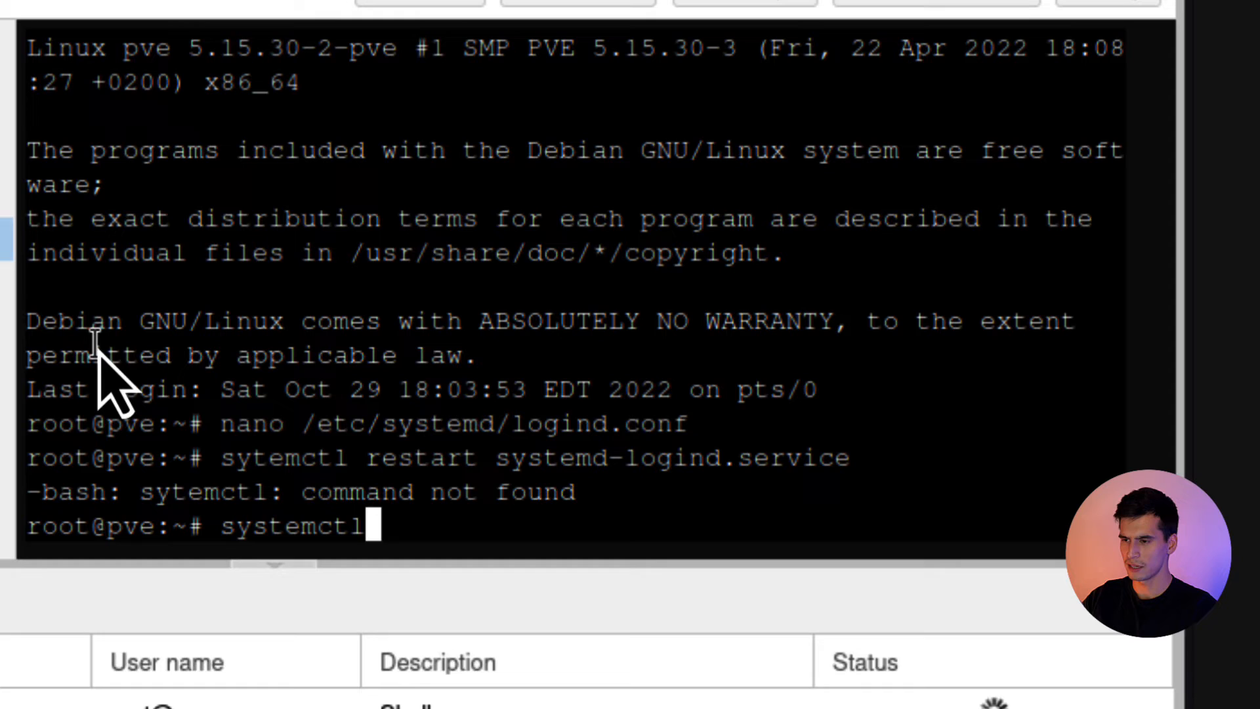
{"action": "type", "text": "restart"}
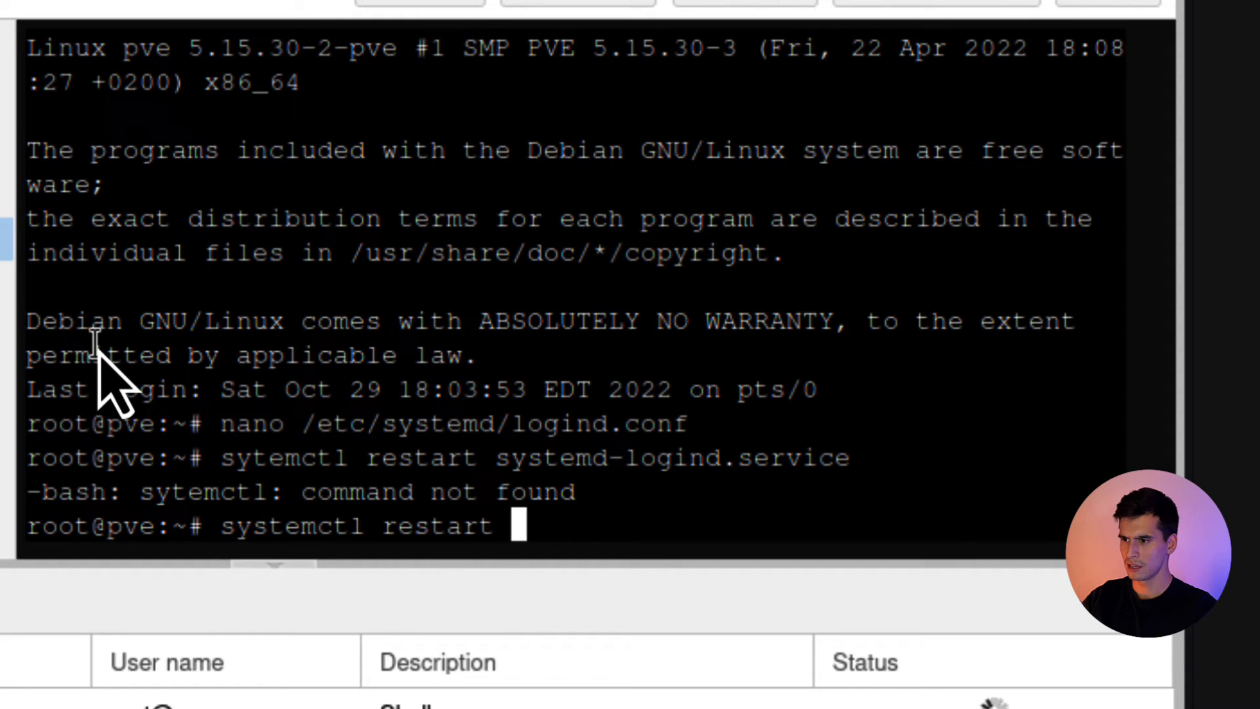
{"action": "type", "text": "systemd"}
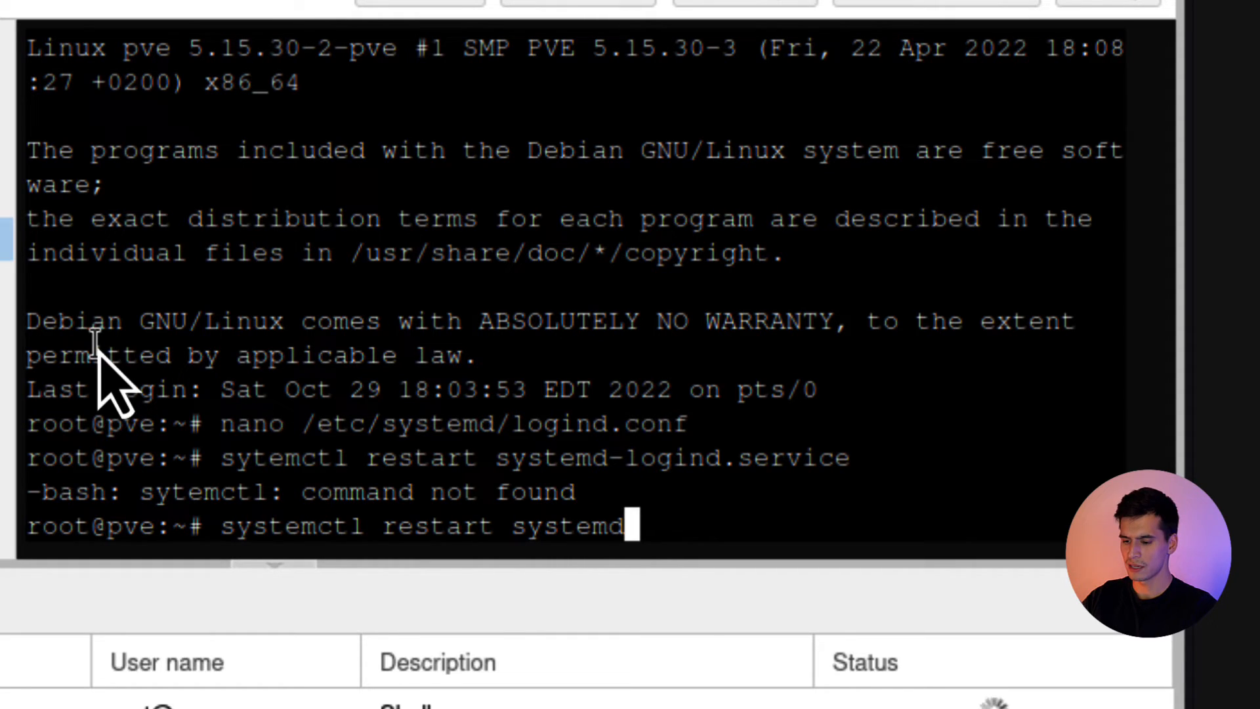
{"action": "type", "text": "-logind.service"}
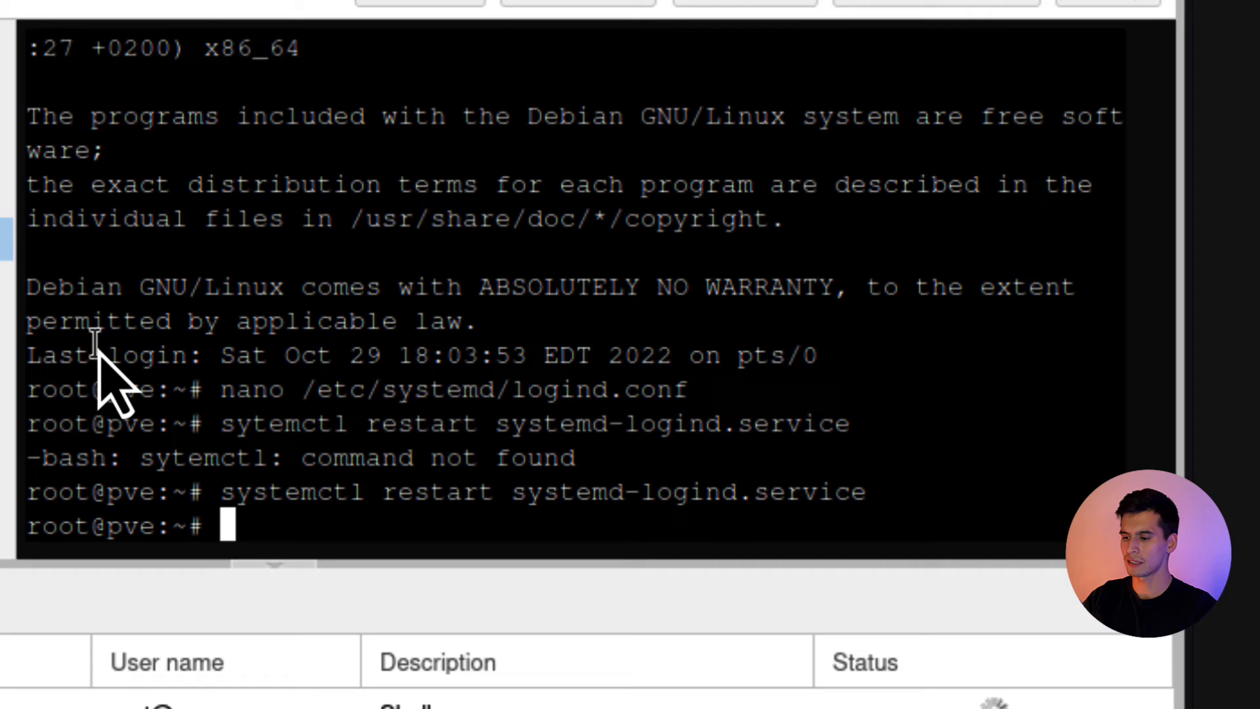
{"action": "type", "text": "nano /etc"}
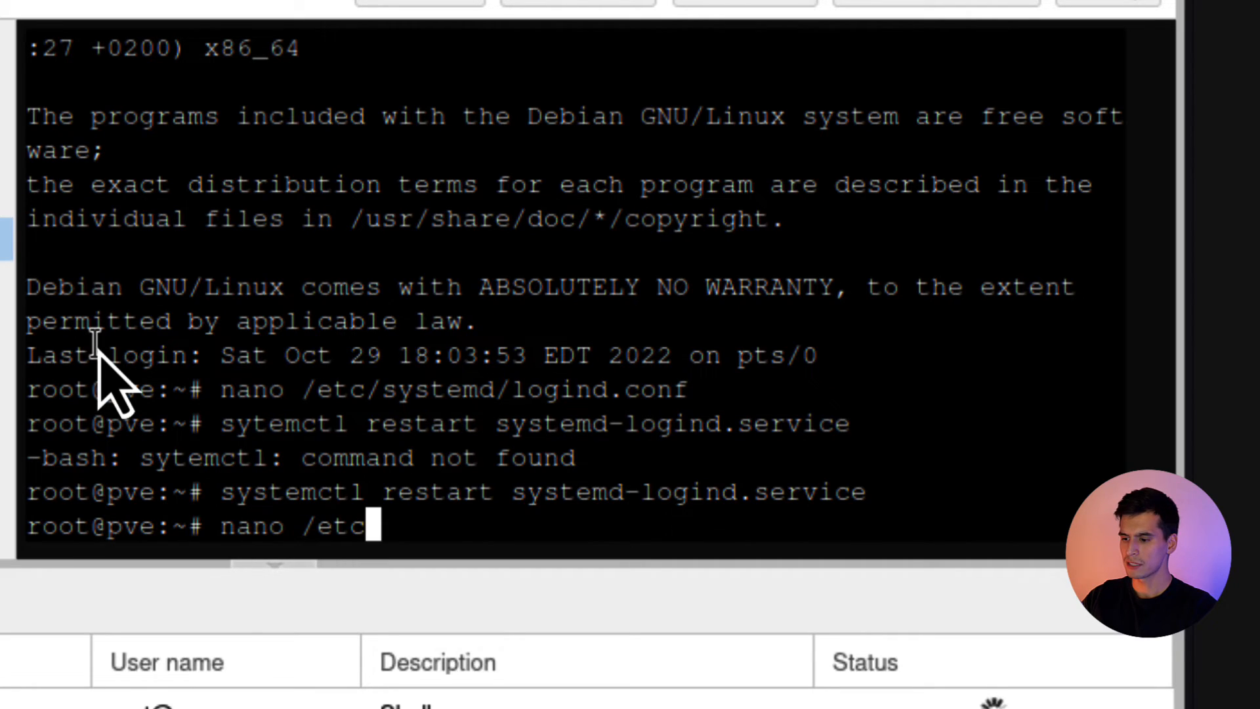
Edit /etc/default/grub in nano and set GRUB_CMDLINE_LINUX to consoleblank=300
{"action": "type", "text": "/"}
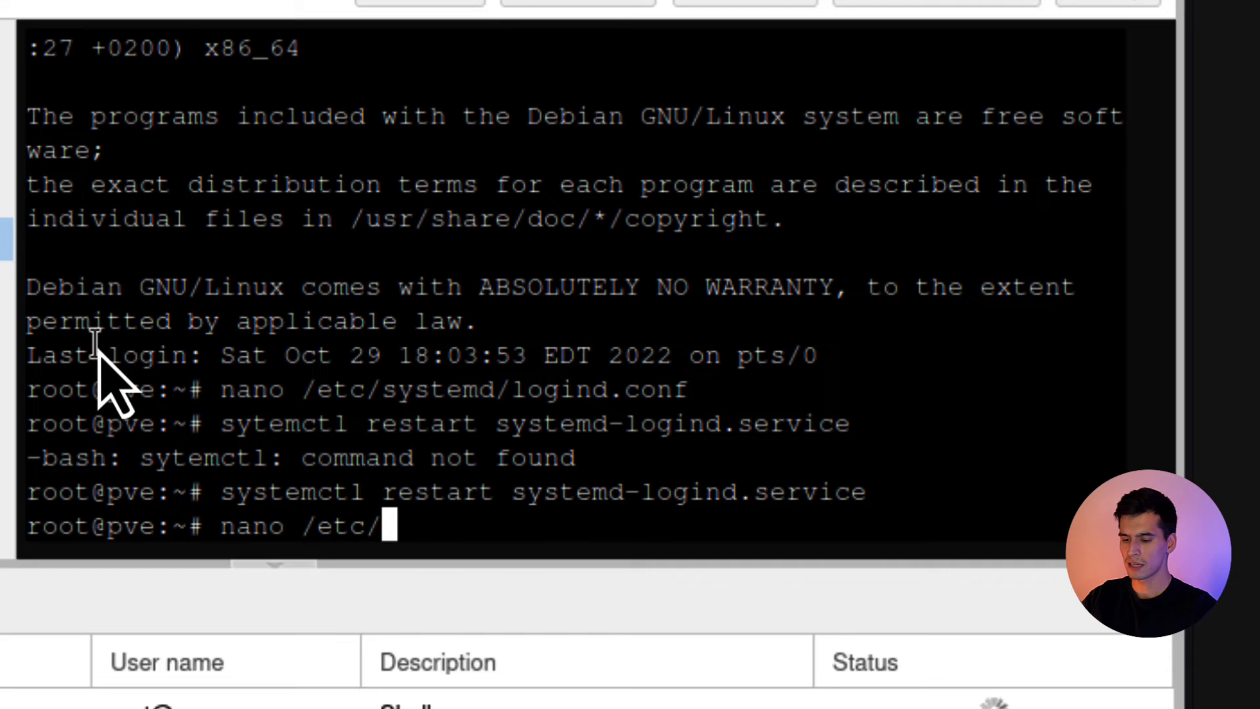
{"action": "type", "text": "default/"}
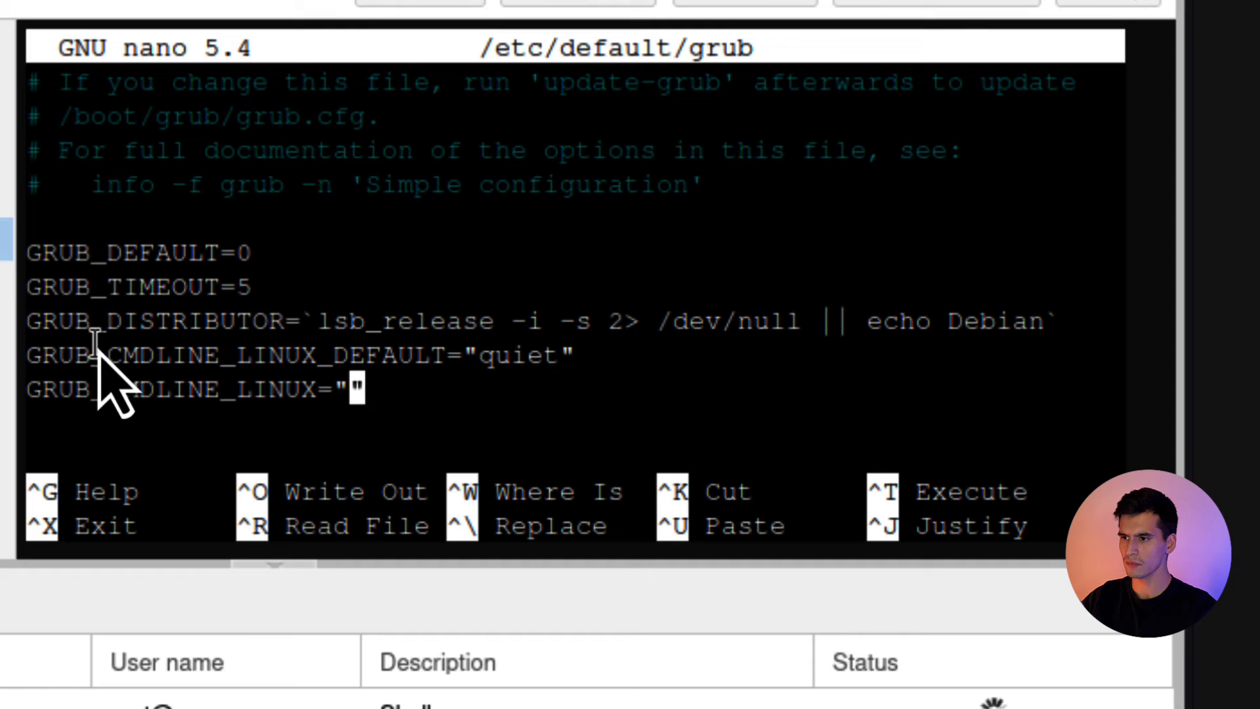
{"action": "type", "text": "console"}
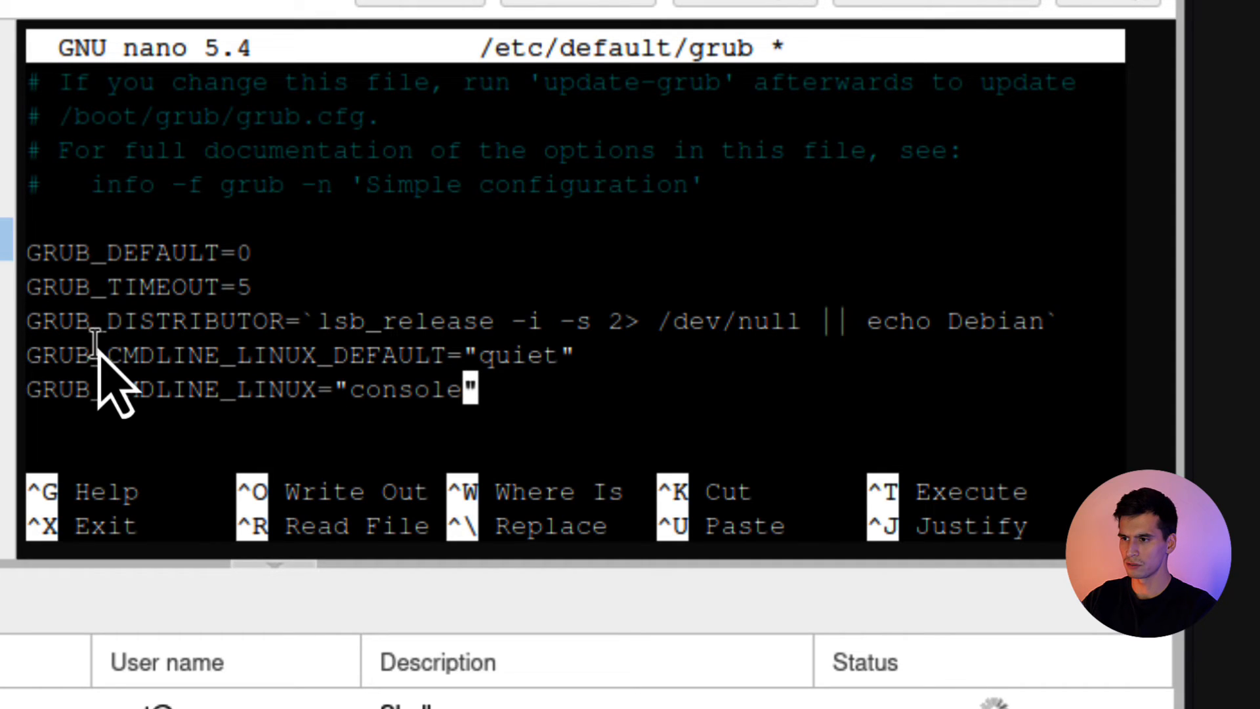
{"action": "type", "text": "blank"}
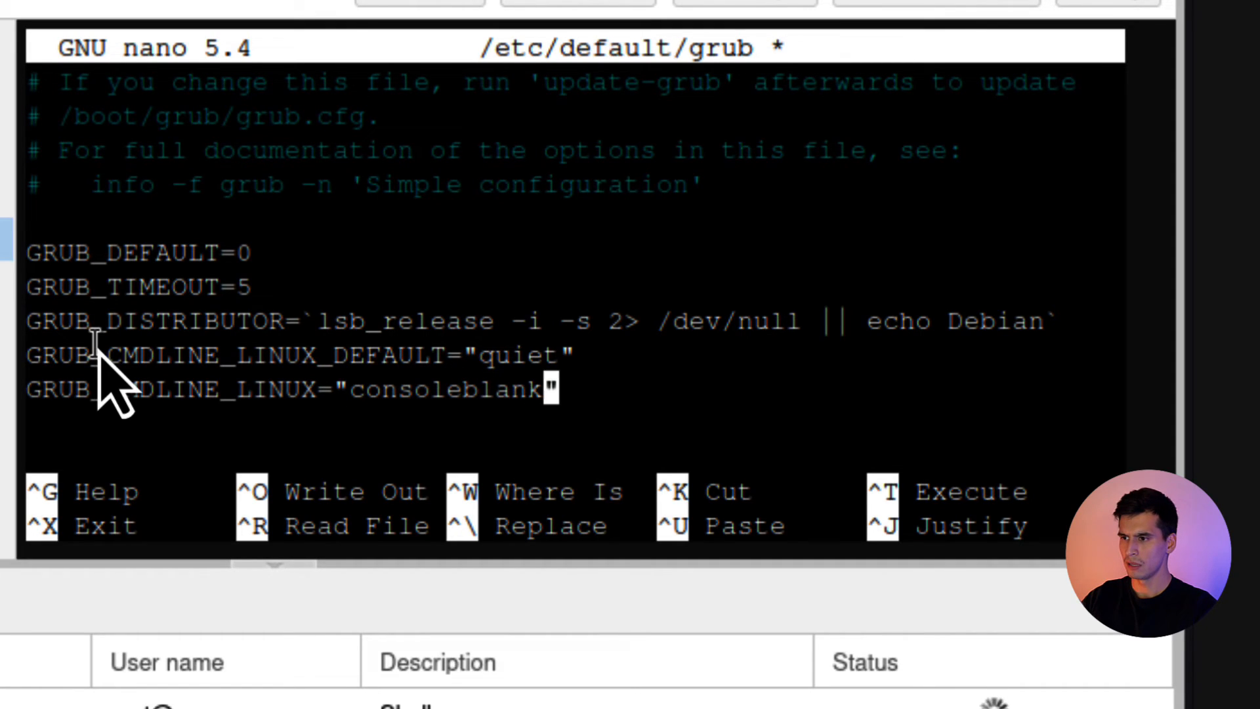
{"action": "type", "text": "=300"}
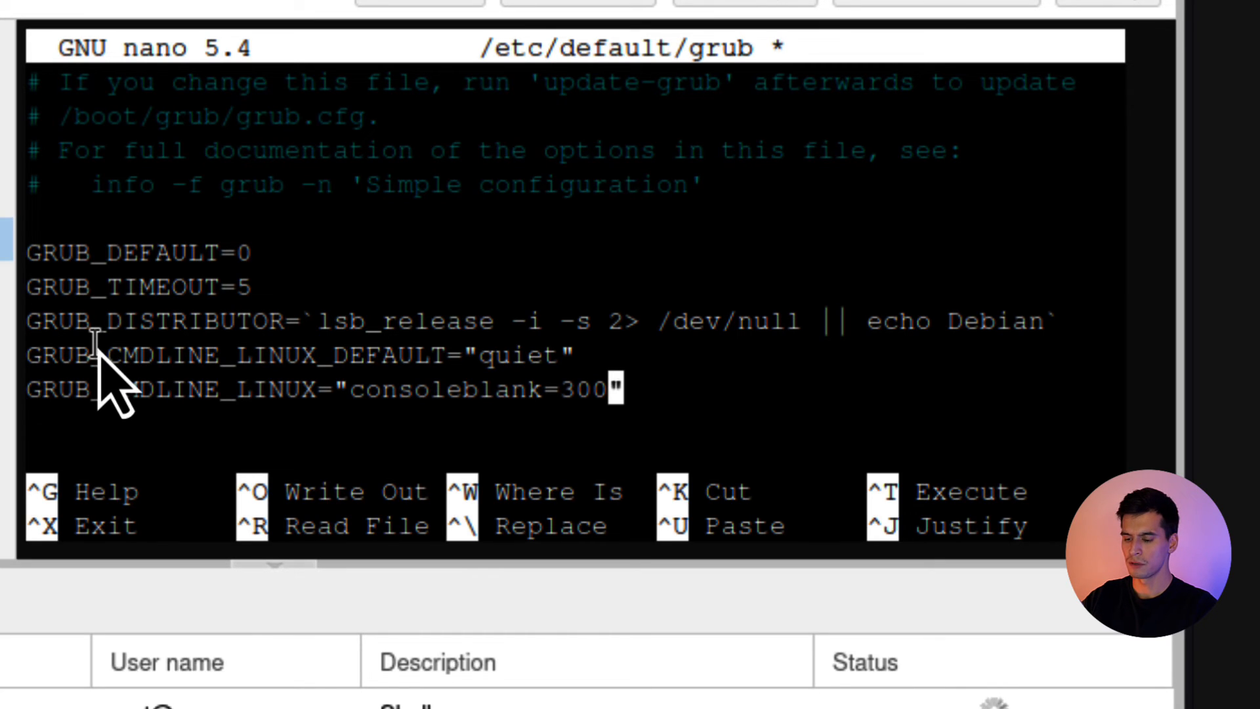
Save /etc/default/grub under the same name and exit nano
{"action": "key", "text": "ctrl+o"}
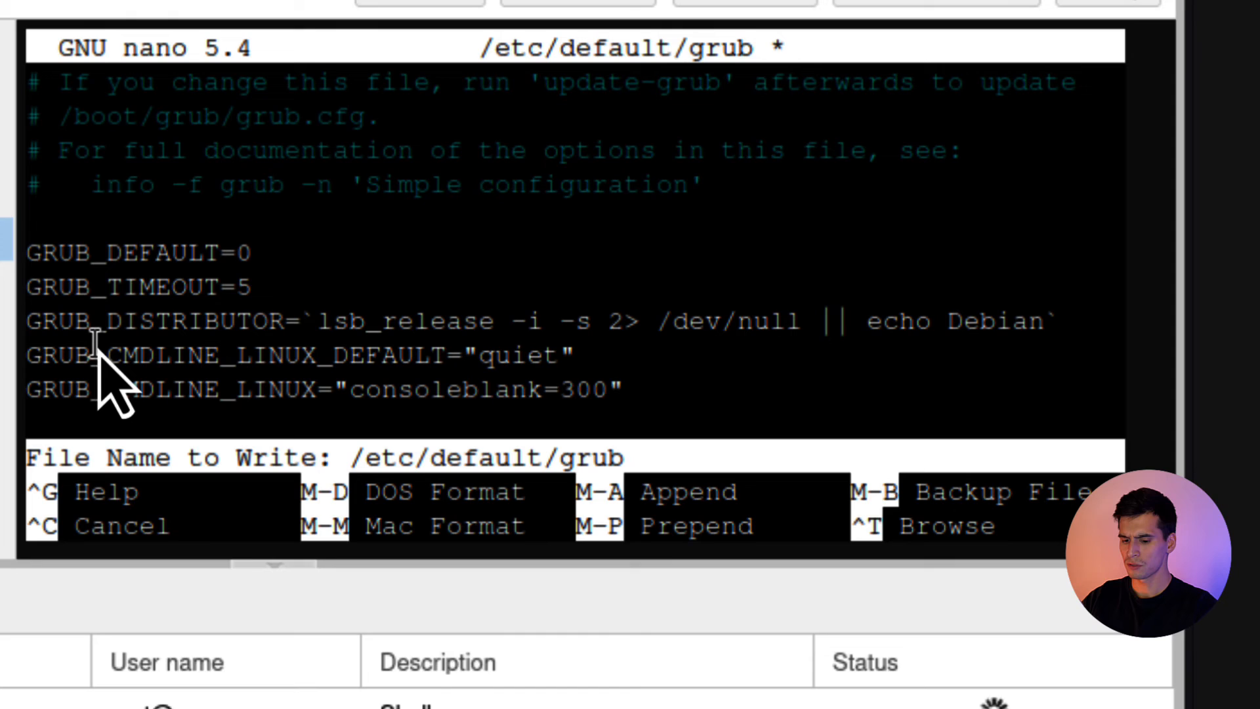
{"action": "key", "text": "Enter"}
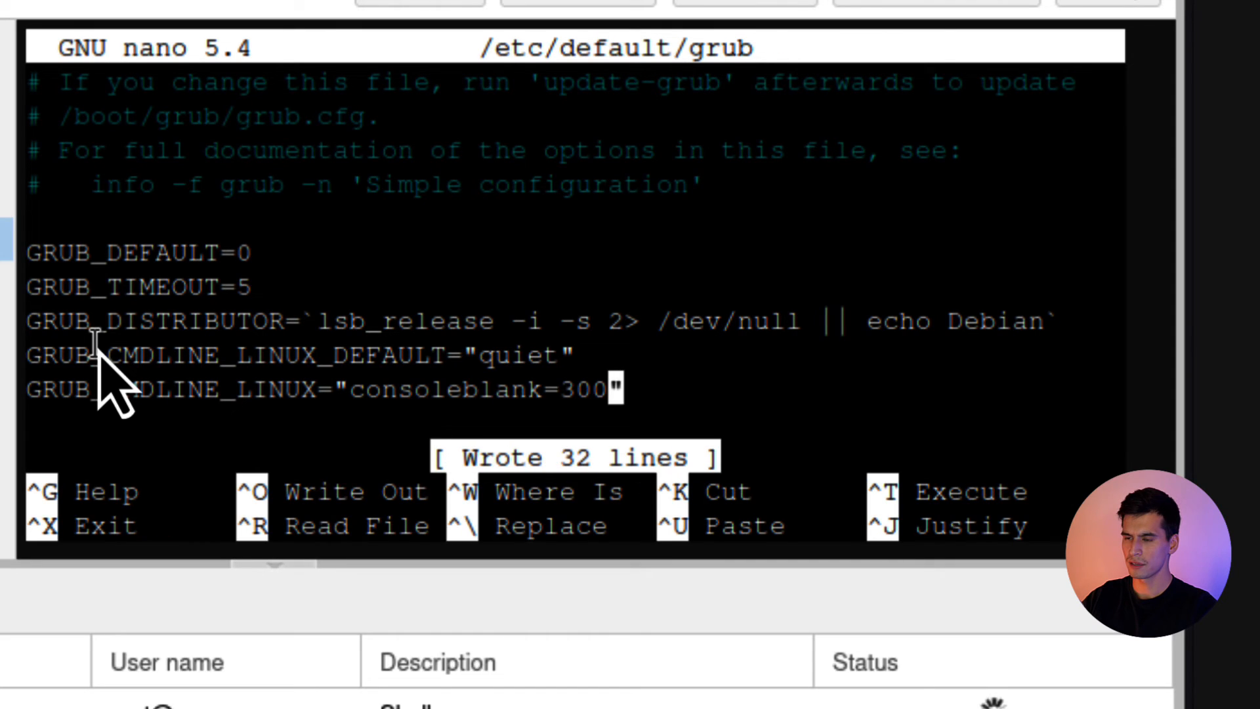
{"action": "key", "text": "ctrl+x"}
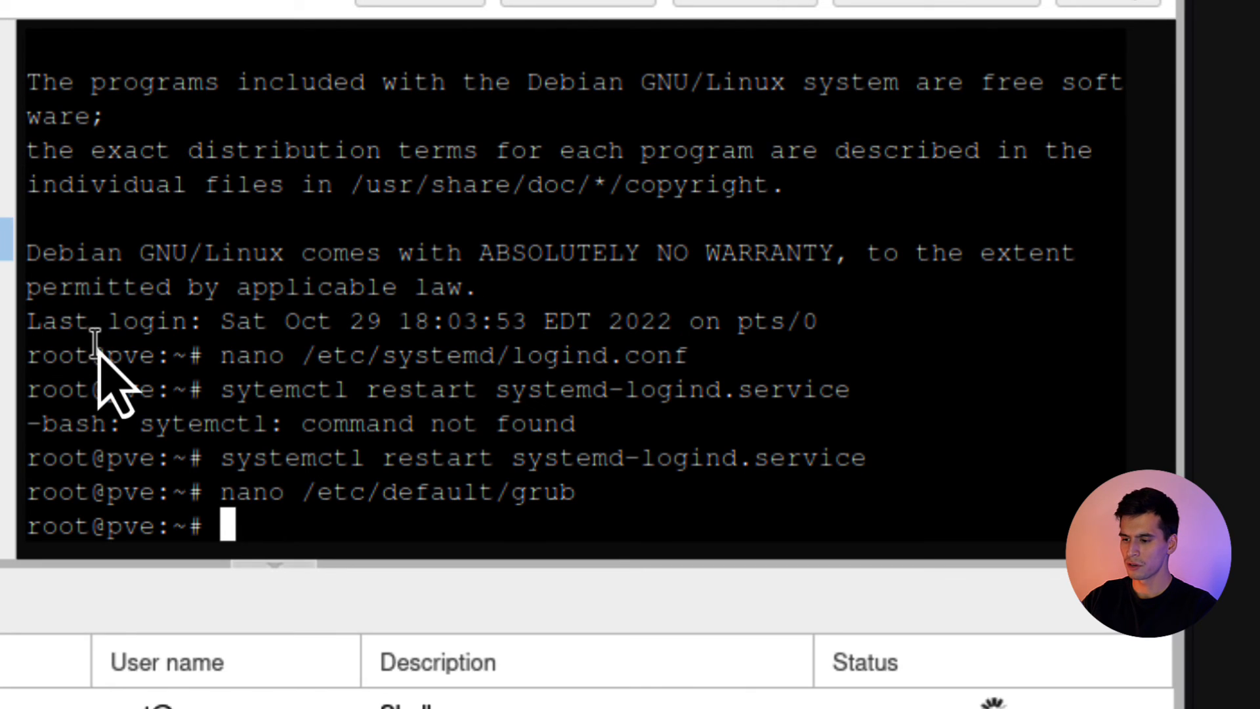
Run update-grub to regenerate the GRUB boot configuration
{"action": "type", "text": "upd"}
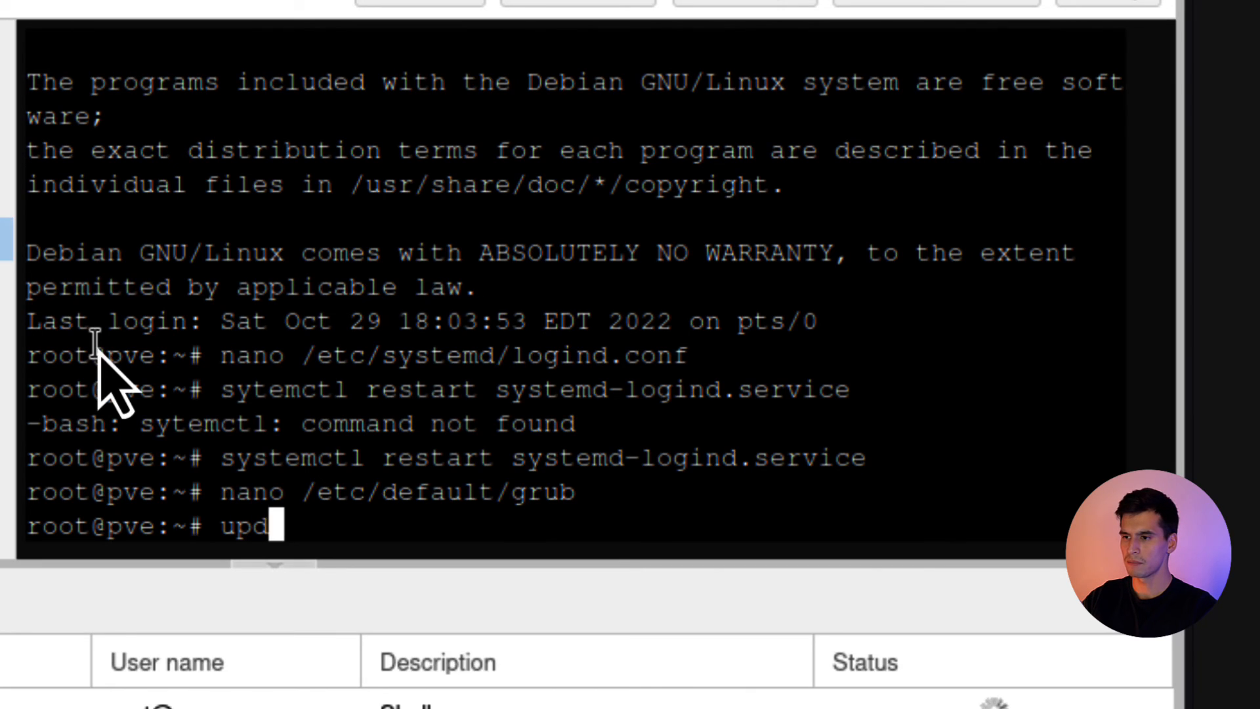
{"action": "type", "text": "ate-gru"}
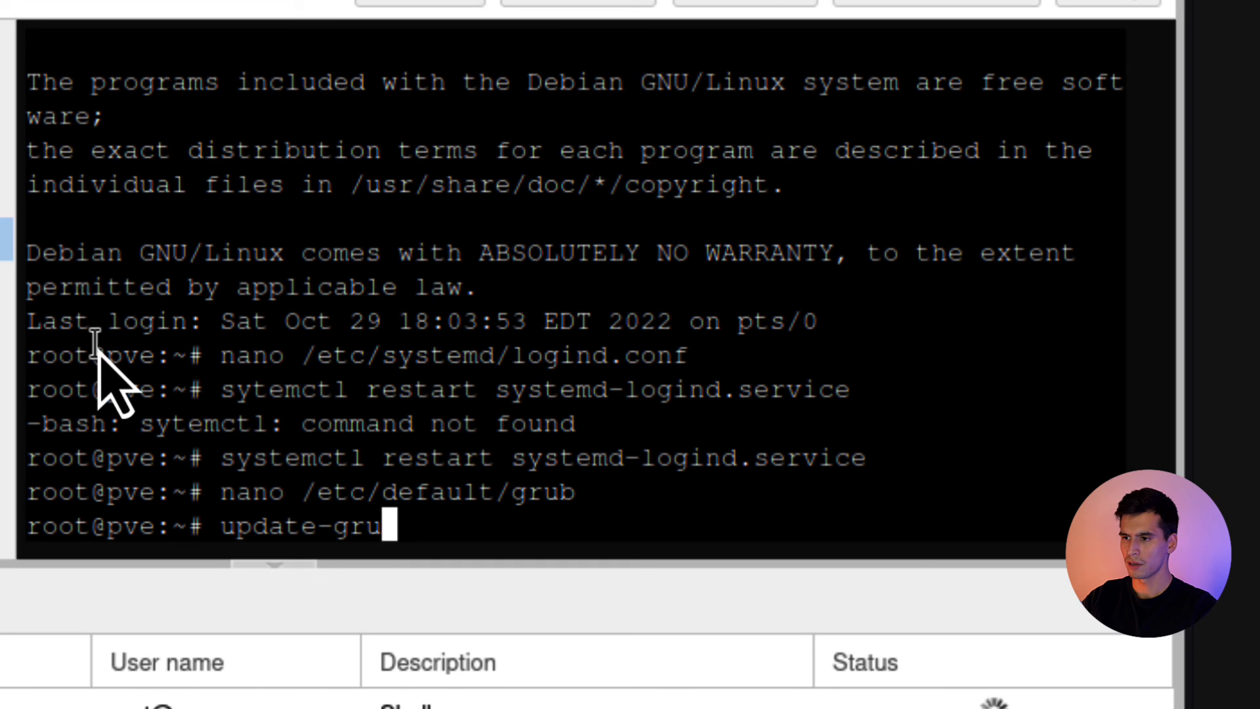
{"action": "key", "text": "Return"}
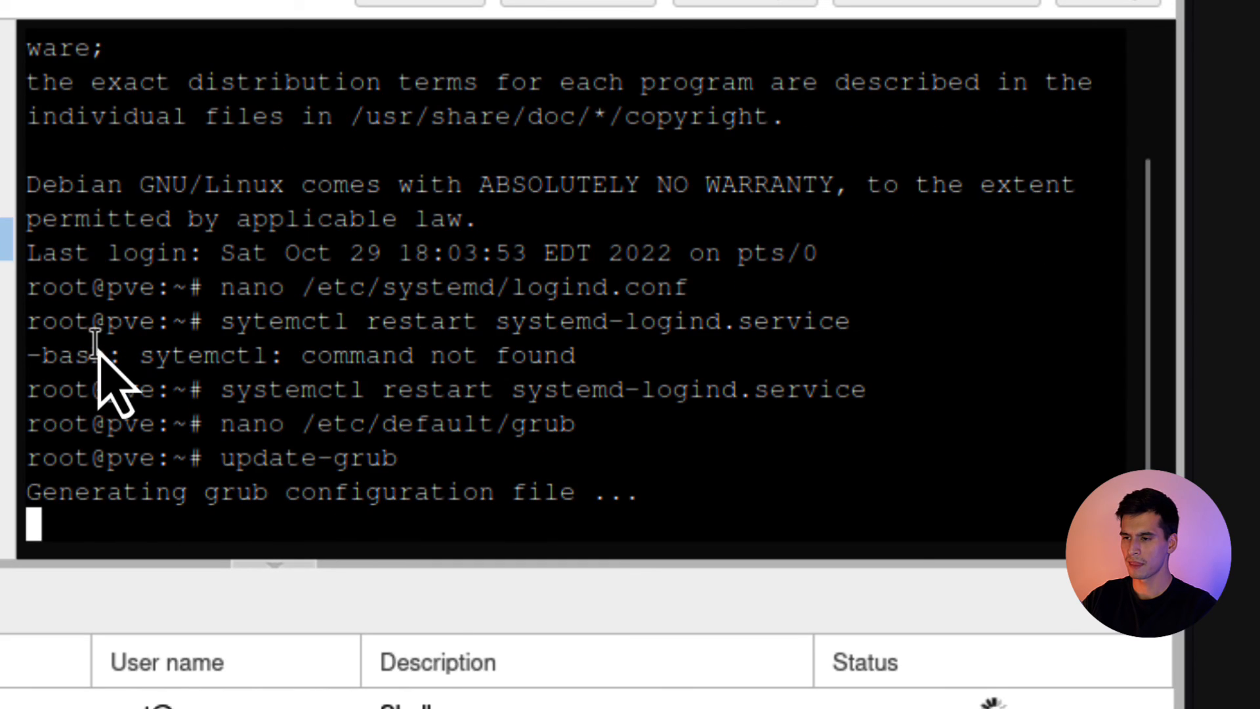